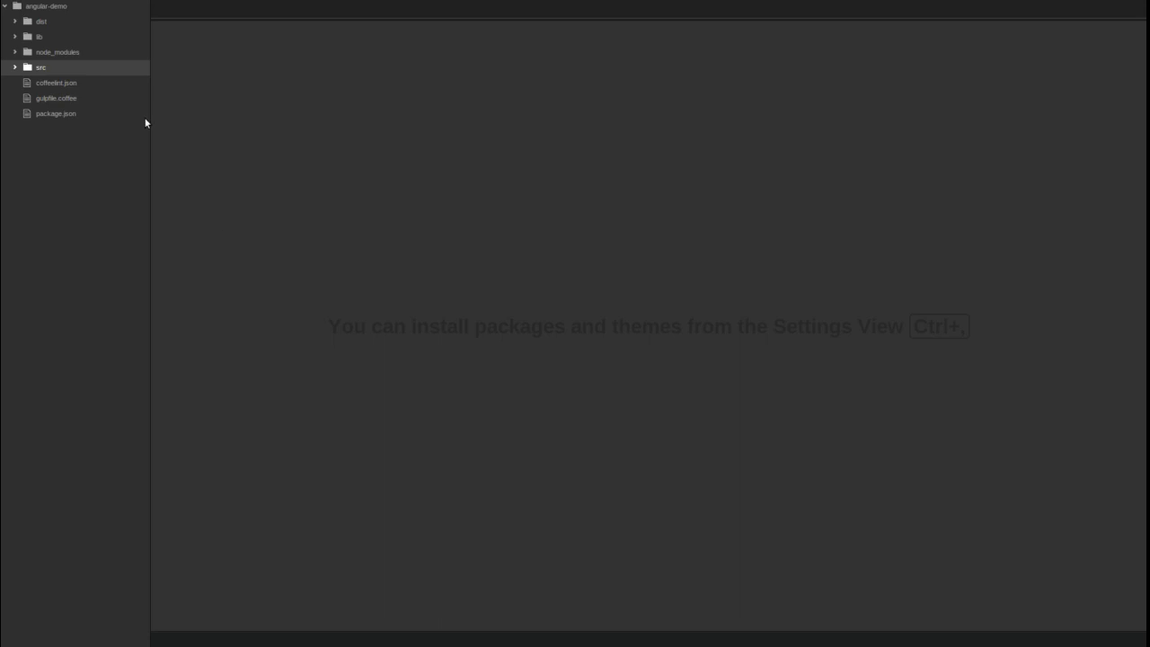
# Expand src > main > app > coffee and open controllers.coffee in the tree view
pyautogui.click(41, 67)
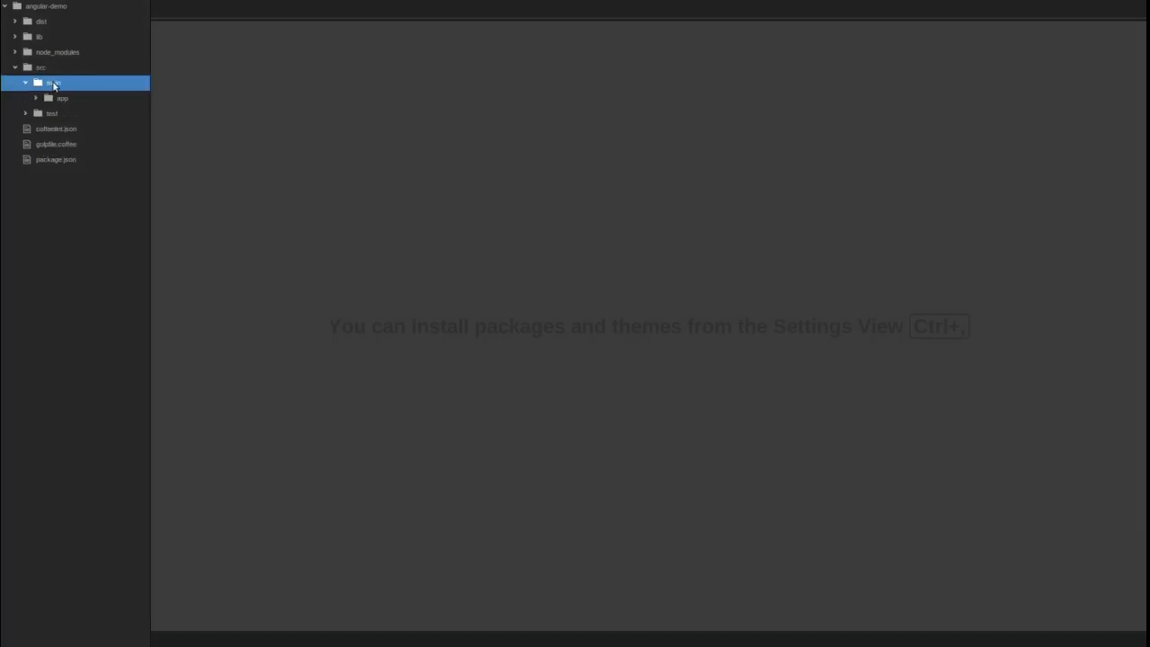
pyautogui.click(63, 98)
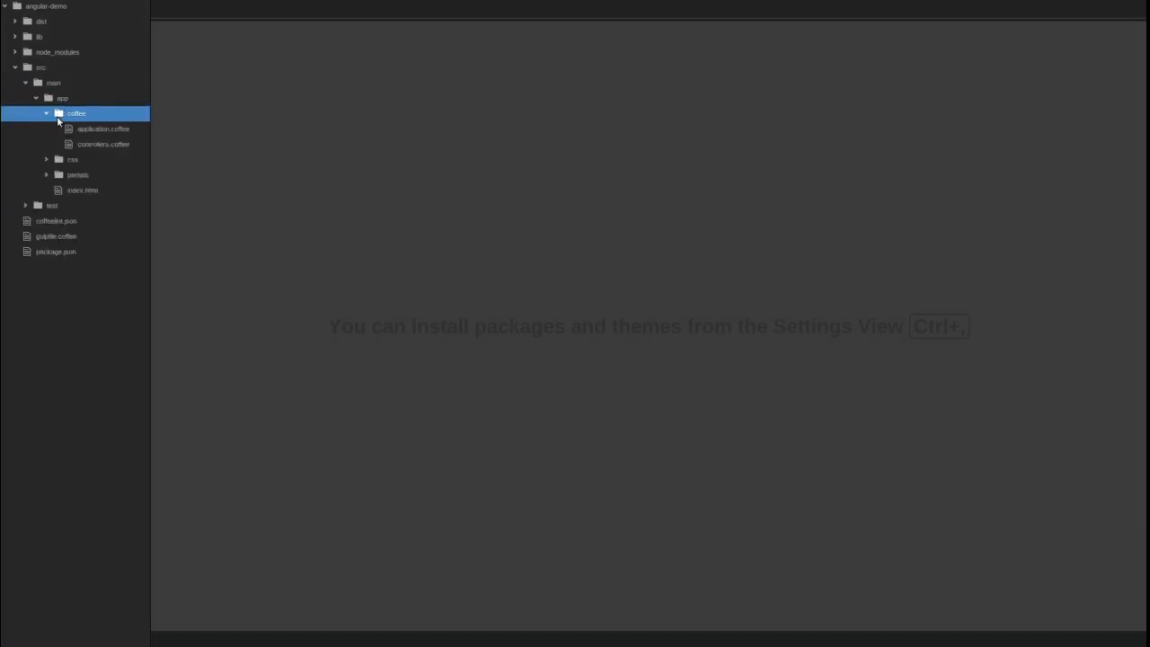
pyautogui.doubleClick(103, 144)
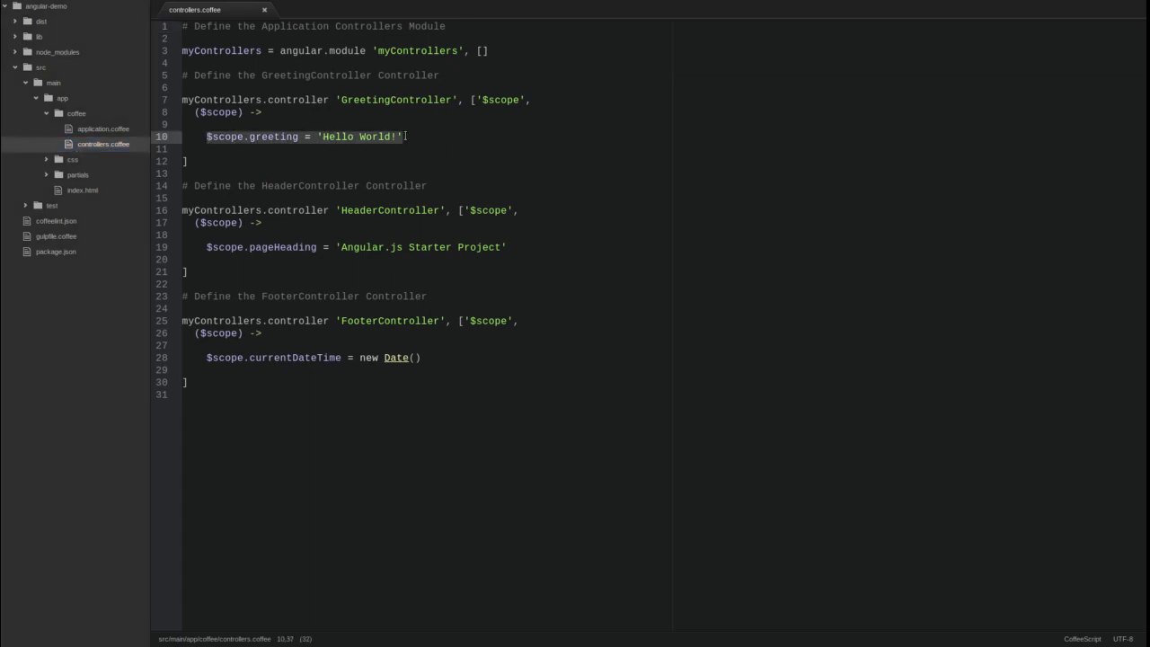
# Replace the greeting line with a $scope.greetings array starting with the 'Hello World!' entry
pyautogui.press('Delete')
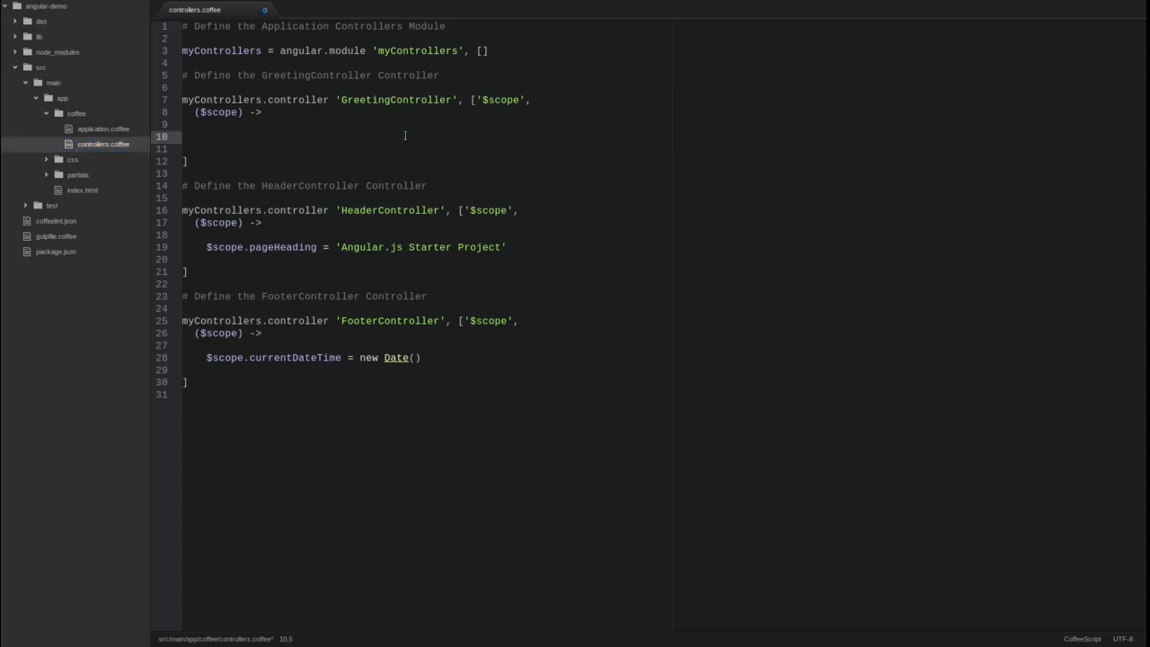
pyautogui.write('$scope')
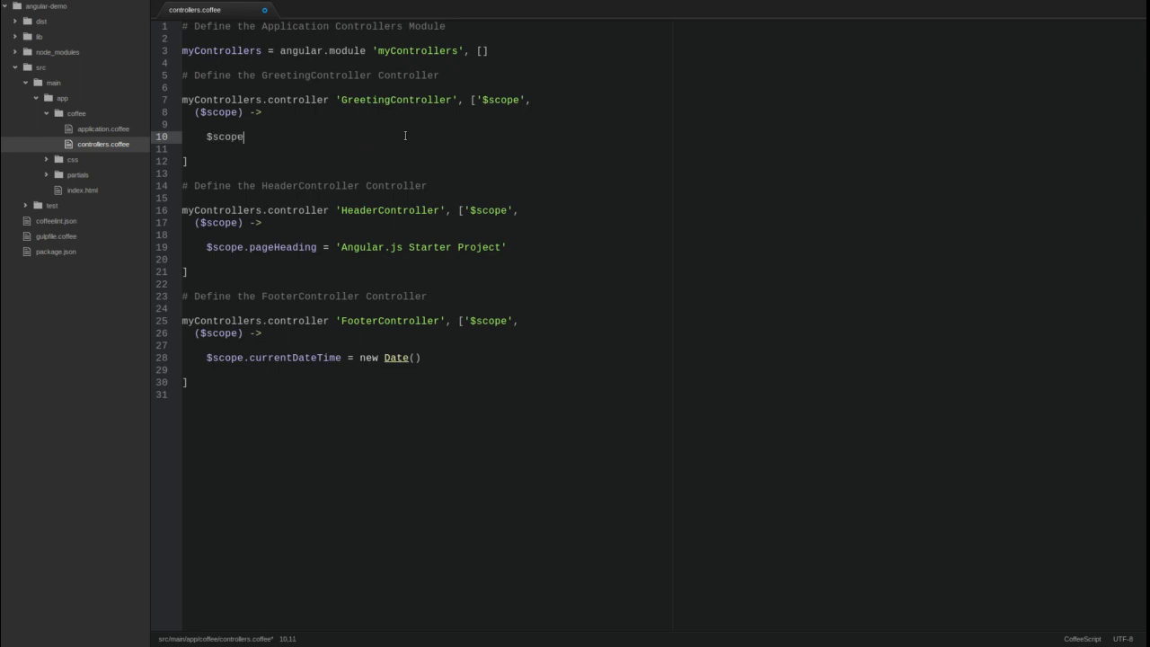
pyautogui.write('.greeting')
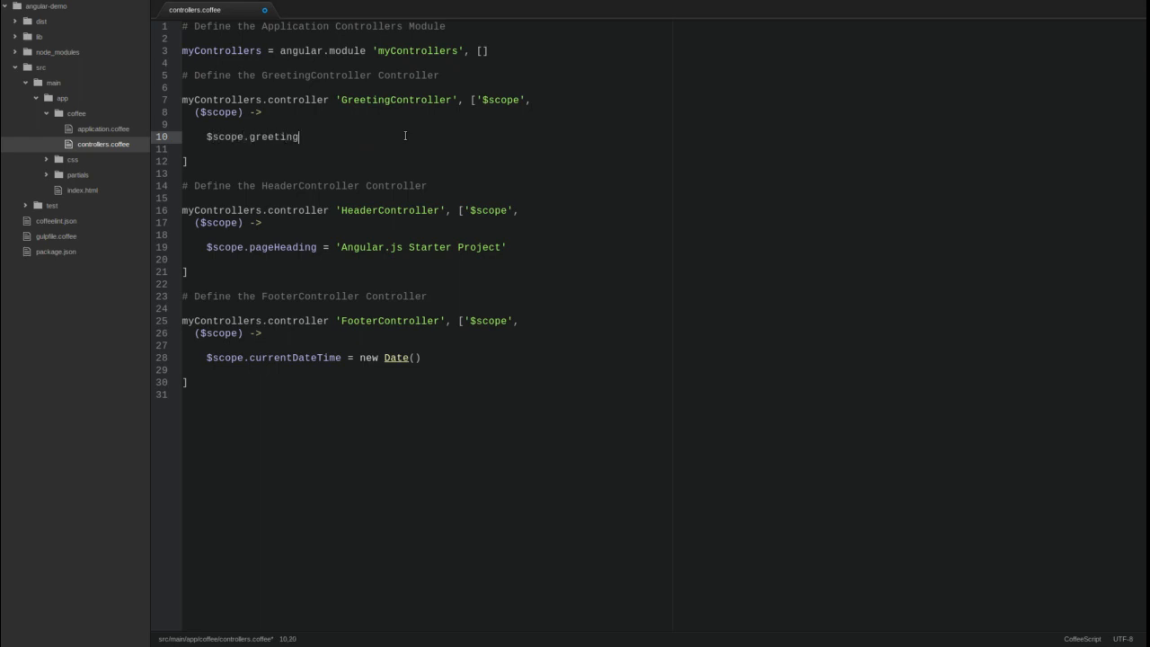
pyautogui.write('s =')
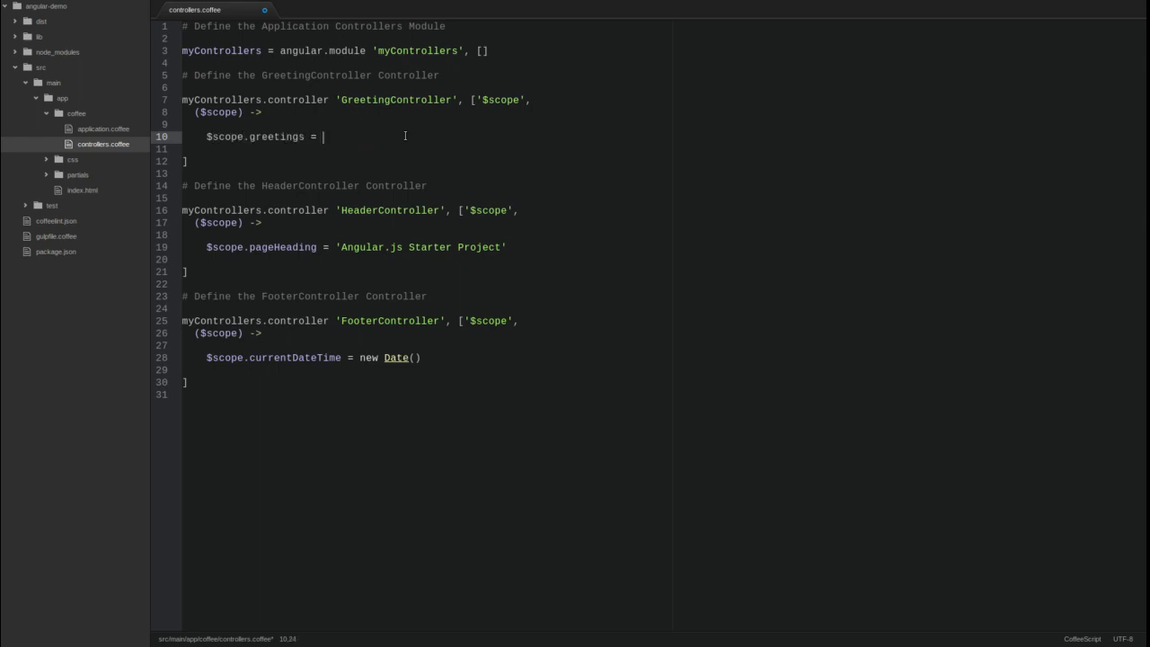
pyautogui.write('[')
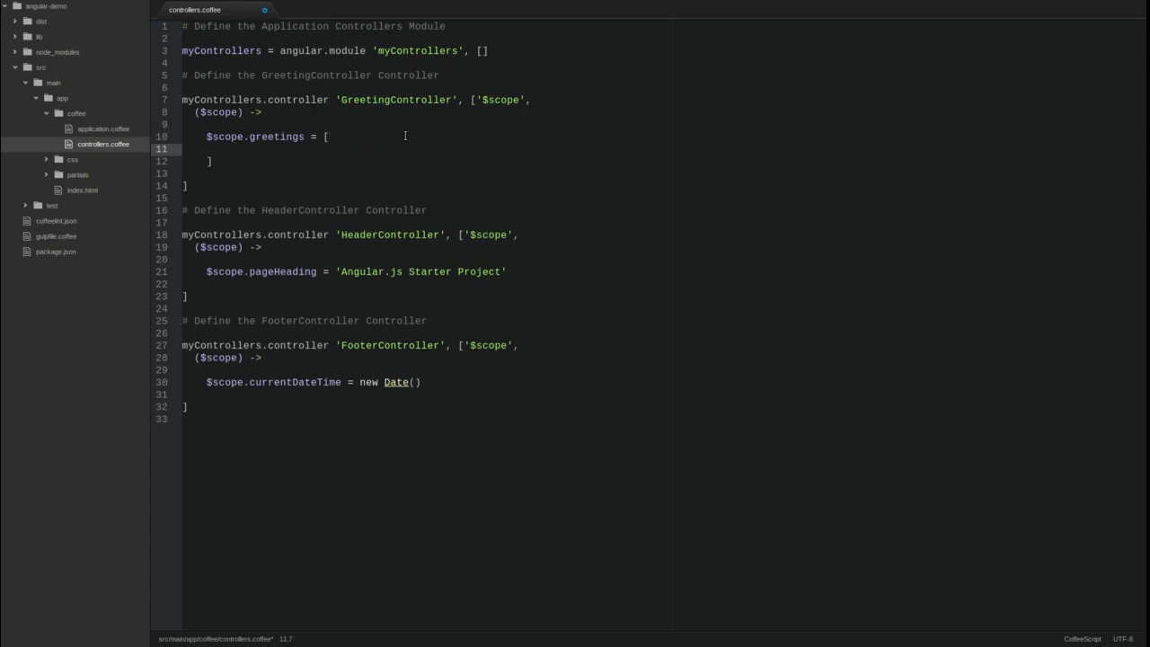
pyautogui.write('id: 1')
pyautogui.write('text')
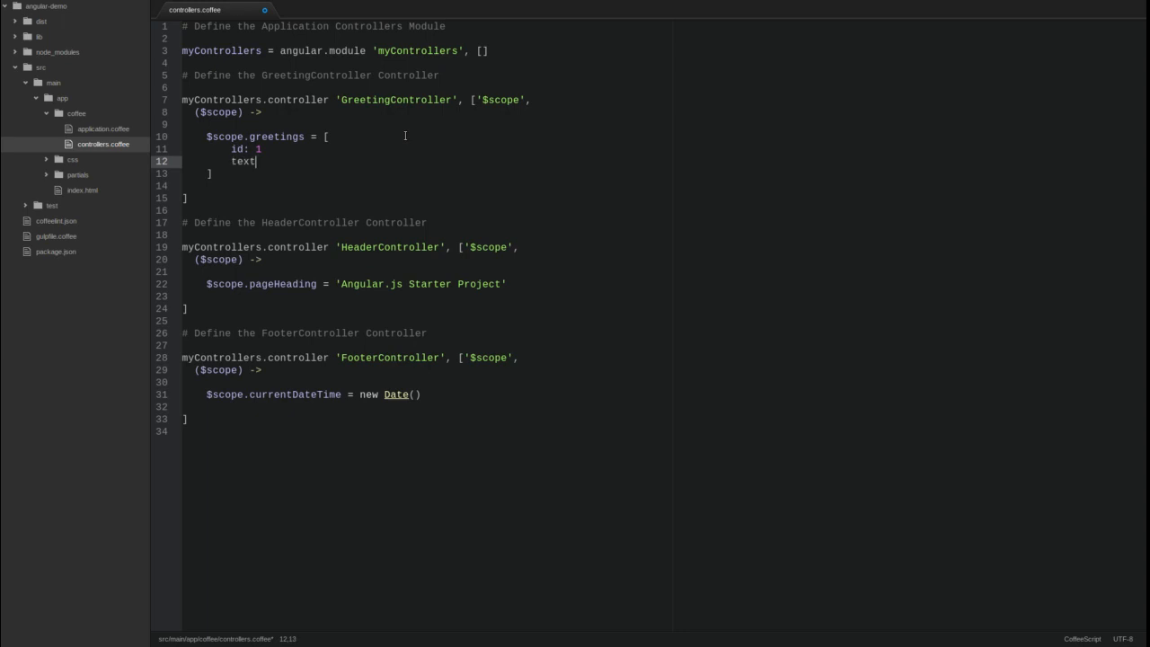
pyautogui.write(": 'Hel'")
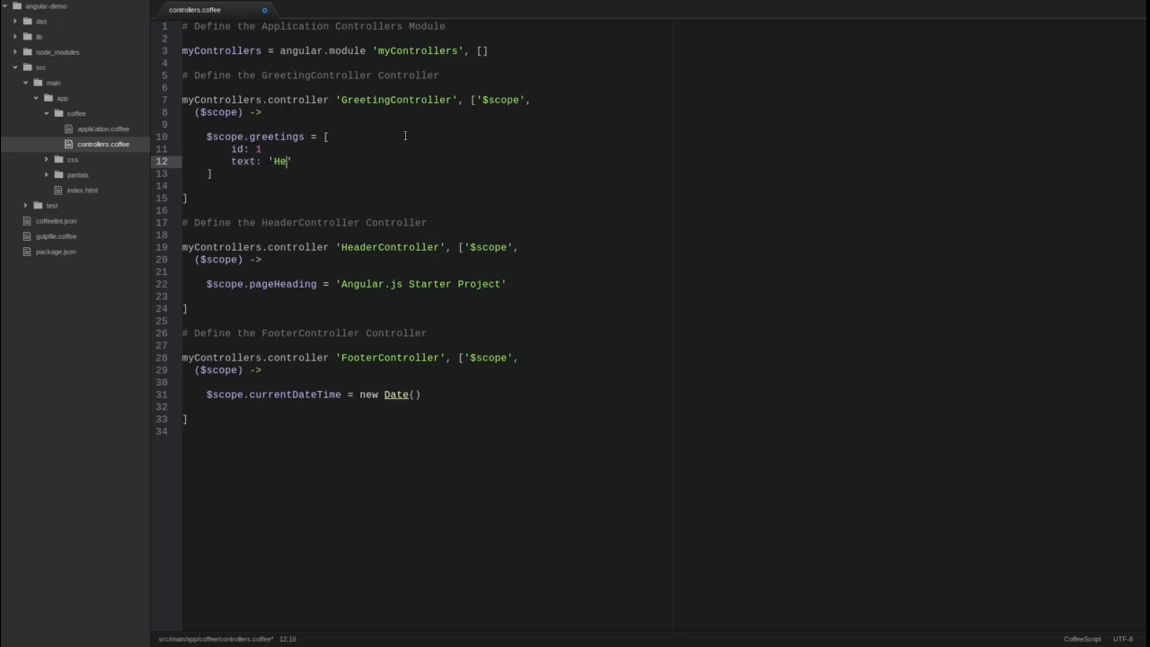
pyautogui.write('llo World!')
pyautogui.write("lang: 'en'")
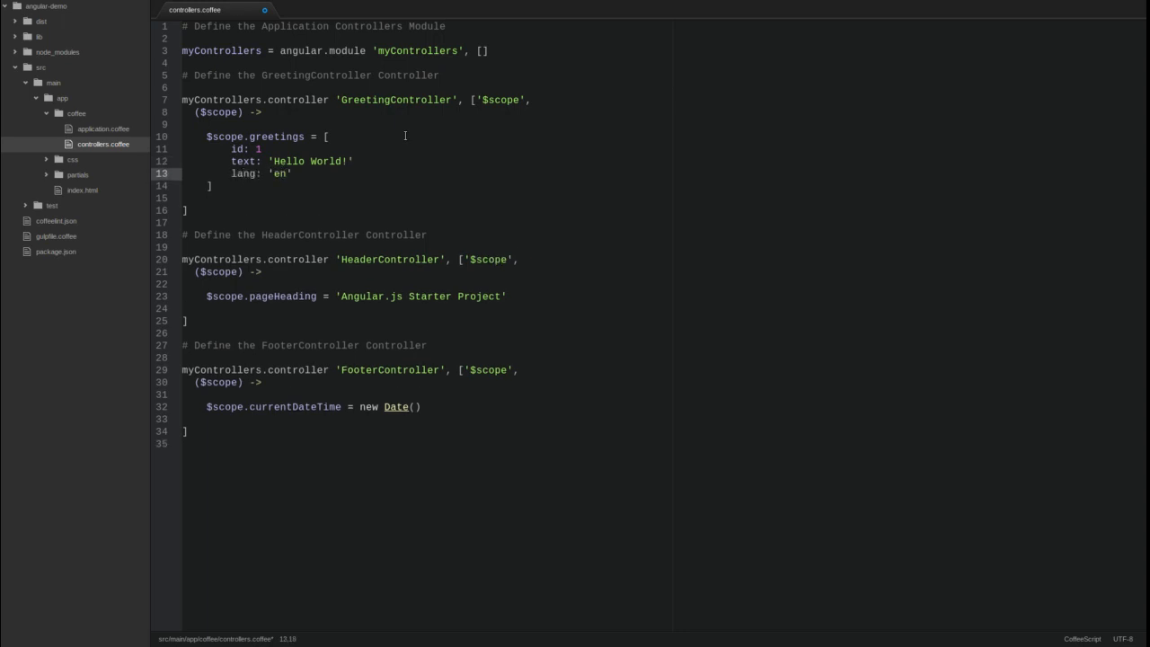
# Add the Spanish (id 2) and French 'Bonjour' entries with text and lang values
pyautogui.press('Enter')
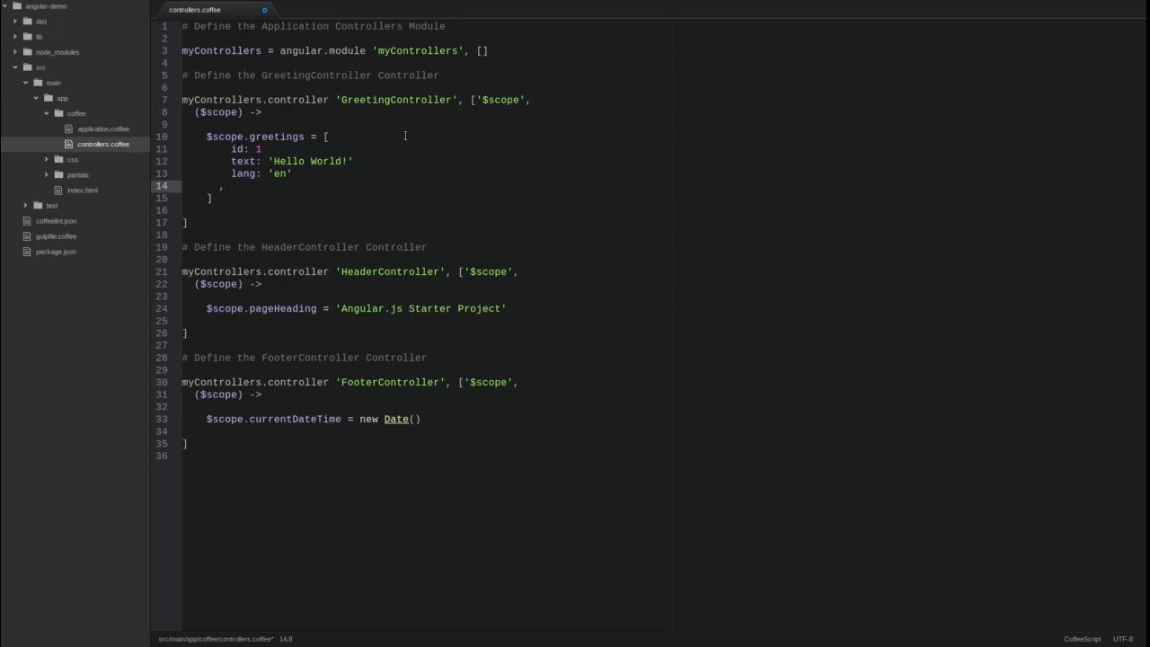
pyautogui.write('id: 2')
pyautogui.write("text: 'Hola Mund")
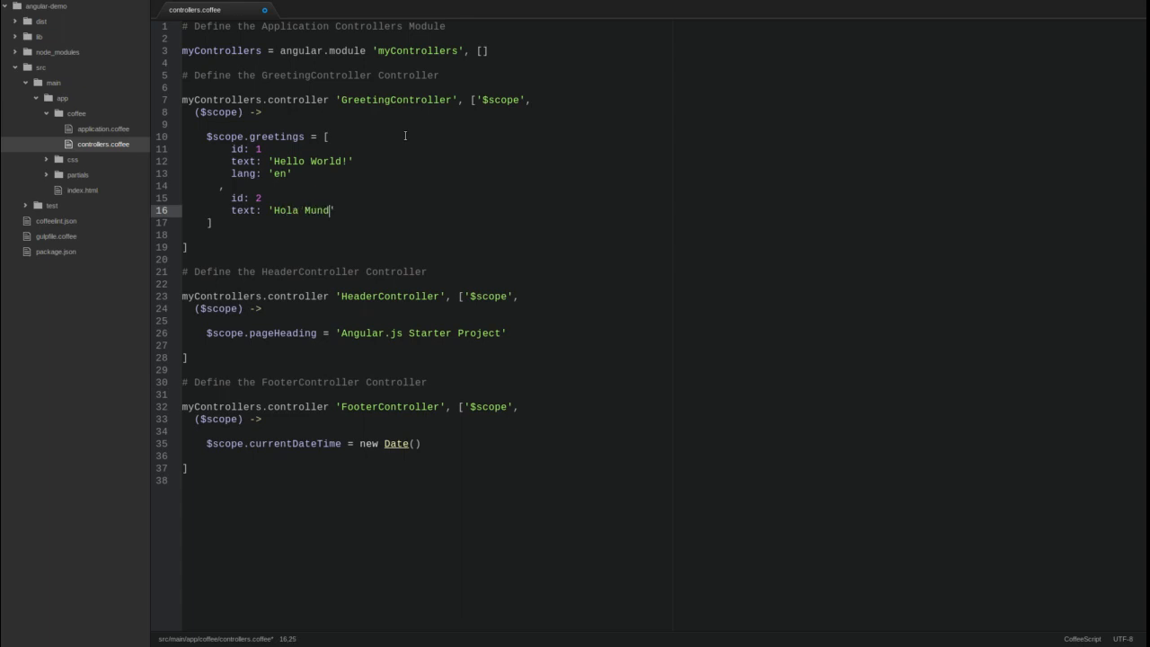
pyautogui.write('o!')
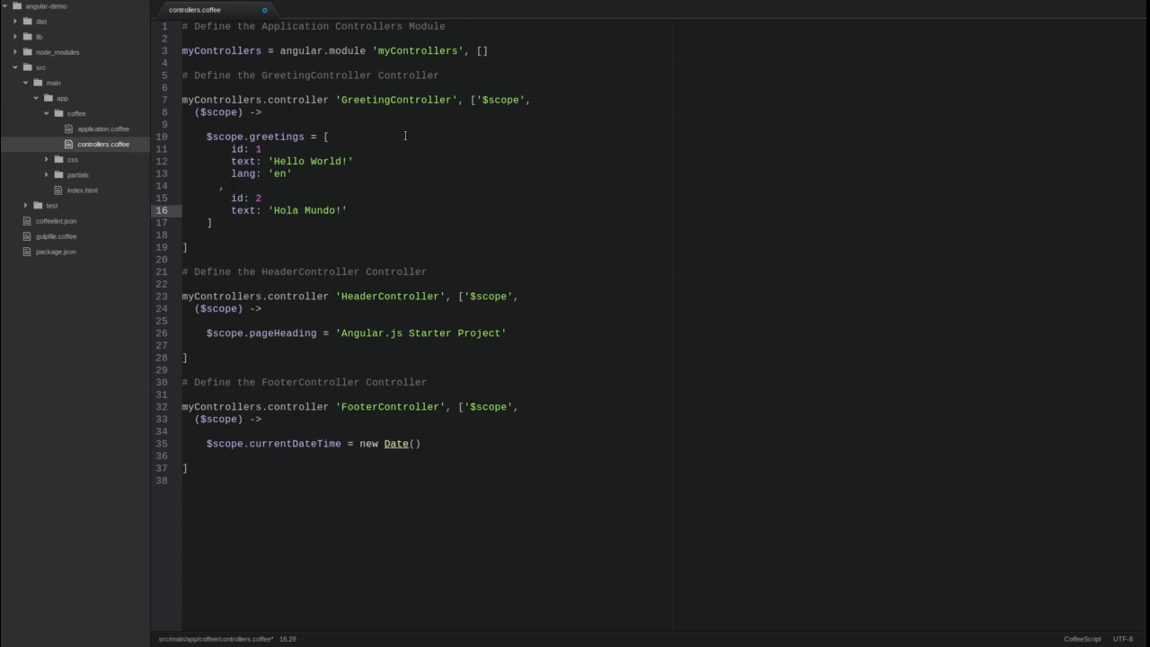
pyautogui.write("lang: 'e'")
pyautogui.write('id: 3')
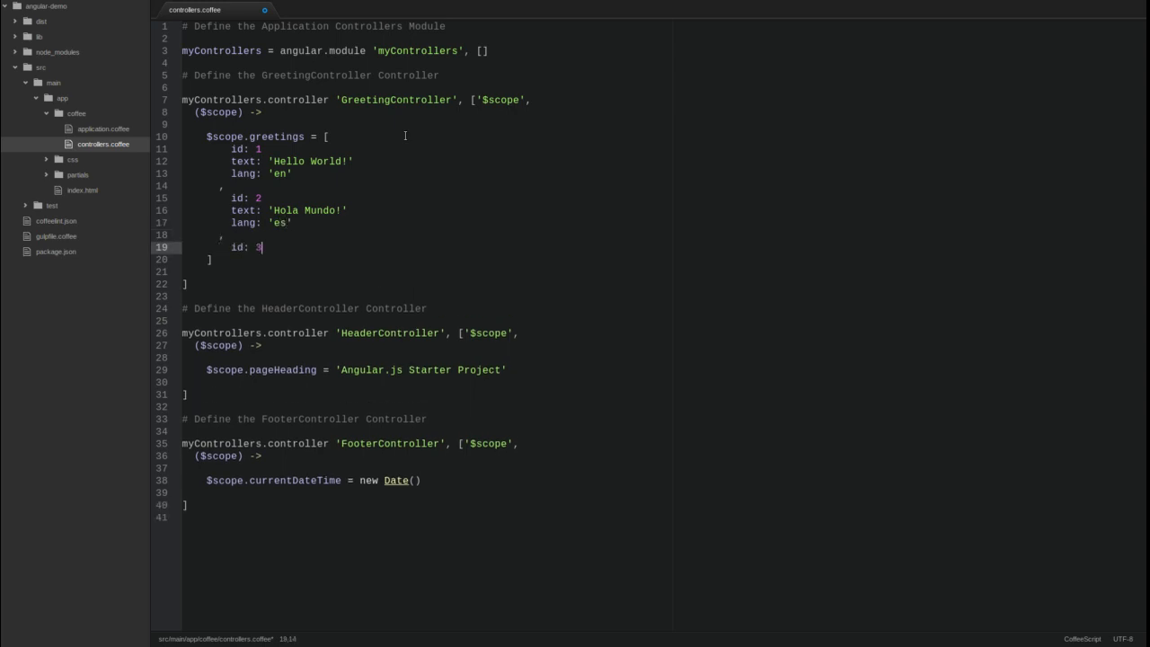
pyautogui.write("text: '")
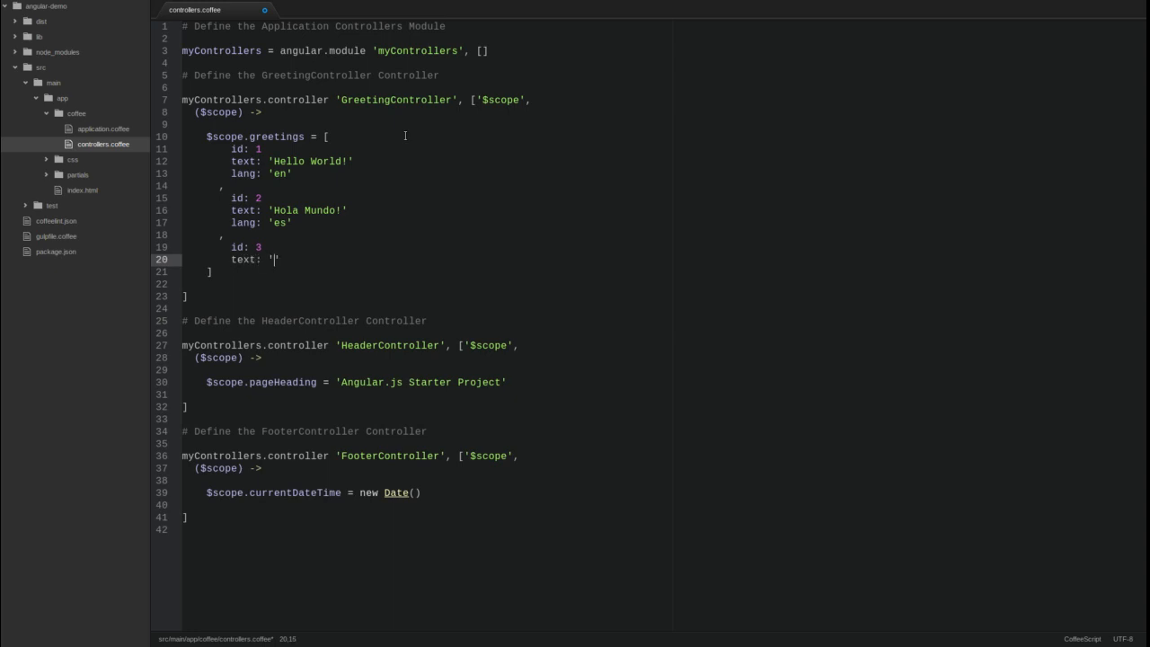
pyautogui.write('Bonjour Le Monde!')
pyautogui.write('la')
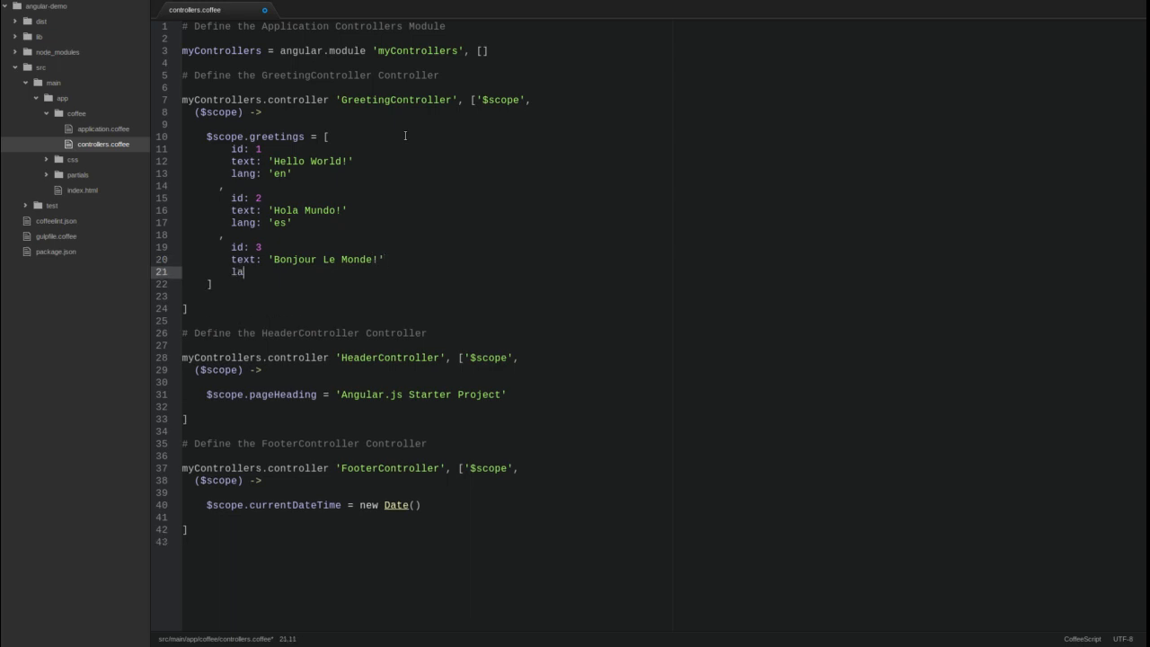
pyautogui.write("ng: 'fr'")
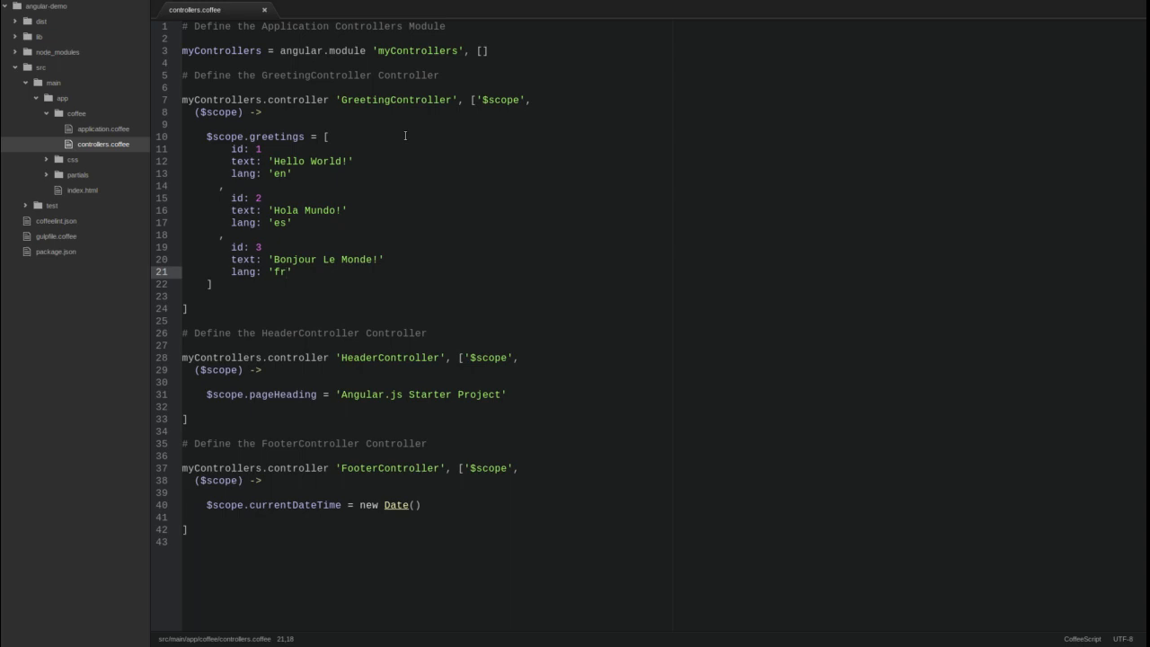
pyautogui.moveTo(510, 231)
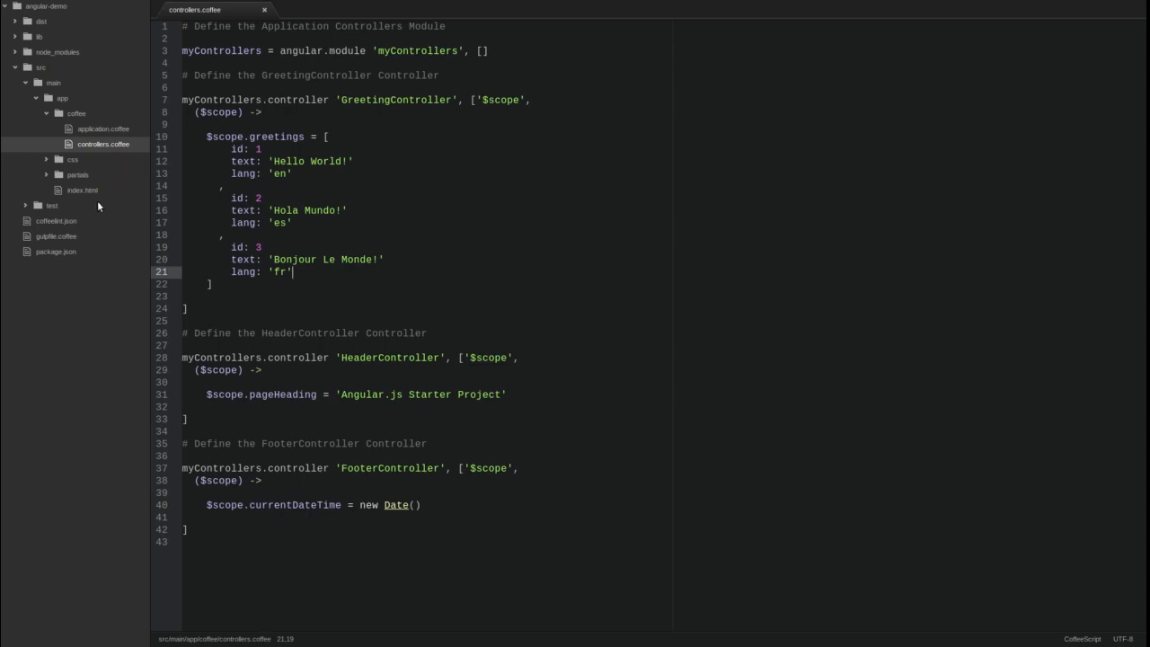
# In index.html, replace the greeting span with a ul holding an ng-repeat list item
pyautogui.click(82, 190)
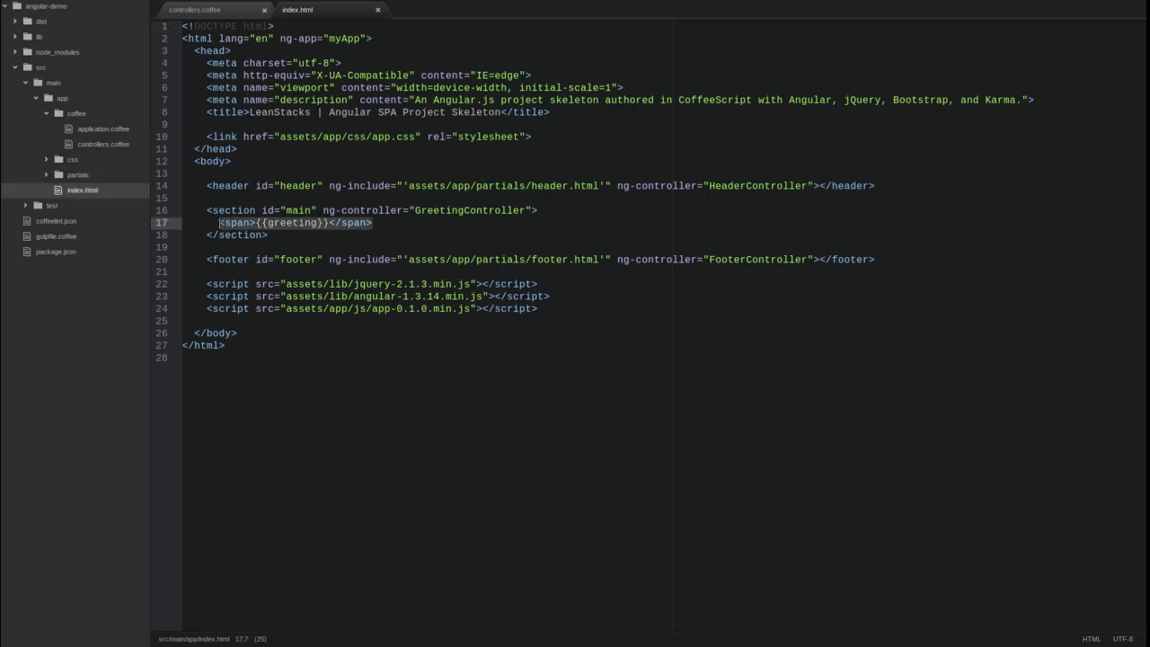
pyautogui.press('Delete')
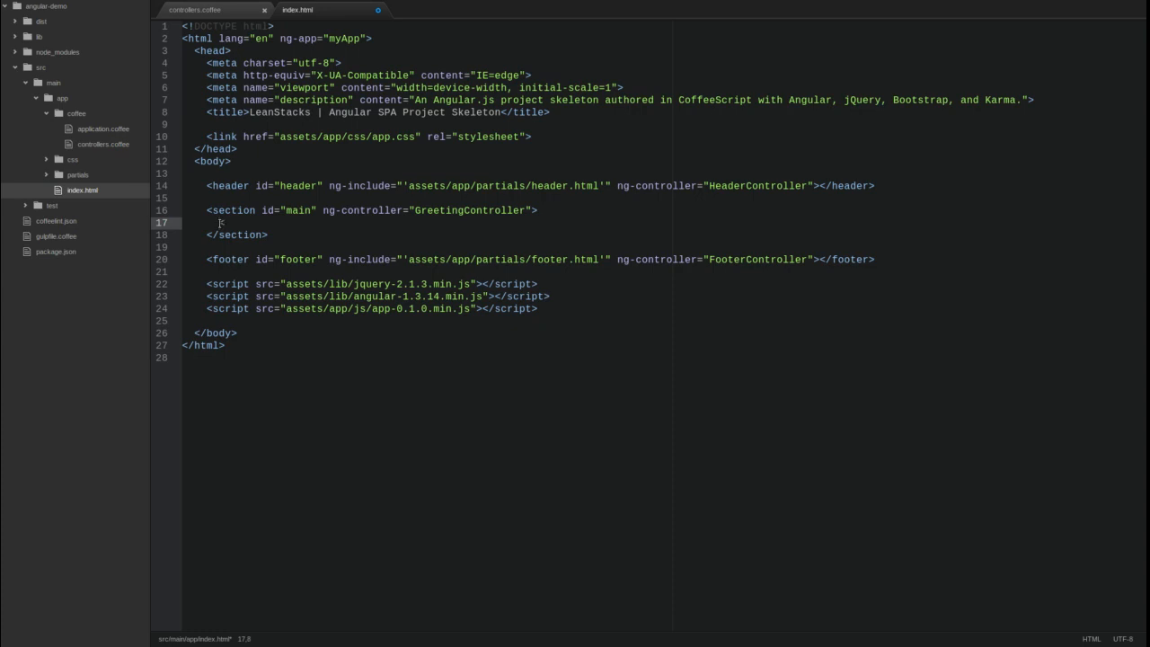
pyautogui.write('ul>')
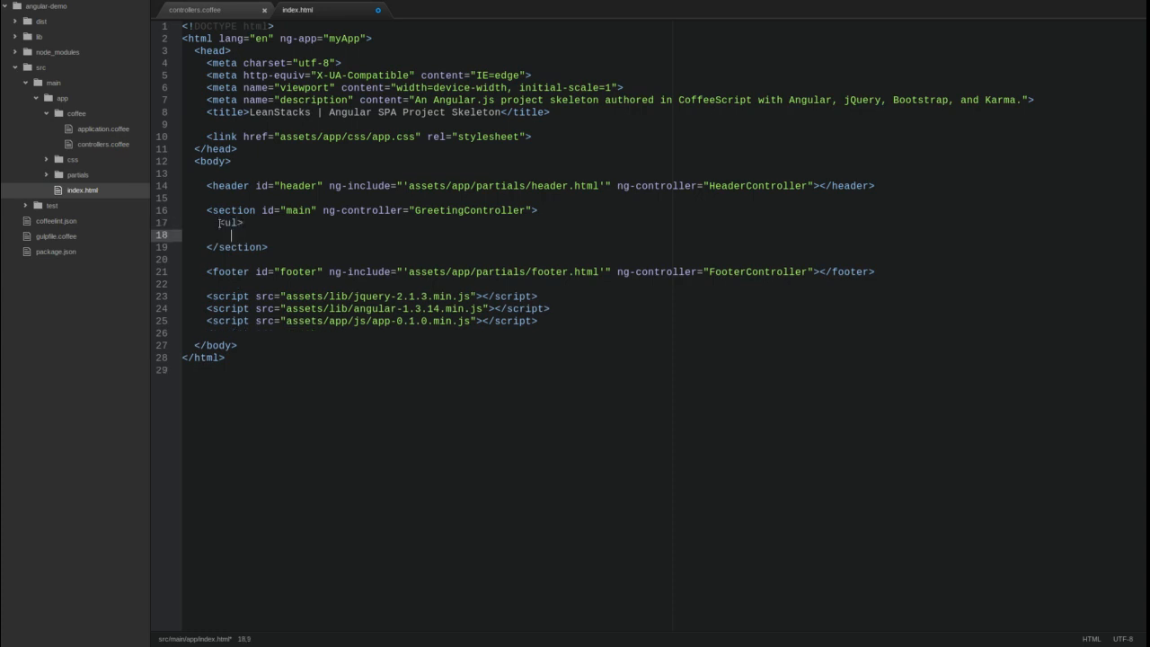
pyautogui.write('</ul>')
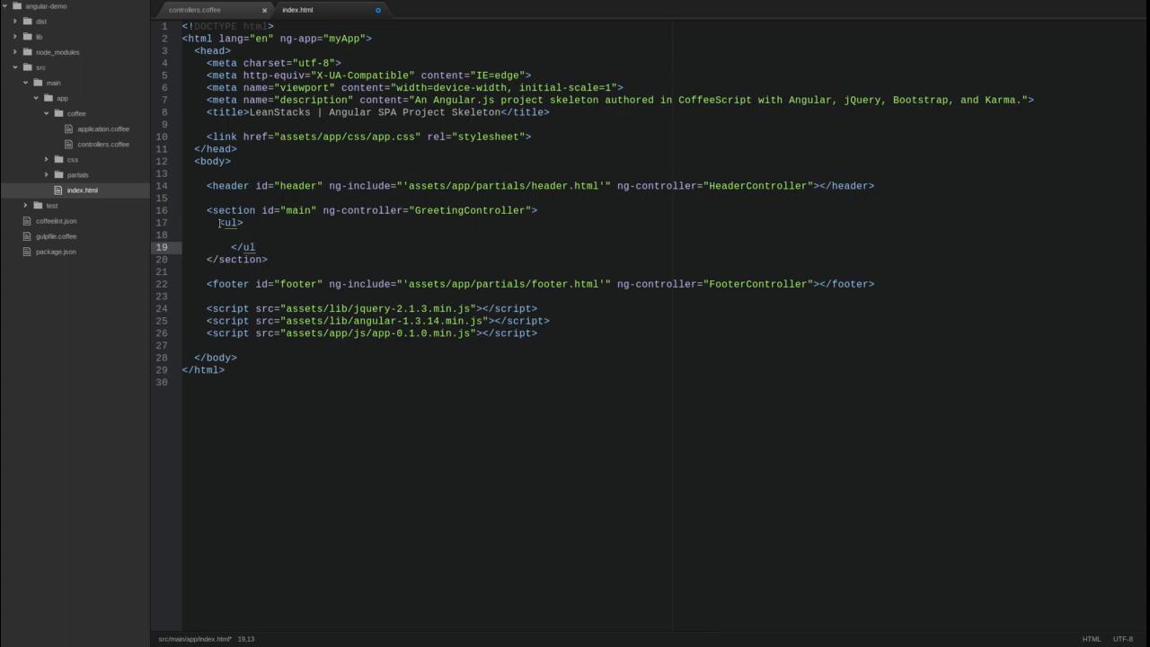
pyautogui.write('<li')
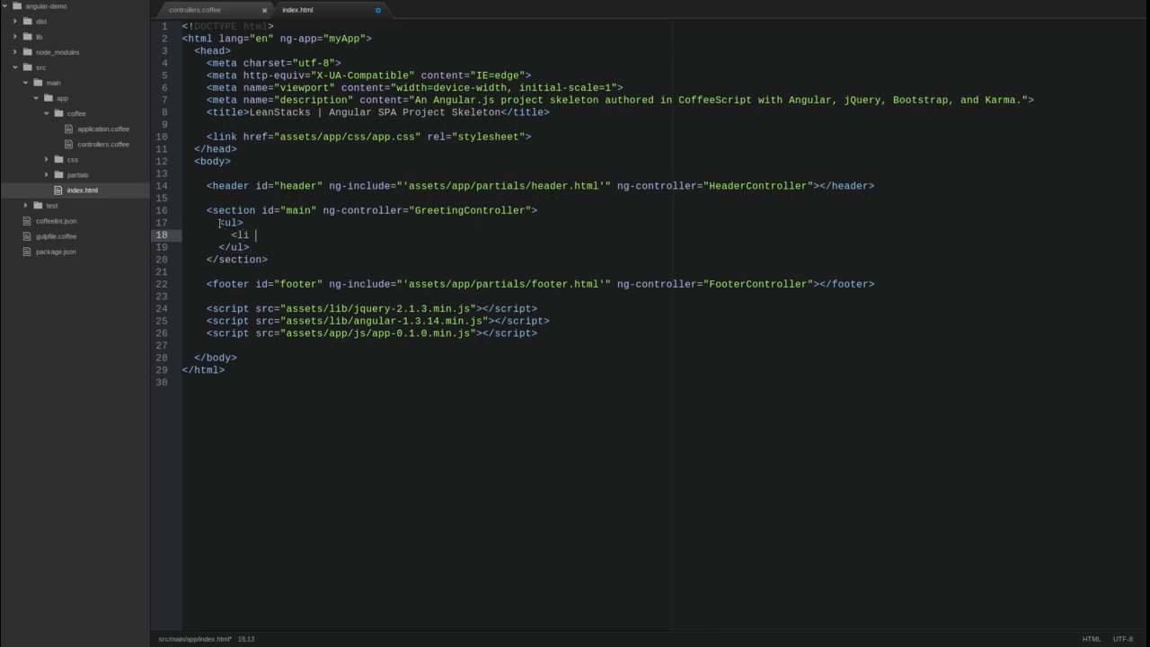
pyautogui.write('ng-repeat=')
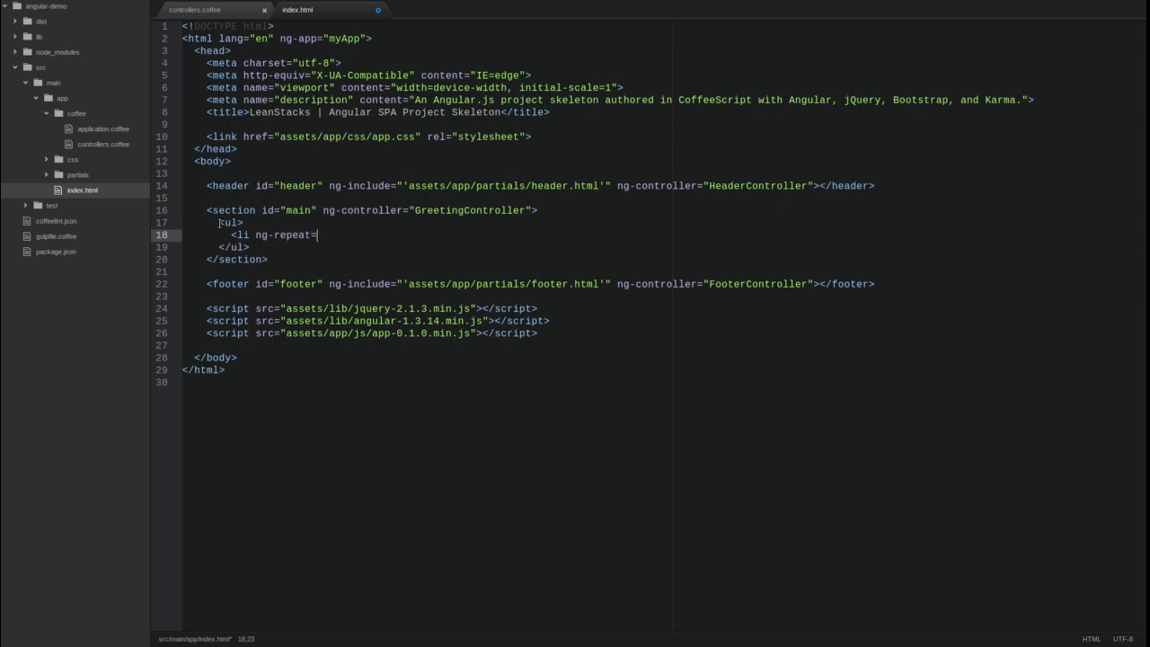
pyautogui.write('"greeting in greetings">')
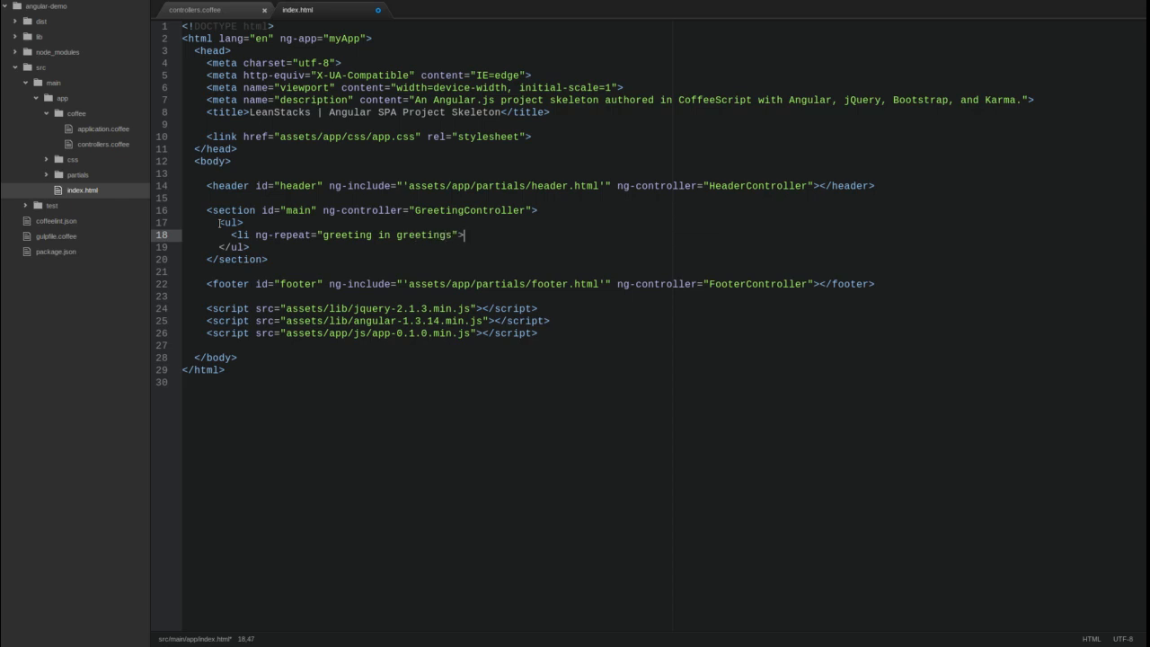
# Show each greeting as '{{greeting.lang}}: {{greeting.text}}' and close the list item
pyautogui.write('{{}}')
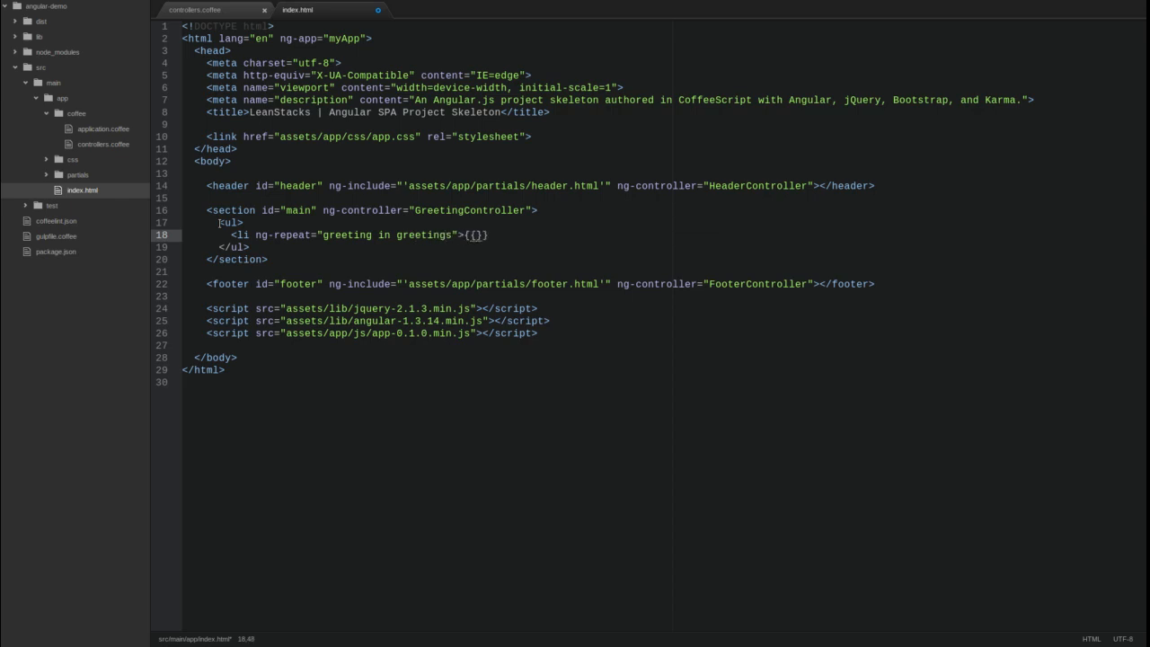
pyautogui.write('greeting.1')
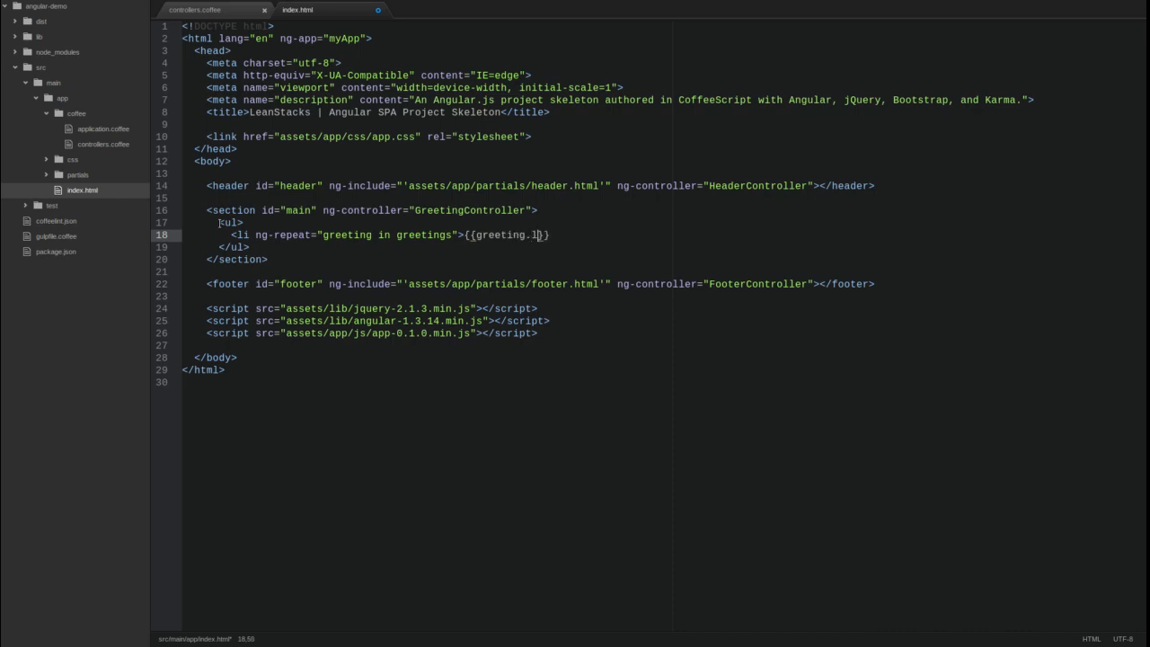
pyautogui.write('ang')
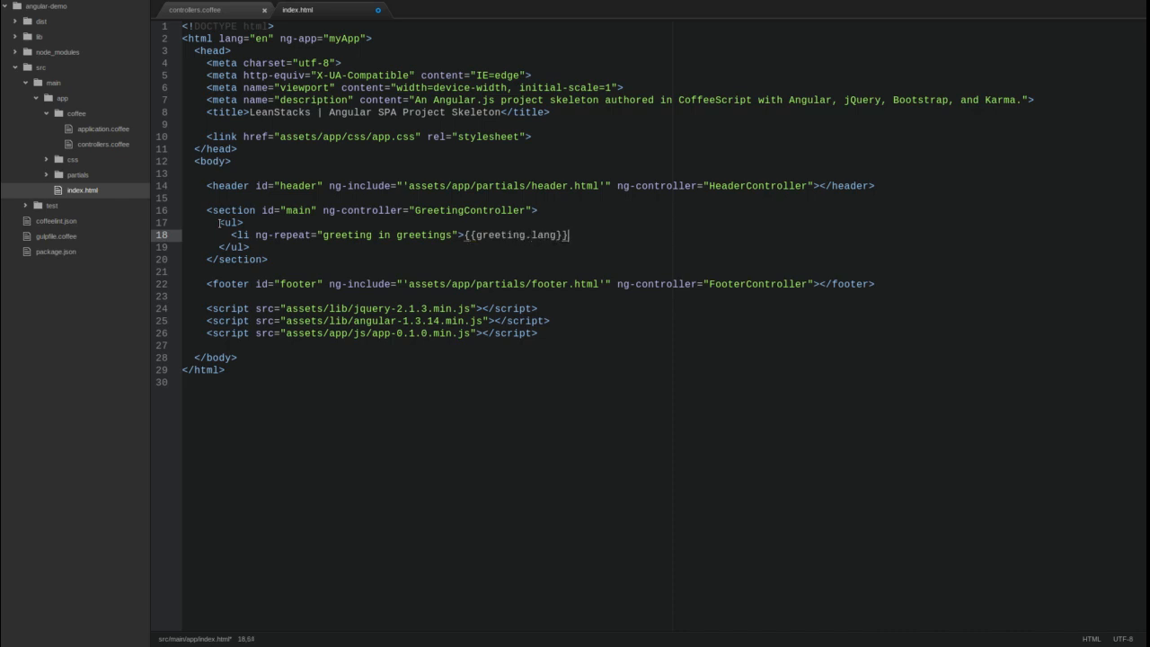
pyautogui.write(': {{}}')
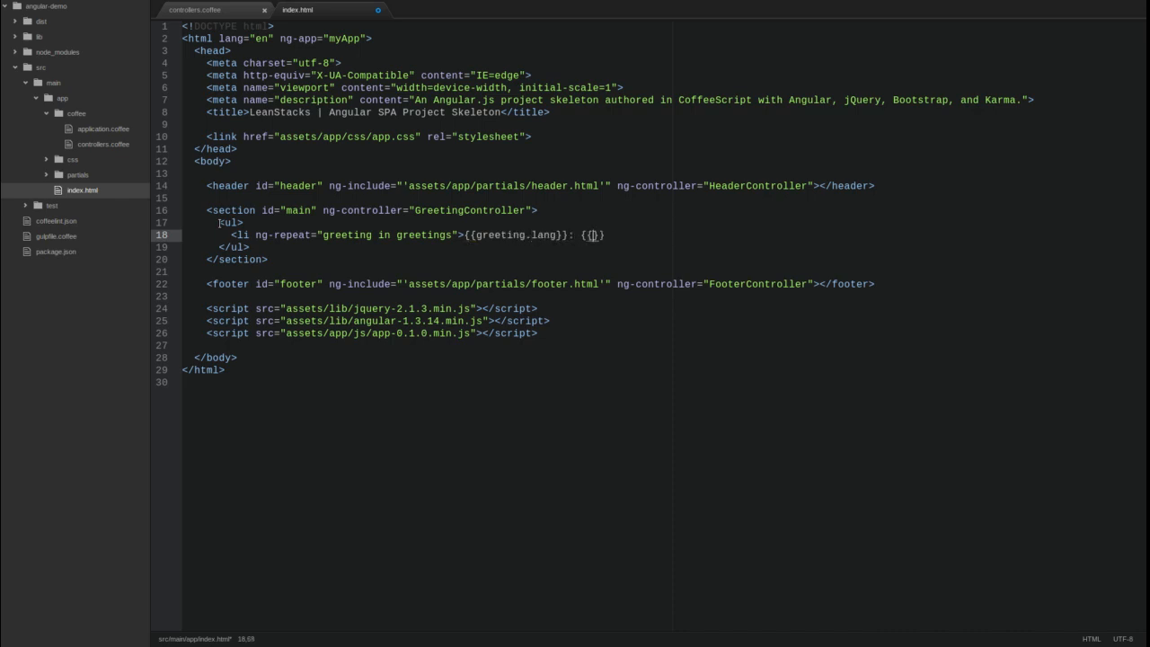
pyautogui.write('greeting.')
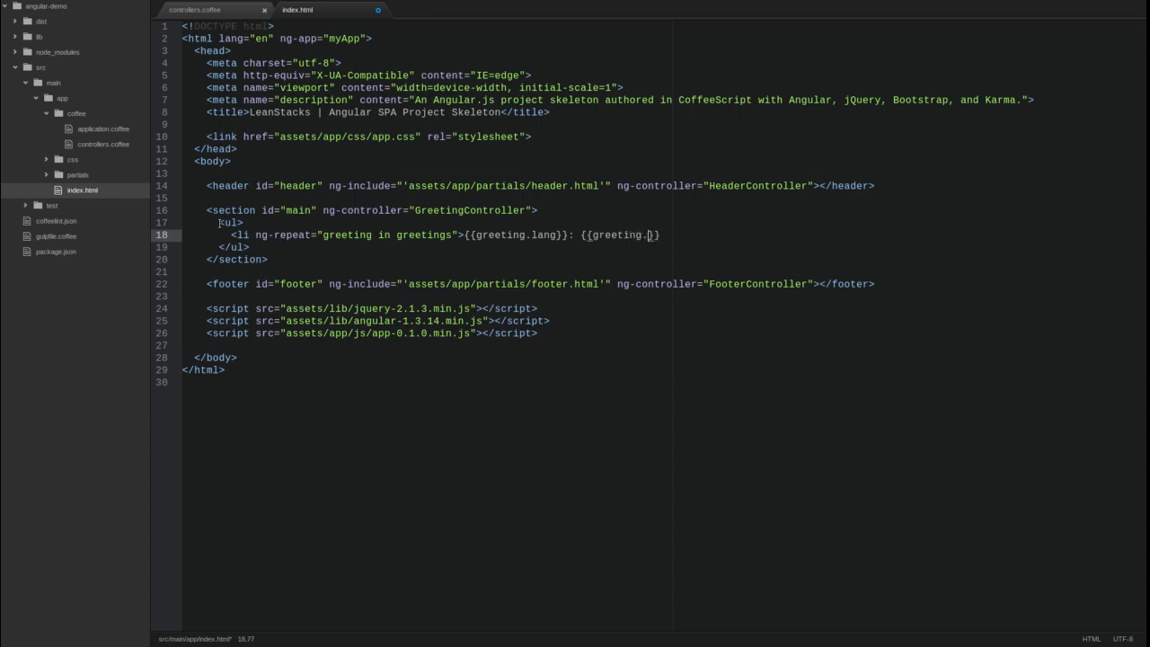
pyautogui.write('text}')
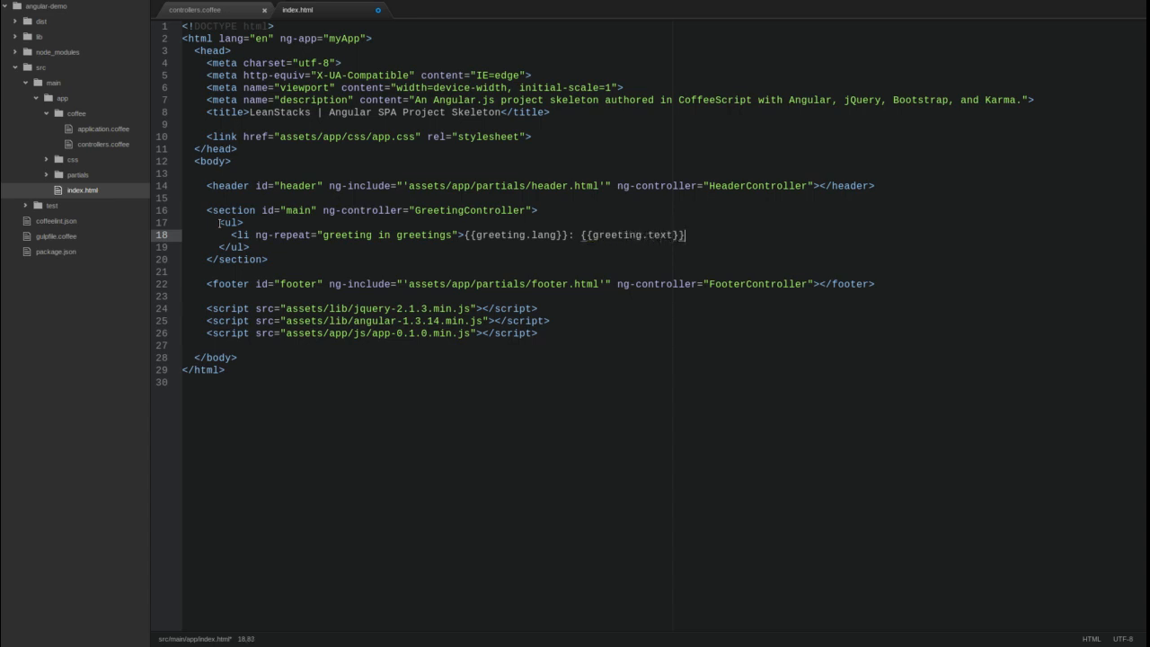
pyautogui.write('</li>')
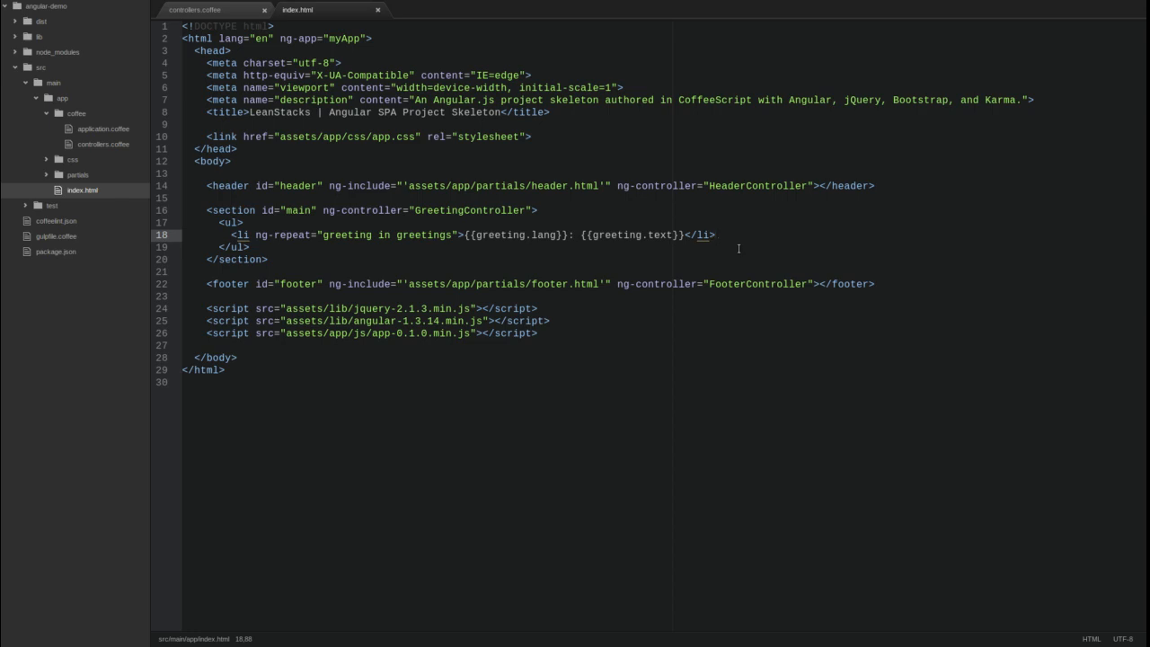
pyautogui.click(716, 234)
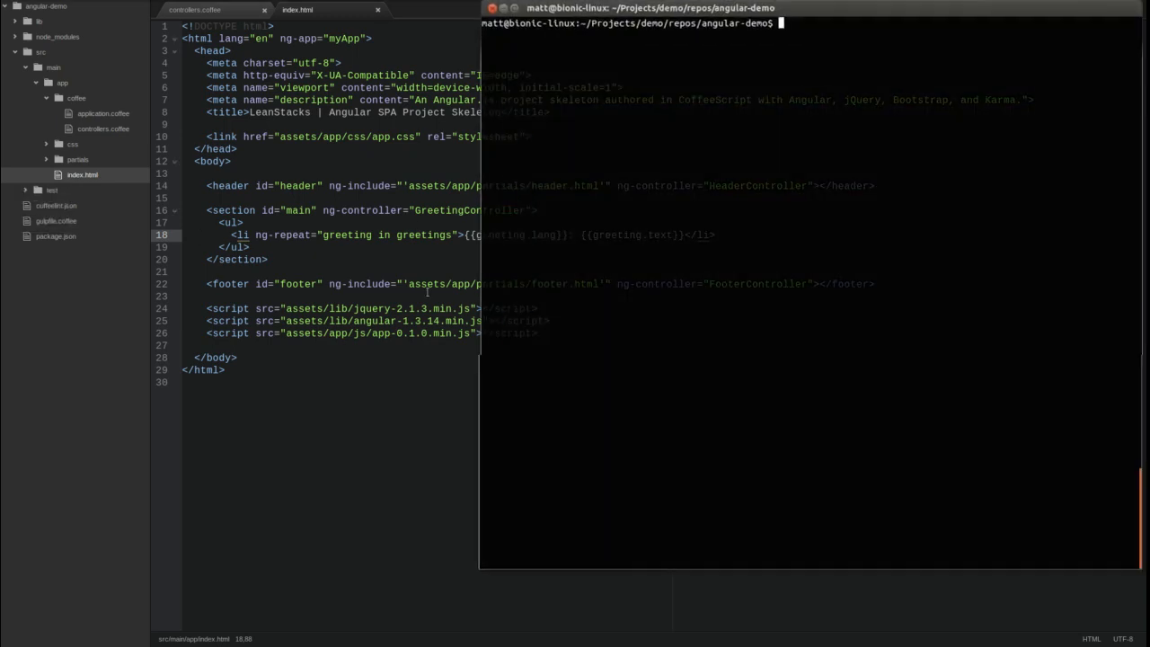
# Run 'gulp run' in the angular-demo folder to serve the demo at localhost:9000
pyautogui.write('gulp run')
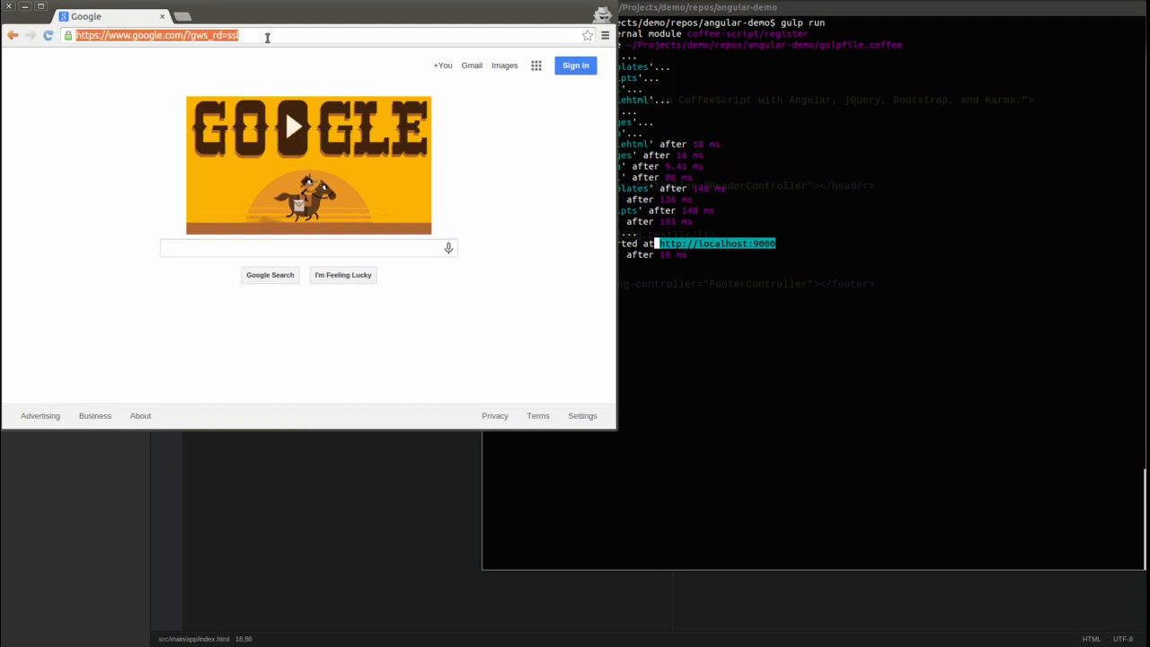
# Load localhost:9000/index.html in Chrome to see the en, es and fr greetings
pyautogui.write('localhost:9000/index.html')
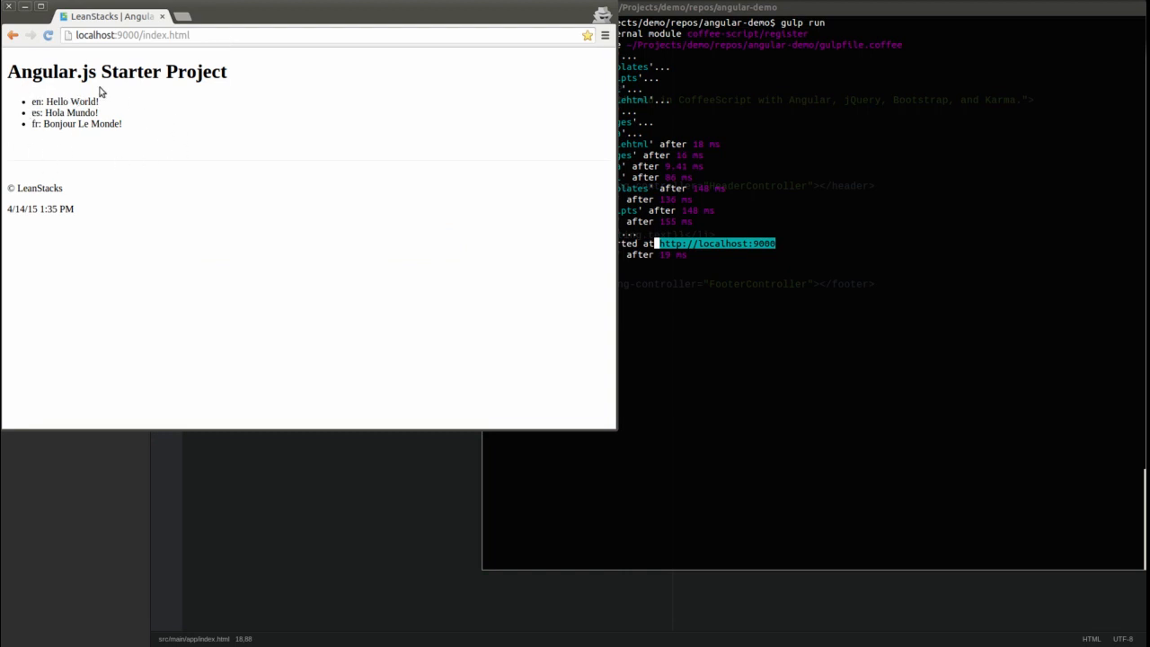
pyautogui.moveTo(182, 127)
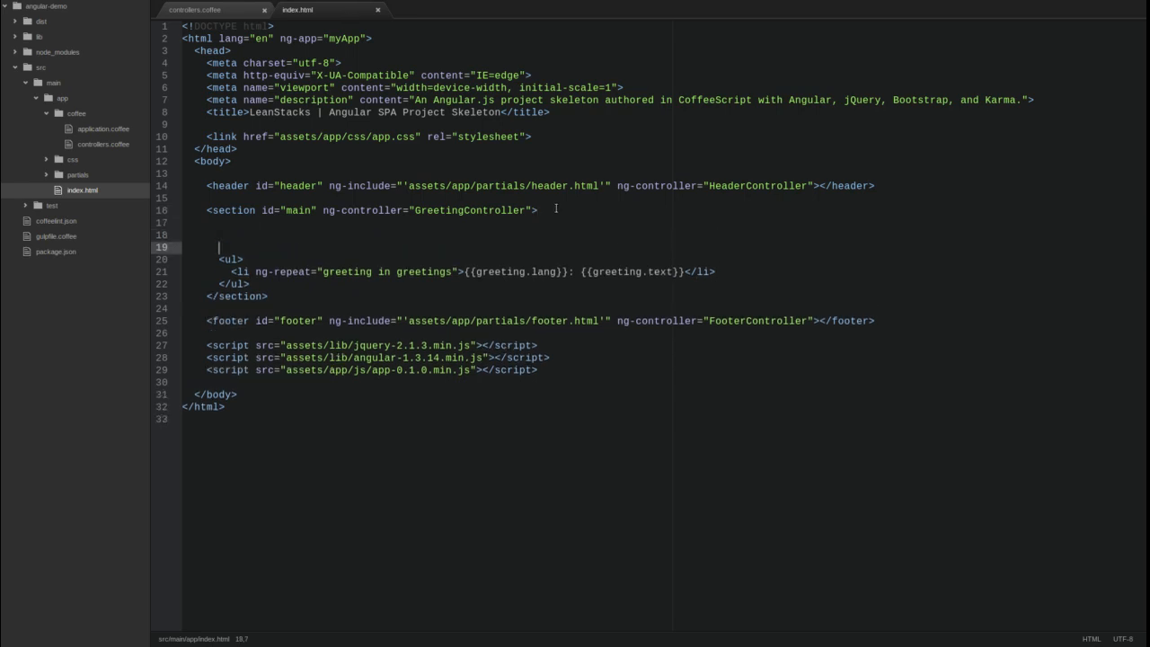
# Add a new div with a label for 'greeting-filter' in index.html
pyautogui.write('<div')
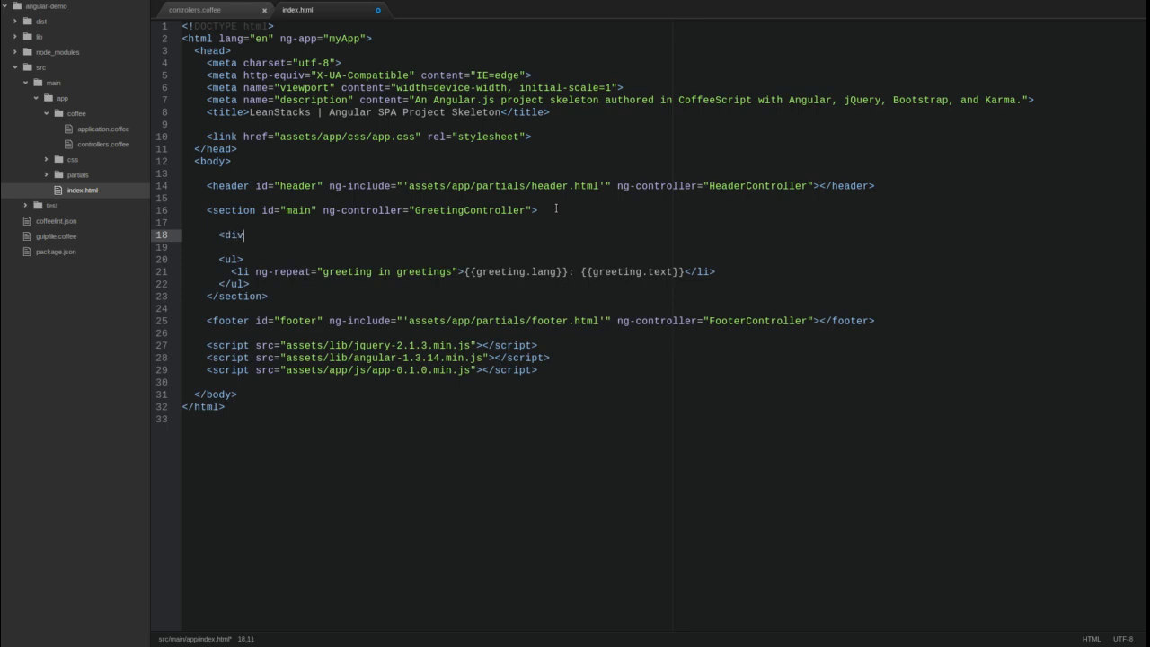
pyautogui.write('</d')
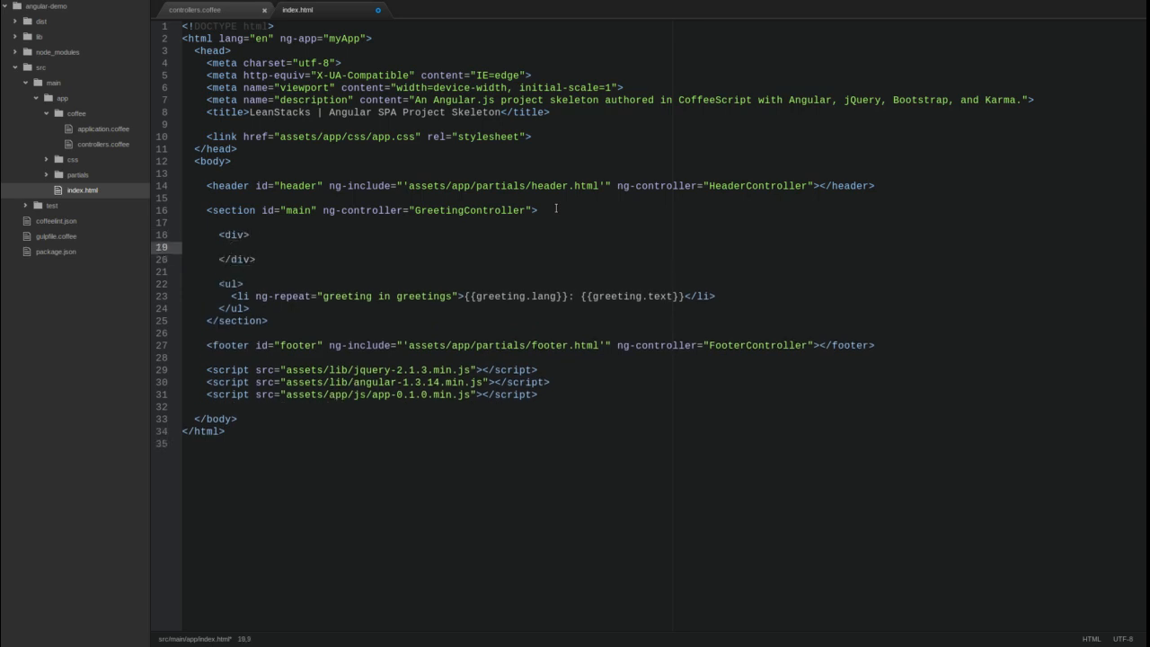
pyautogui.write('<label')
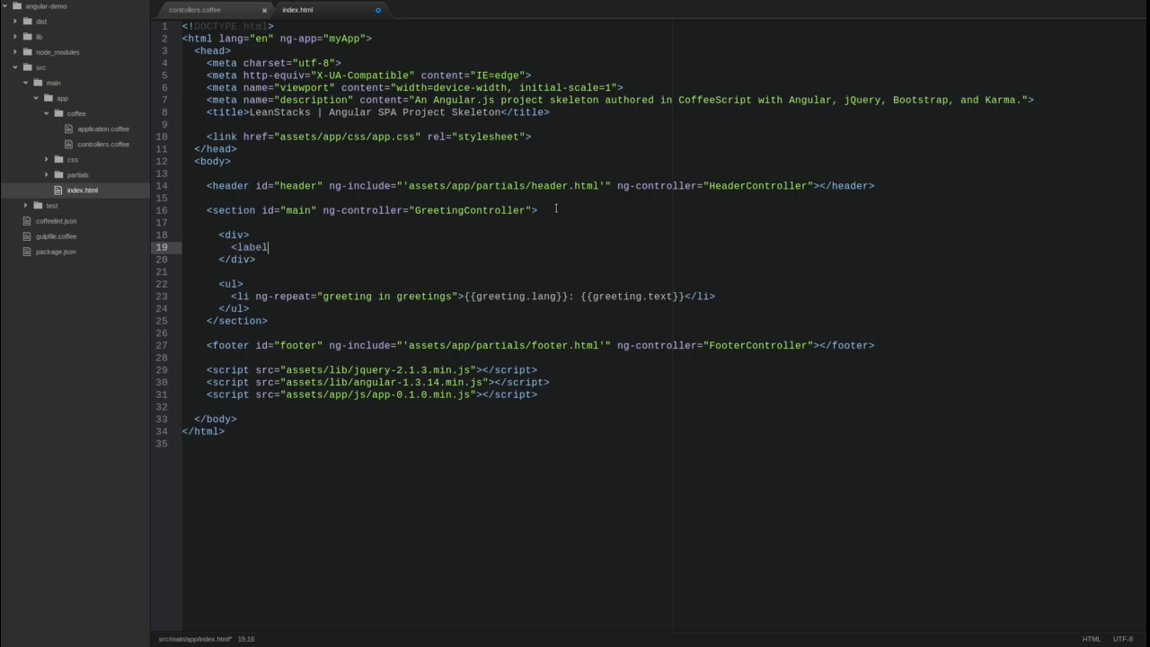
pyautogui.write('for="gr')
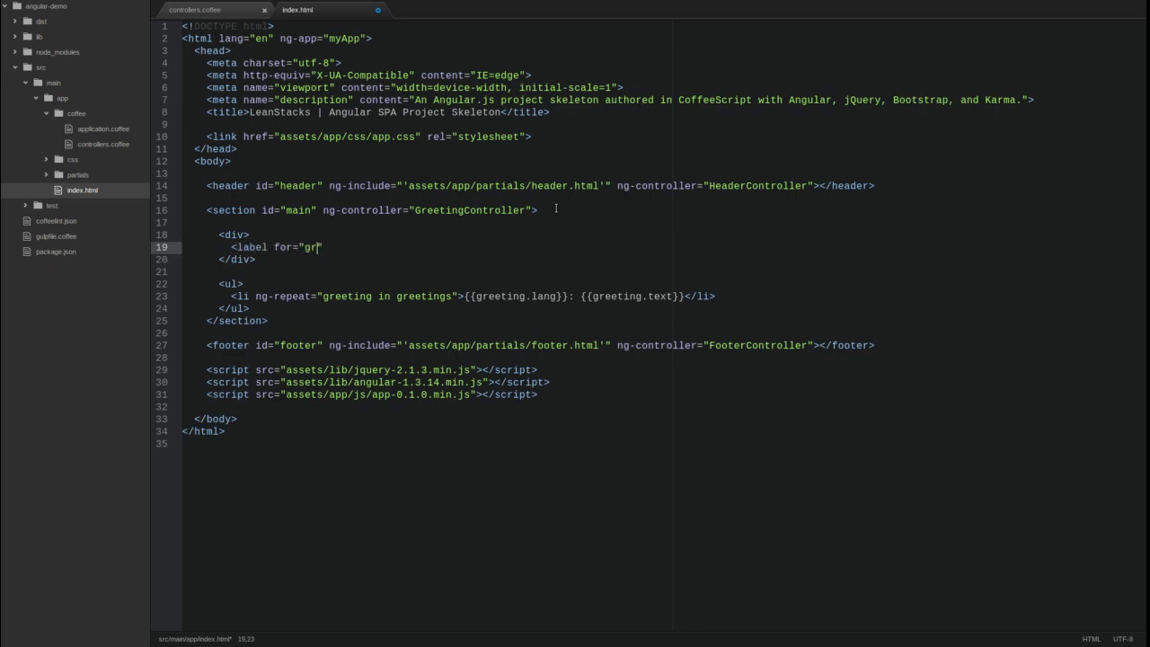
pyautogui.write('eeting-filter')
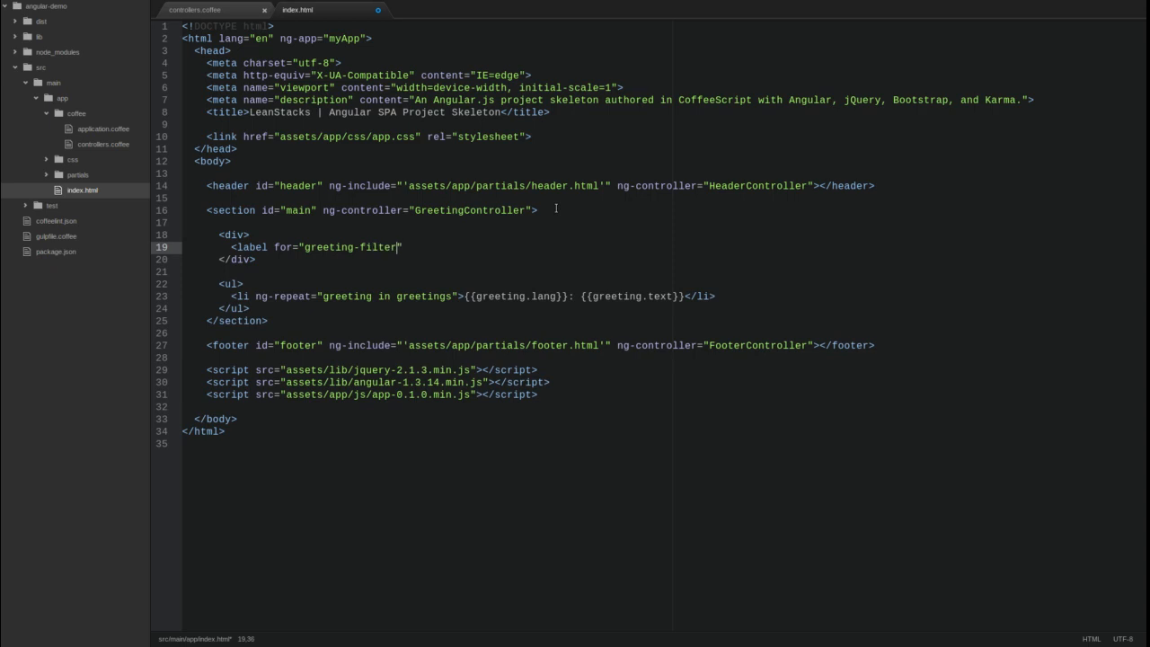
pyautogui.write('"')
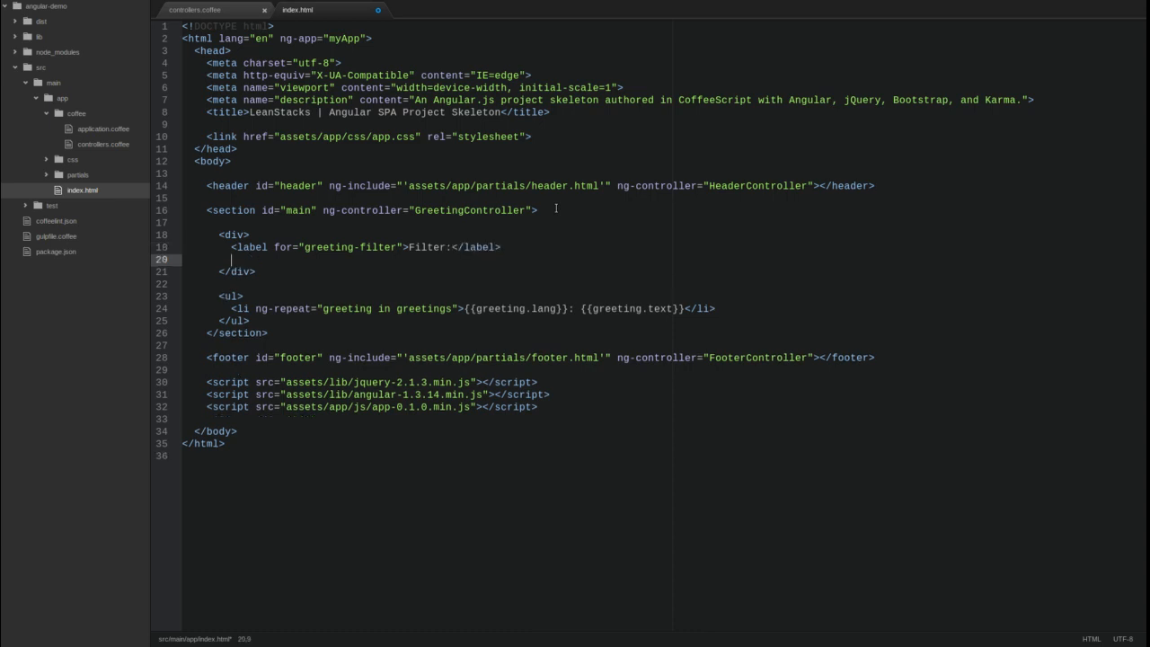
# Add a self-closing text input with id greeting-filter, placeholder and ng-model='greetingFilter'
pyautogui.write('<in')
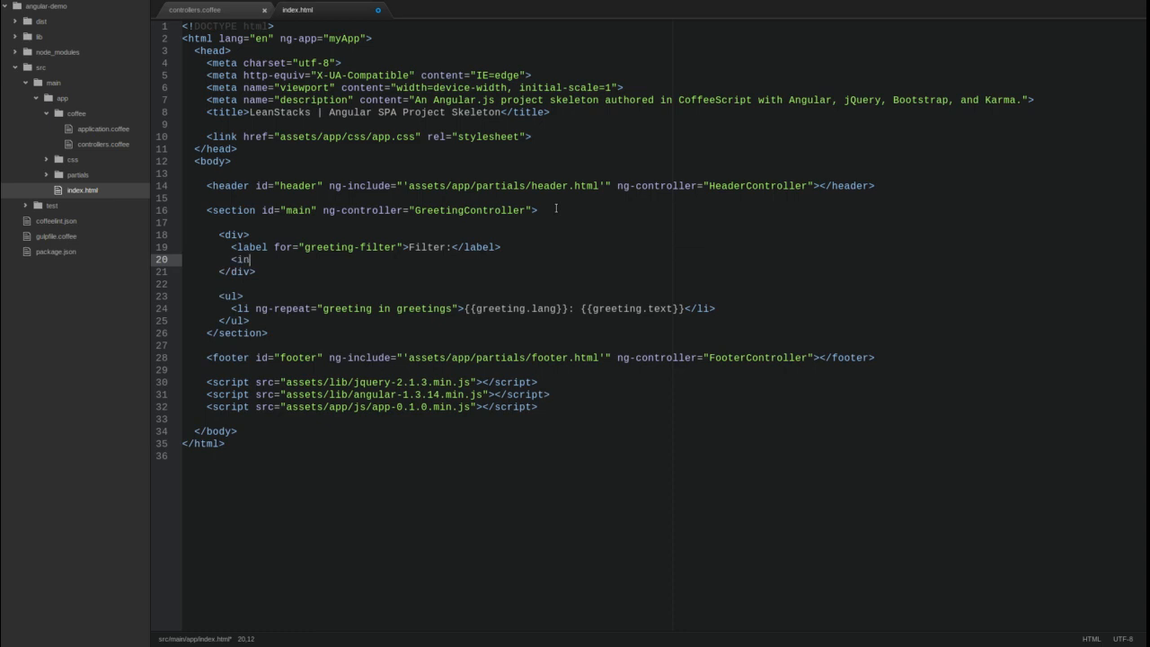
pyautogui.write('put type="te')
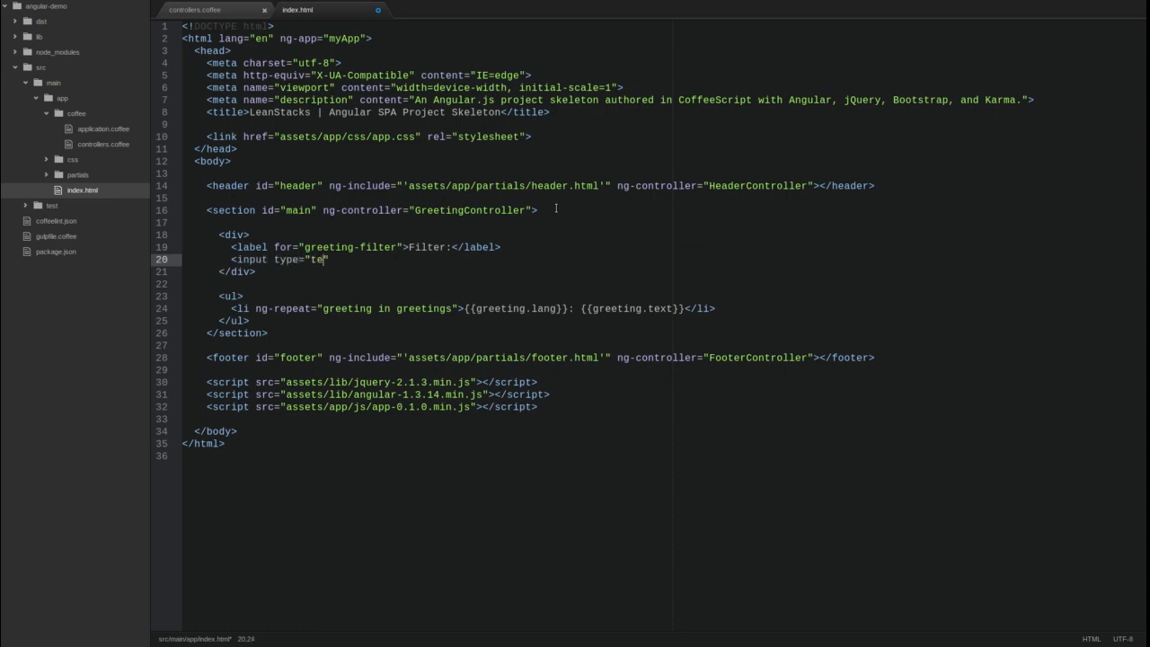
pyautogui.write('xt" id="gre')
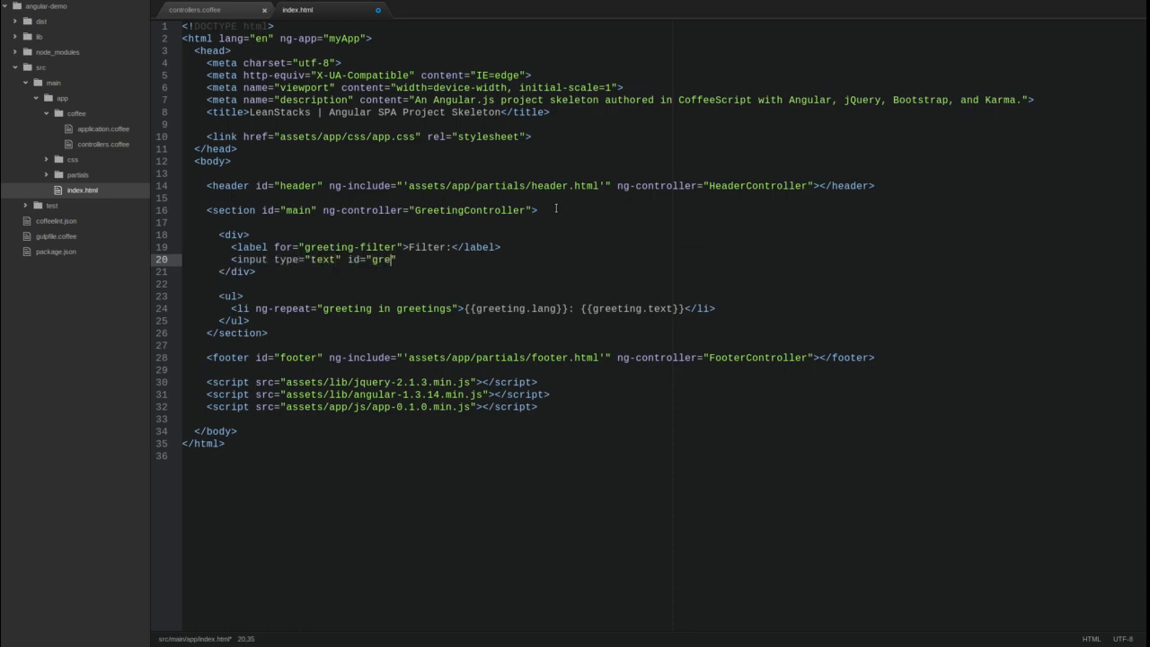
pyautogui.write('eting-filter"')
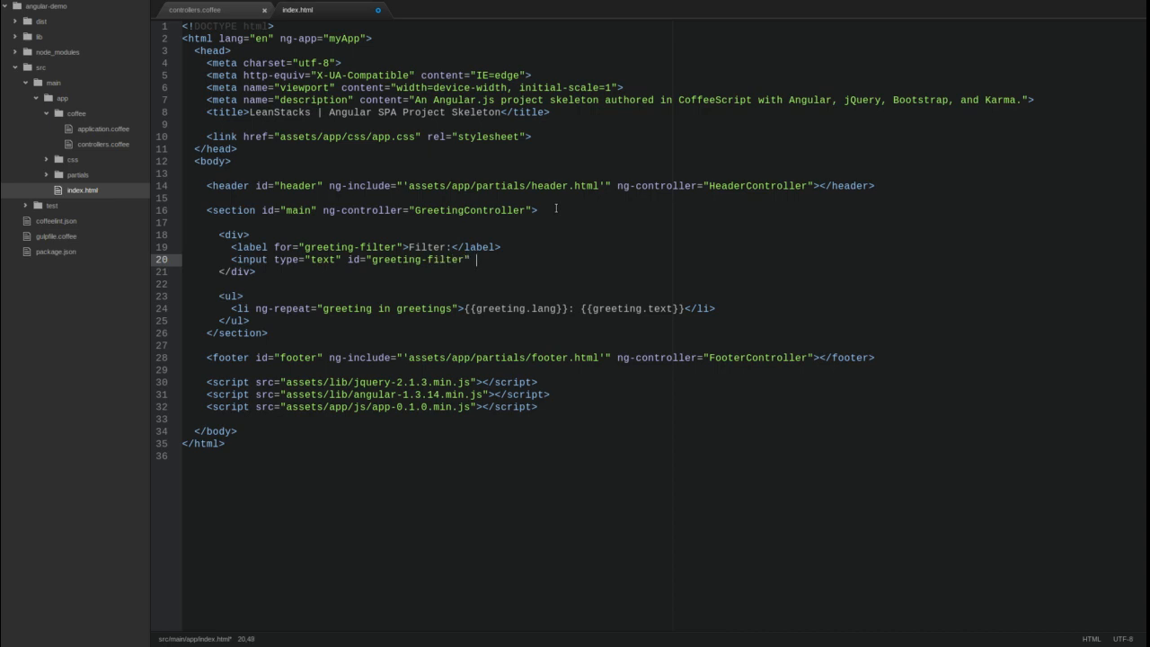
pyautogui.write('placeholder="type to filter list')
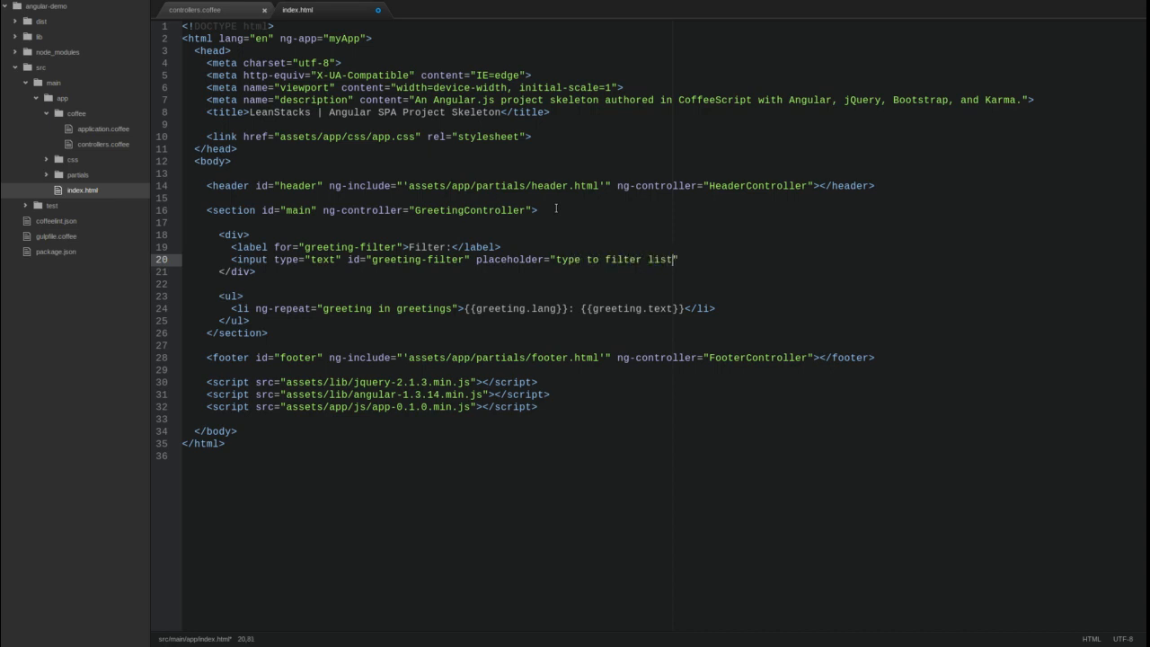
pyautogui.write('ng')
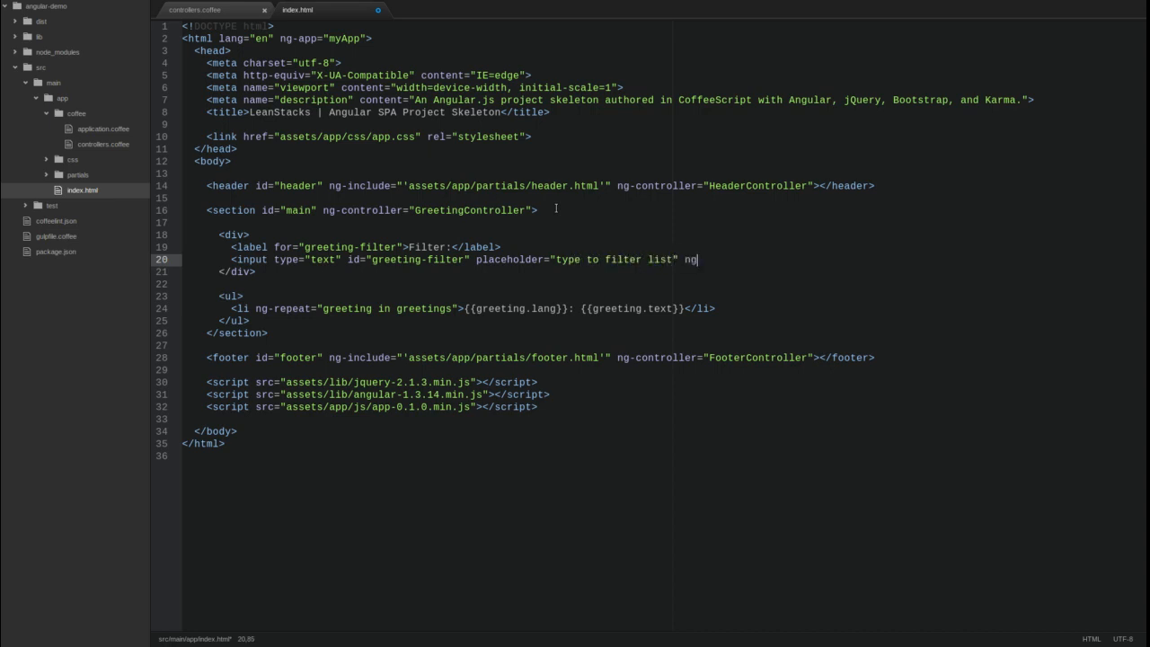
pyautogui.write('-model="greeting')
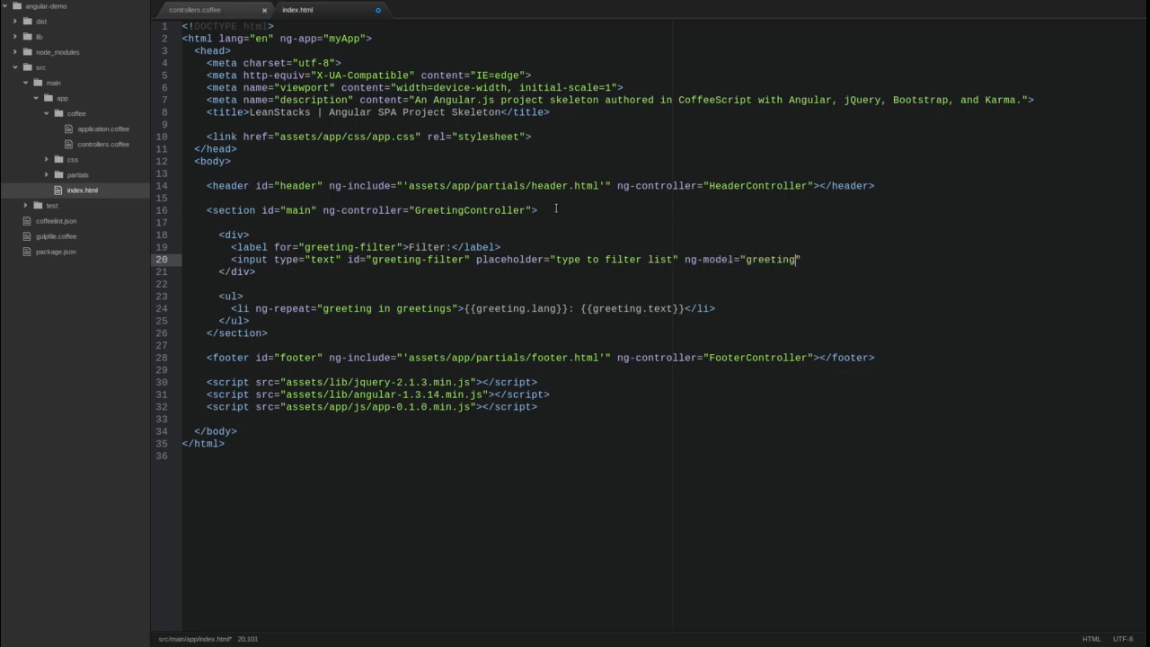
pyautogui.write('Filter')
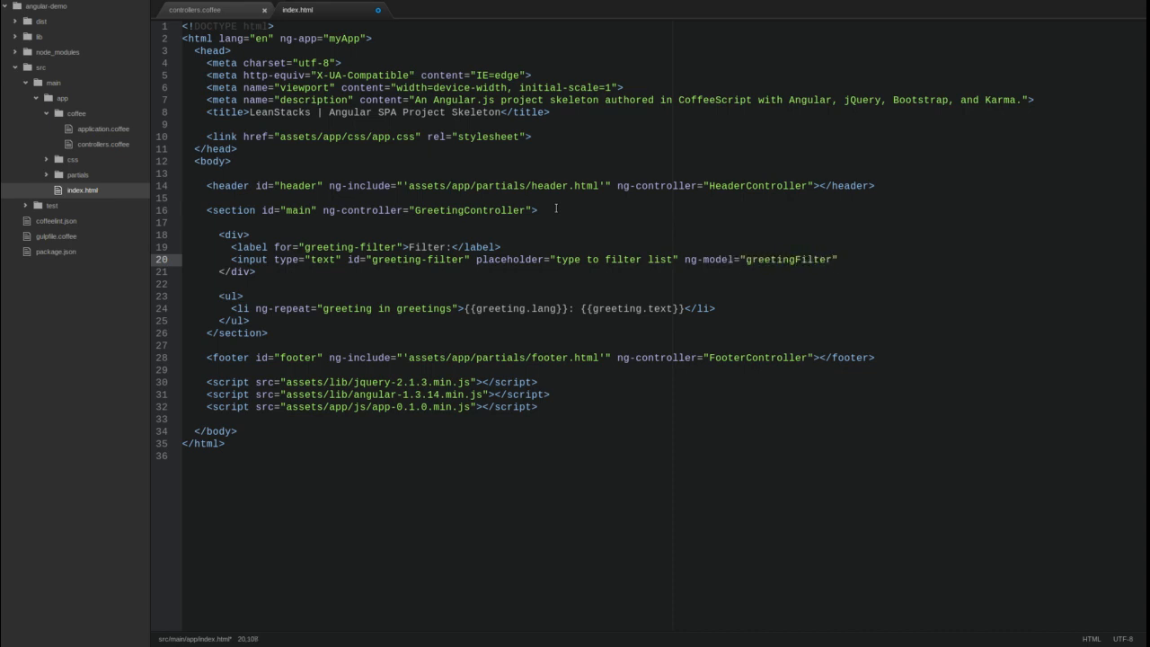
pyautogui.write('/')
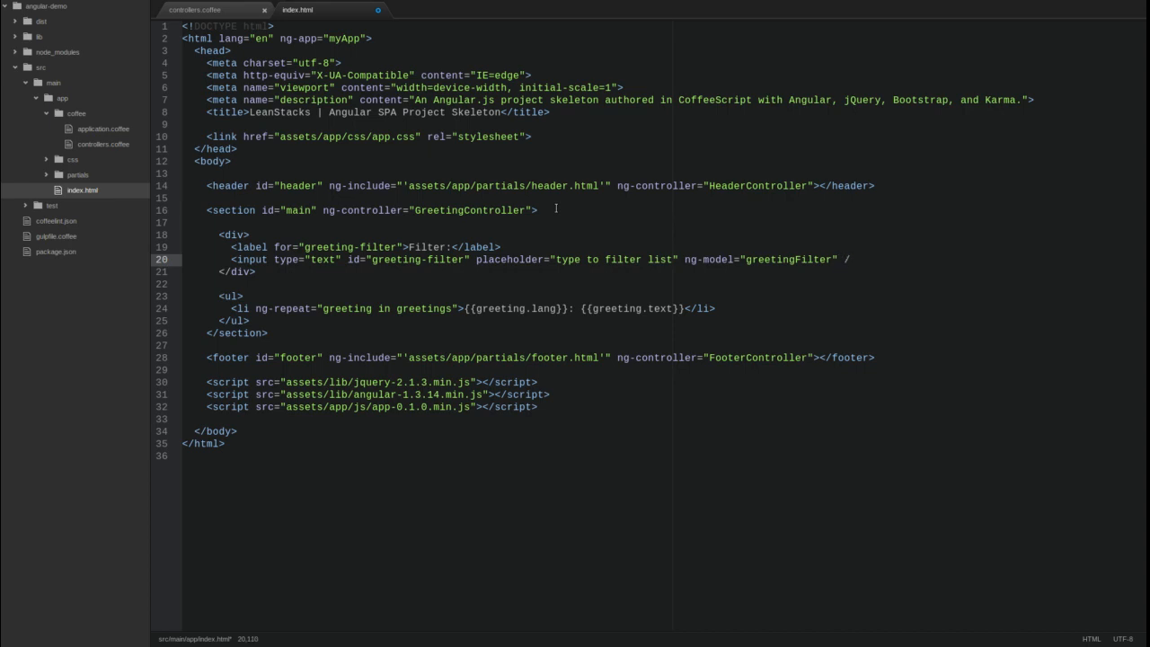
pyautogui.write('>')
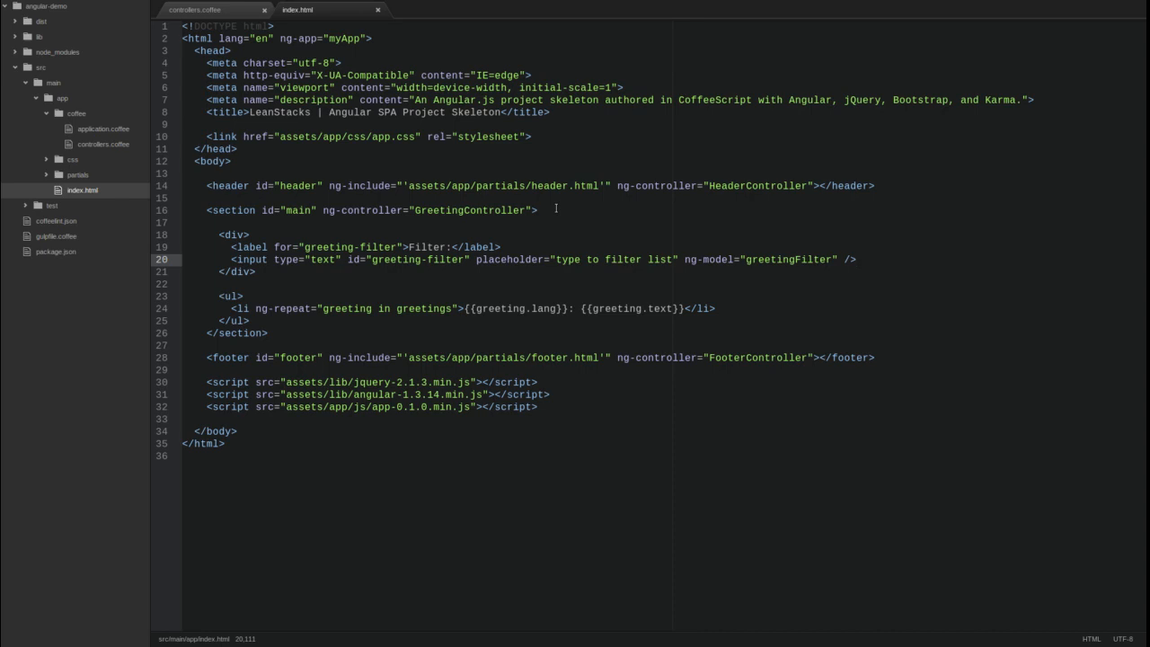
pyautogui.click(857, 260)
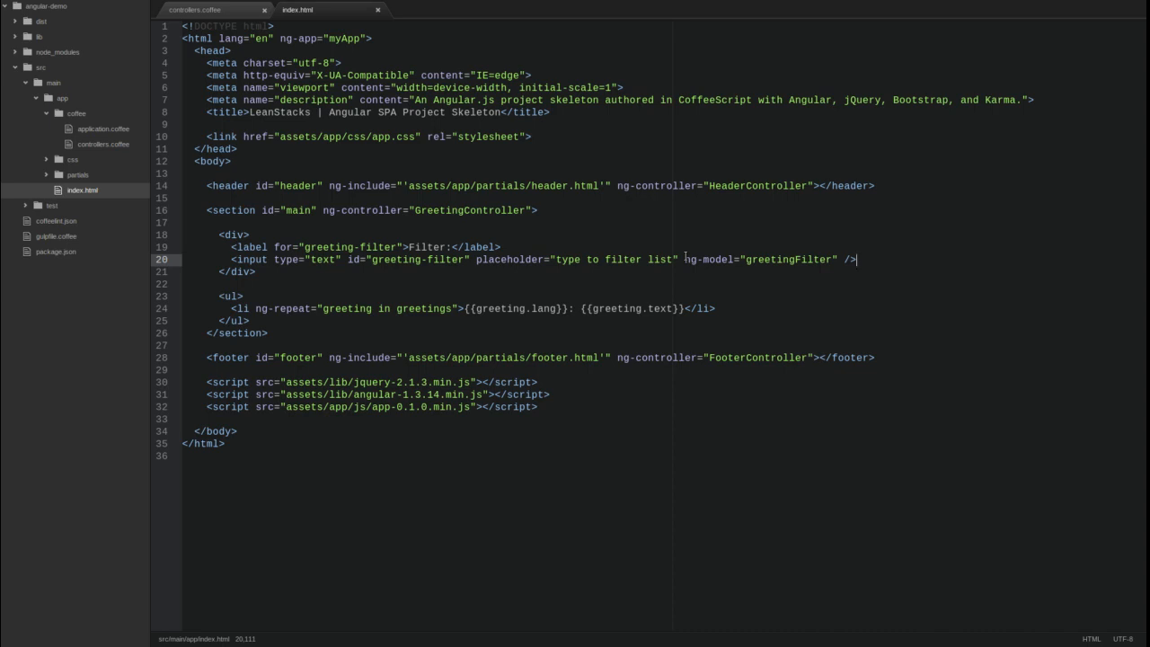
pyautogui.moveTo(370, 324)
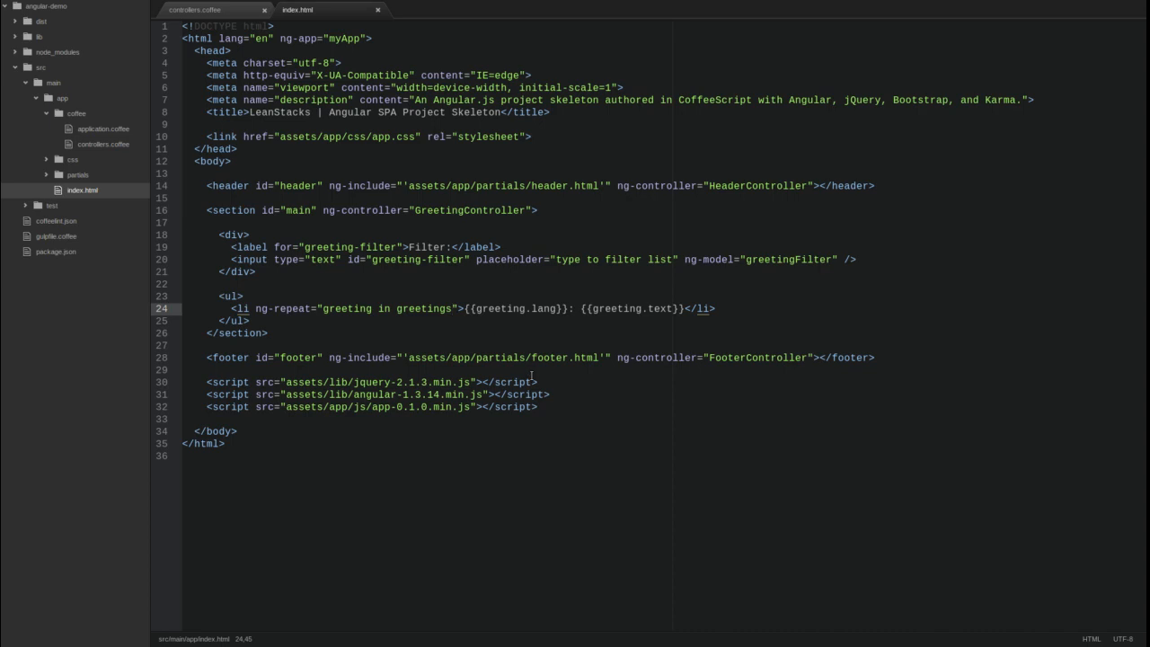
# Append '| filter:greetingFilter' to the li ng-repeat, accepting the autocomplete suggestion
pyautogui.write('|')
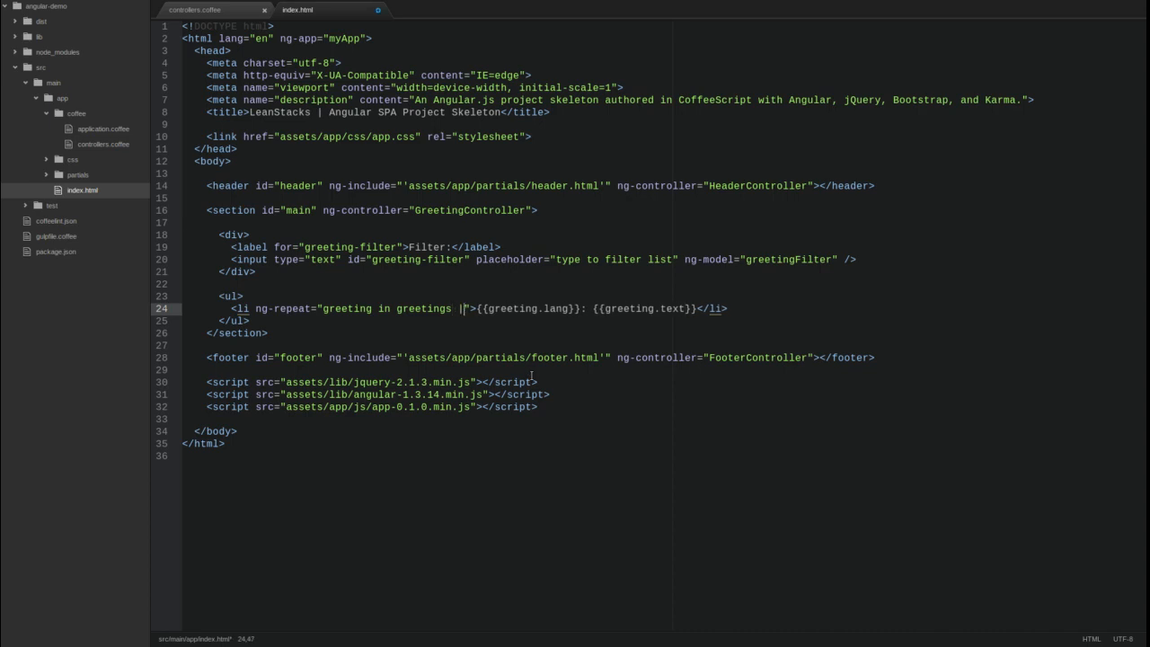
pyautogui.write('filter:greetingF')
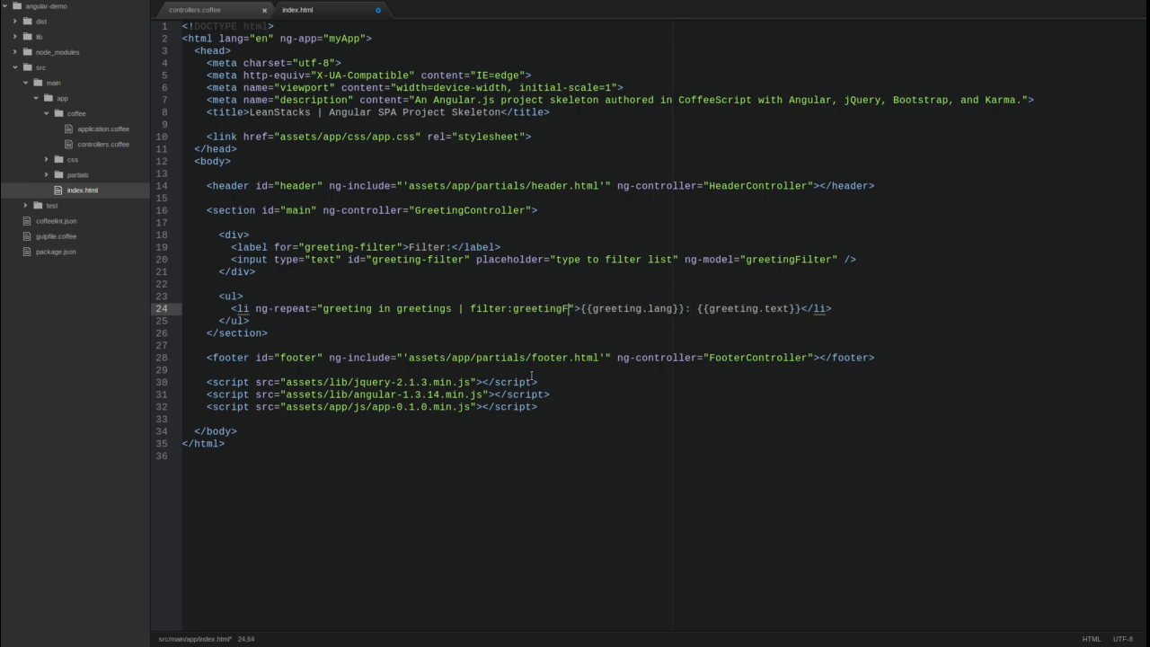
pyautogui.press('Backspace')
pyautogui.write('ilter')
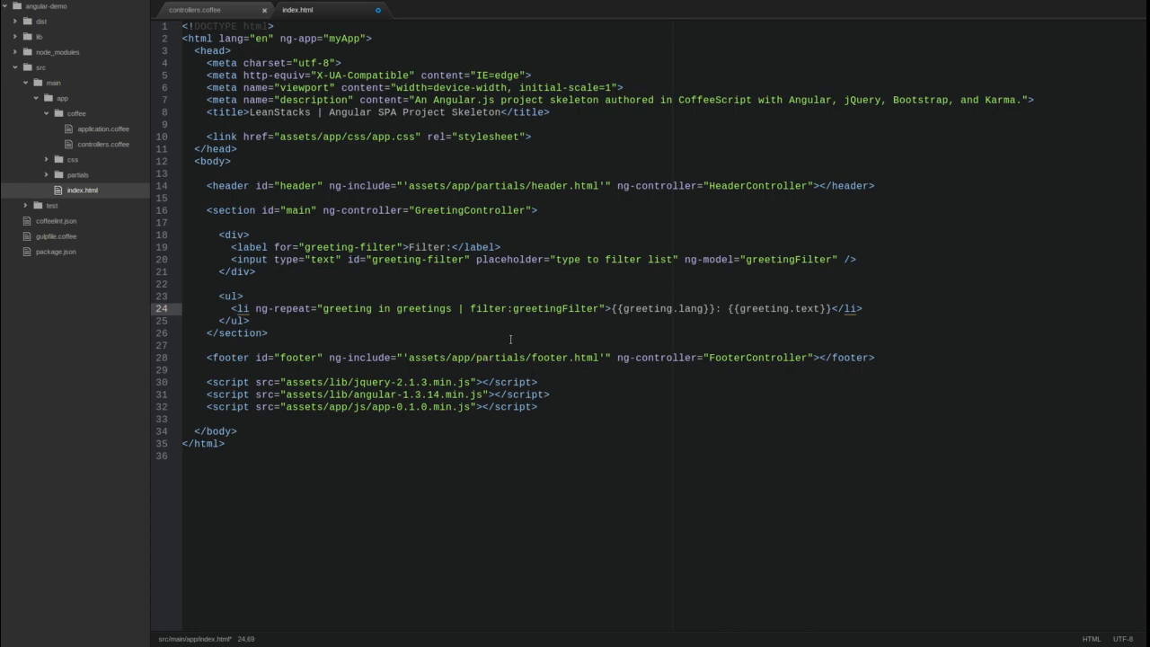
pyautogui.doubleClick(553, 309)
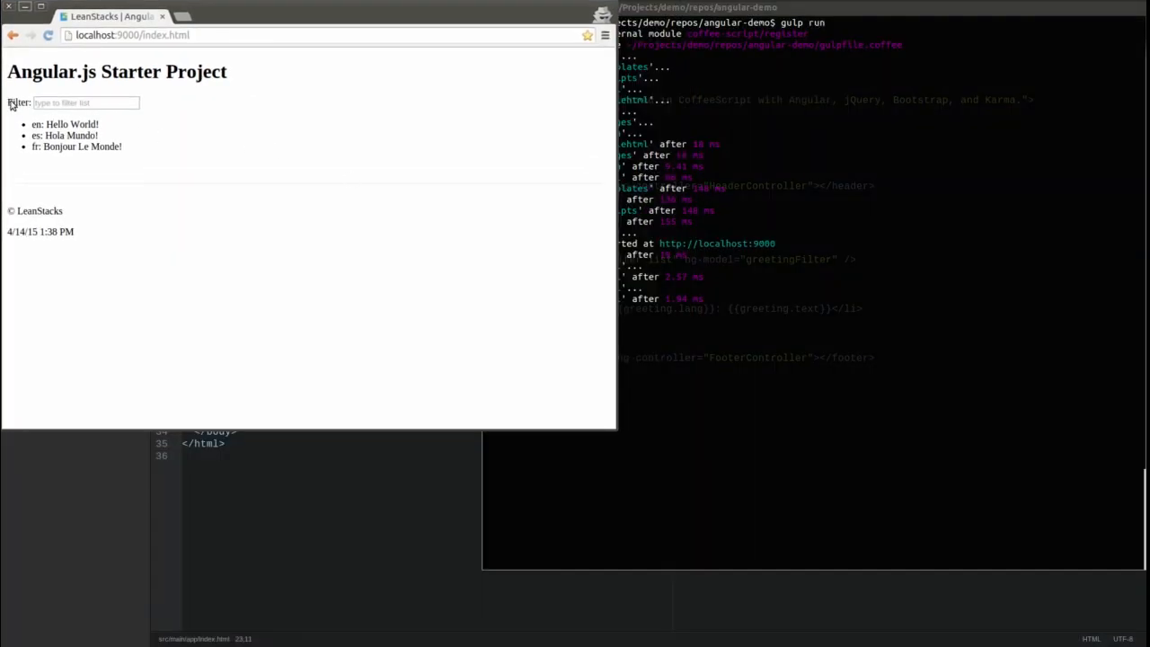
pyautogui.moveTo(19, 112)
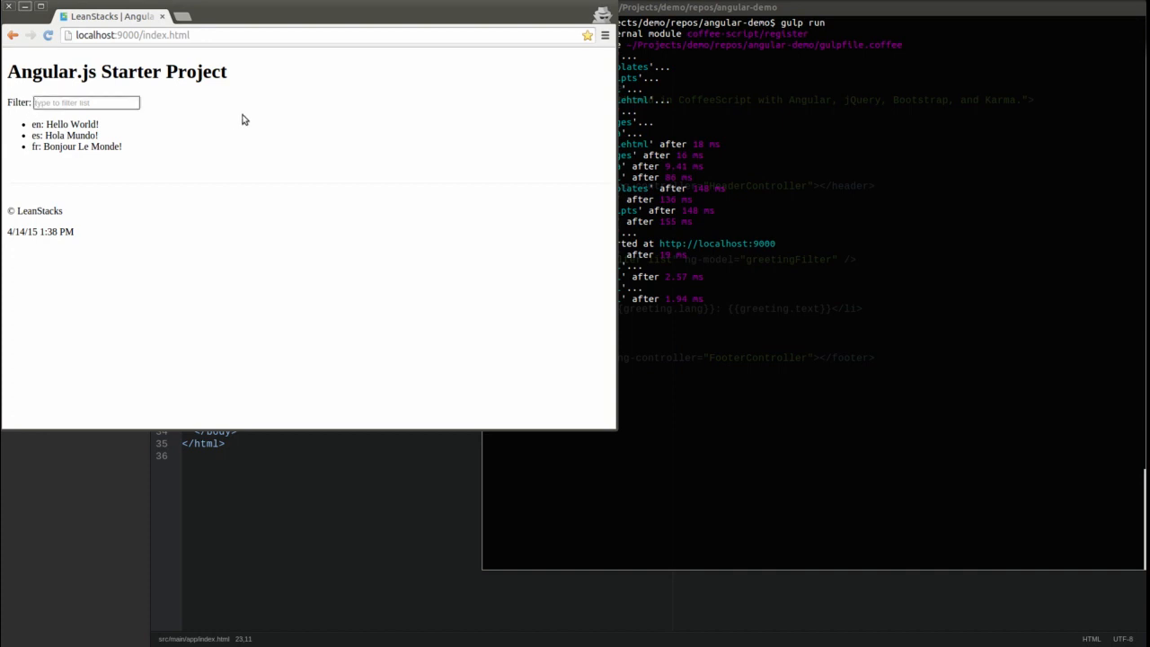
# Type letters such as 'he' and 'fn' into the Filter box to narrow the greetings
pyautogui.write('h')
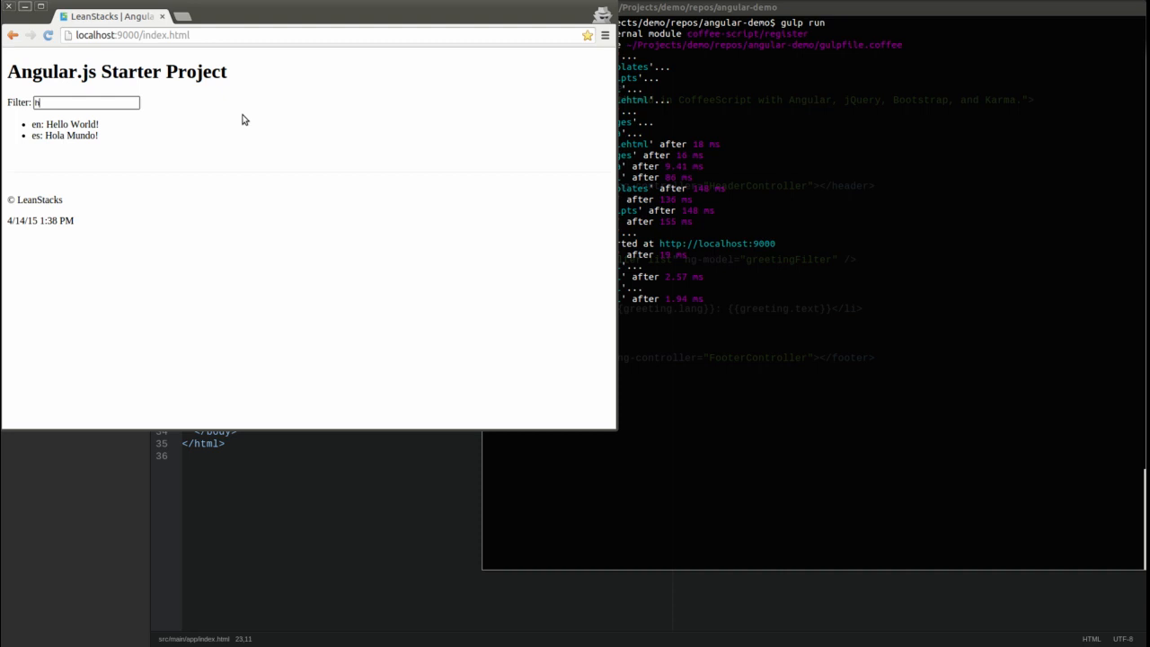
pyautogui.write('e')
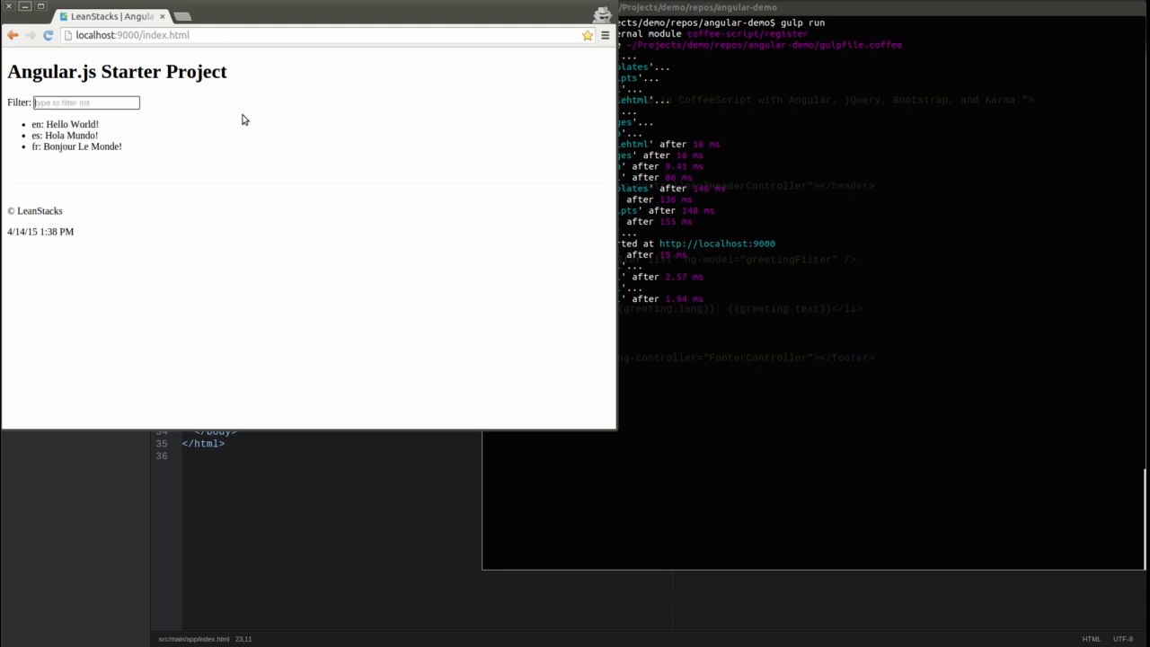
pyautogui.write('f')
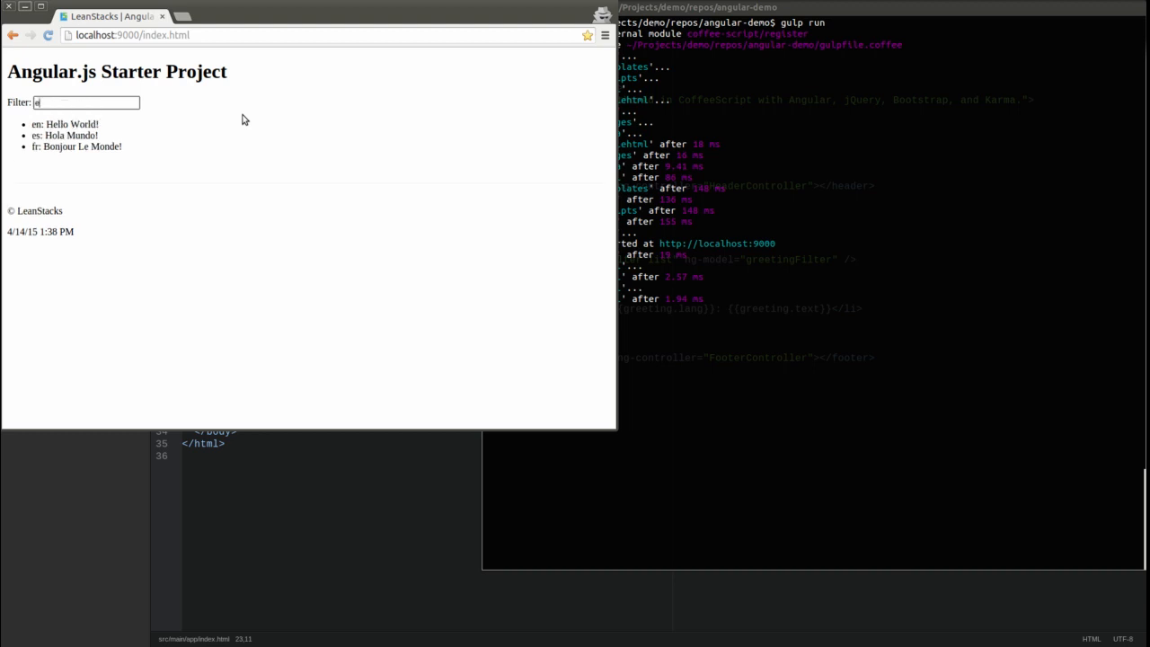
pyautogui.write('n')
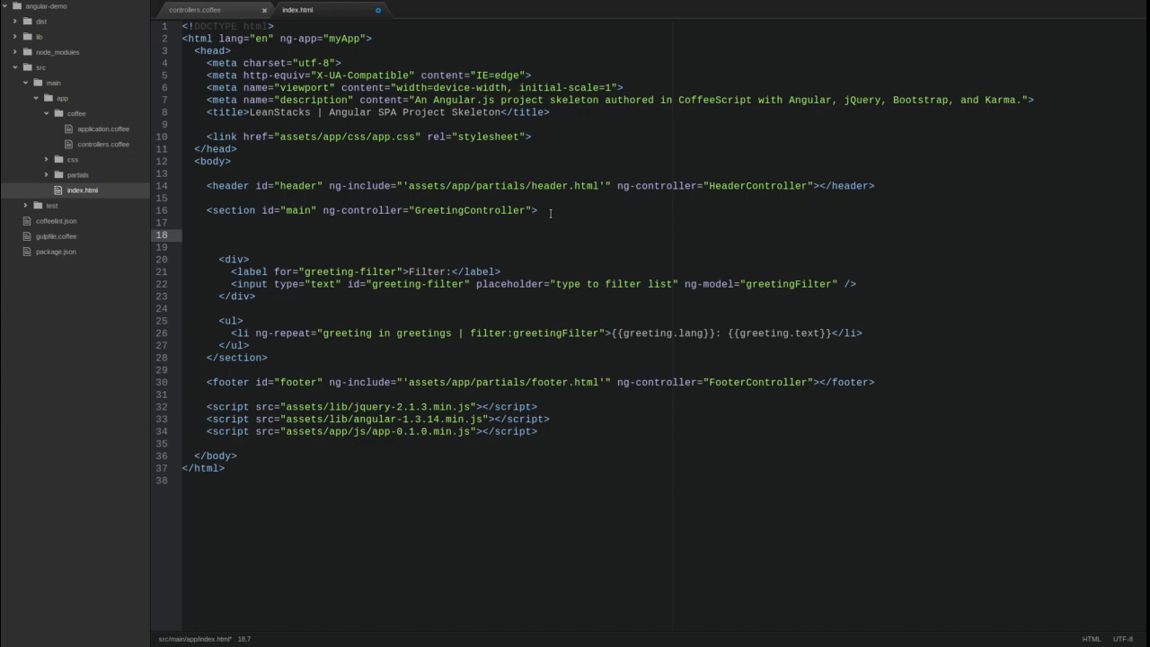
# Add a div with a 'Sort:' label and a select bound to ng-model greetingSort
pyautogui.write('<div>')
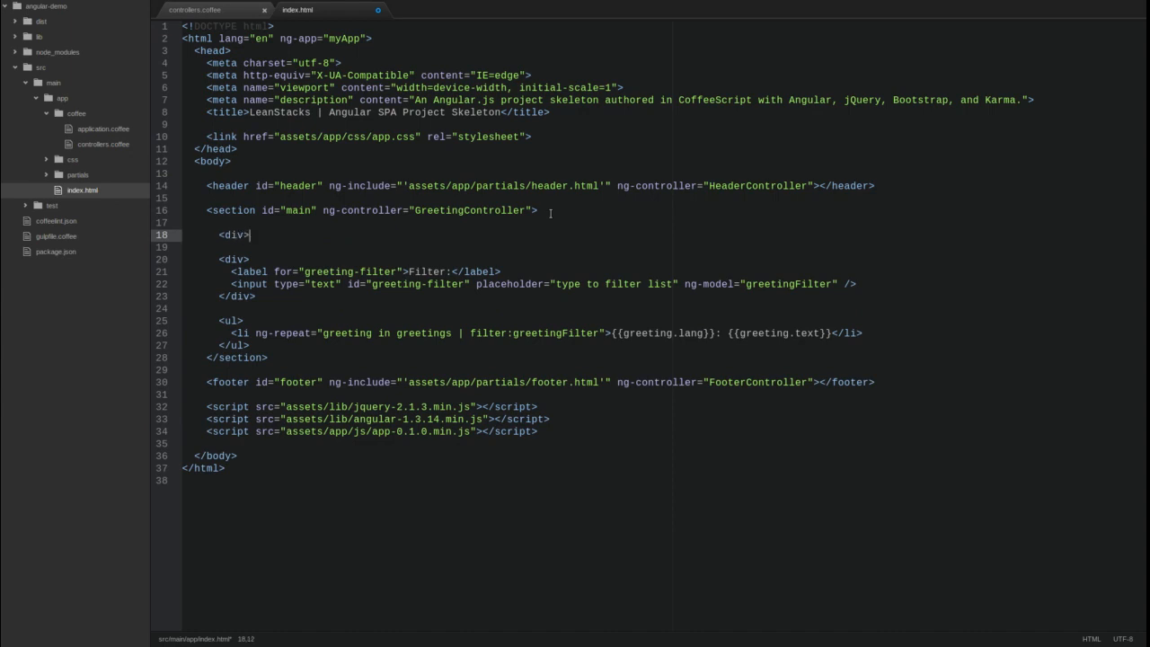
pyautogui.write('</div')
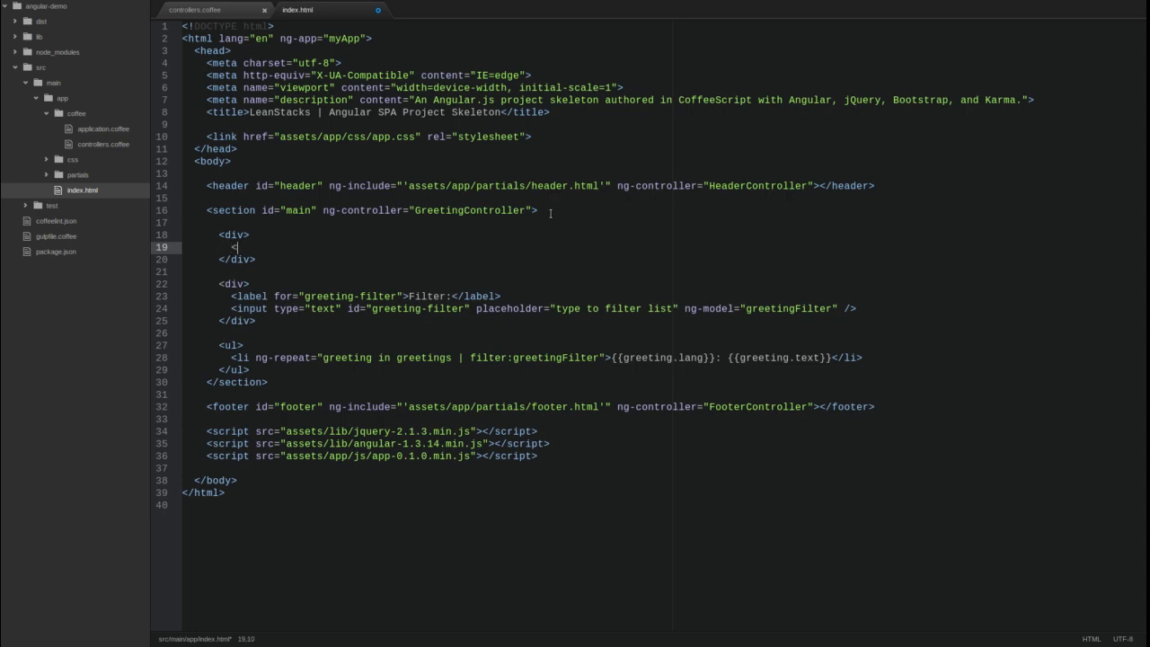
pyautogui.write('label for=')
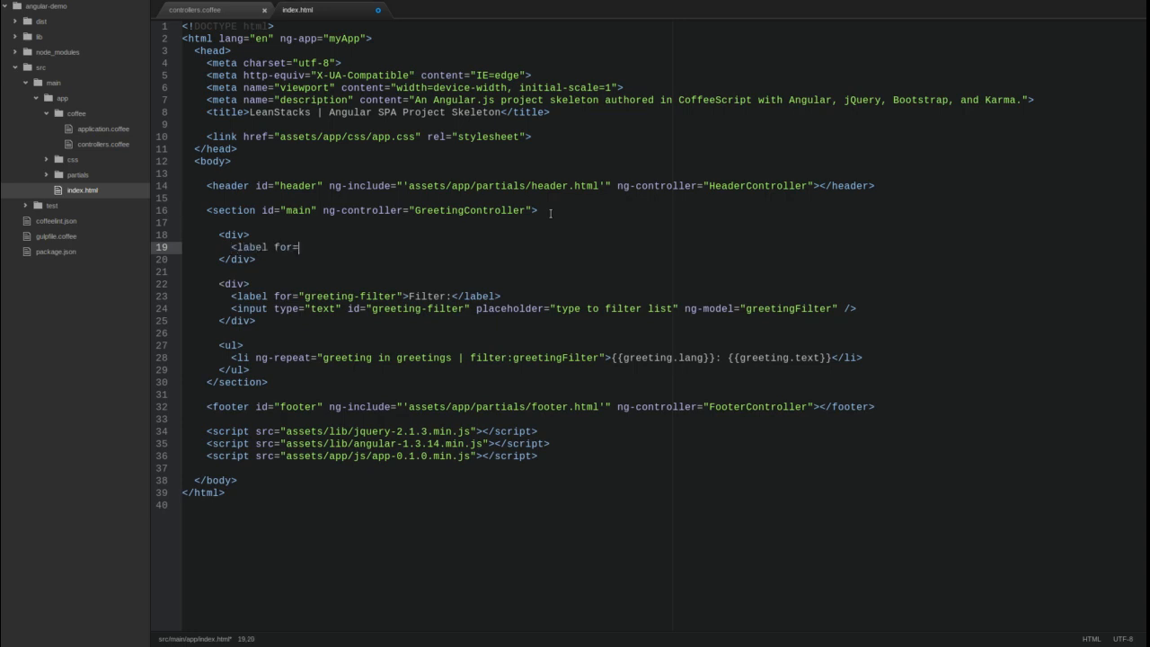
pyautogui.write('"greeting"')
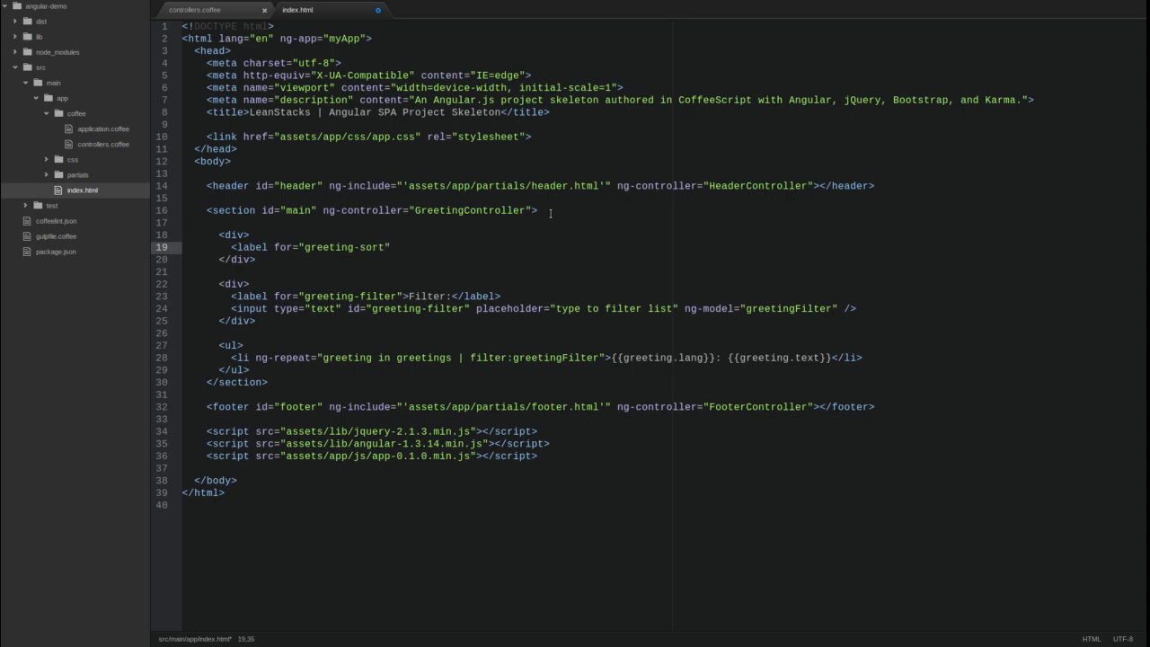
pyautogui.write('So')
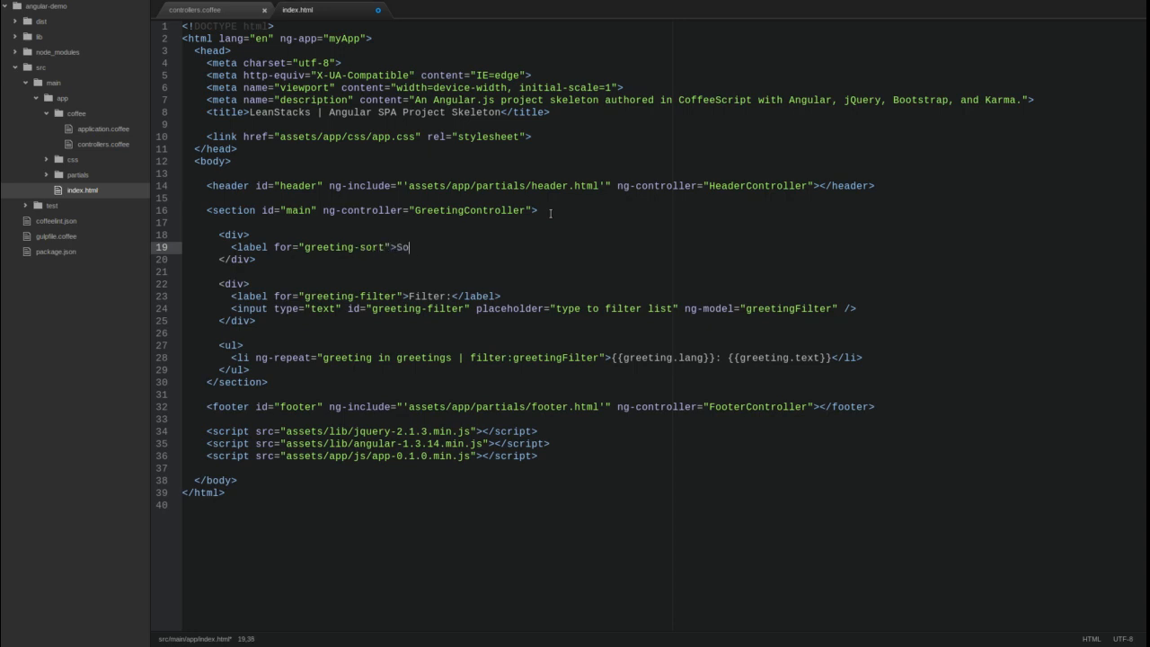
pyautogui.write('rt:</label>')
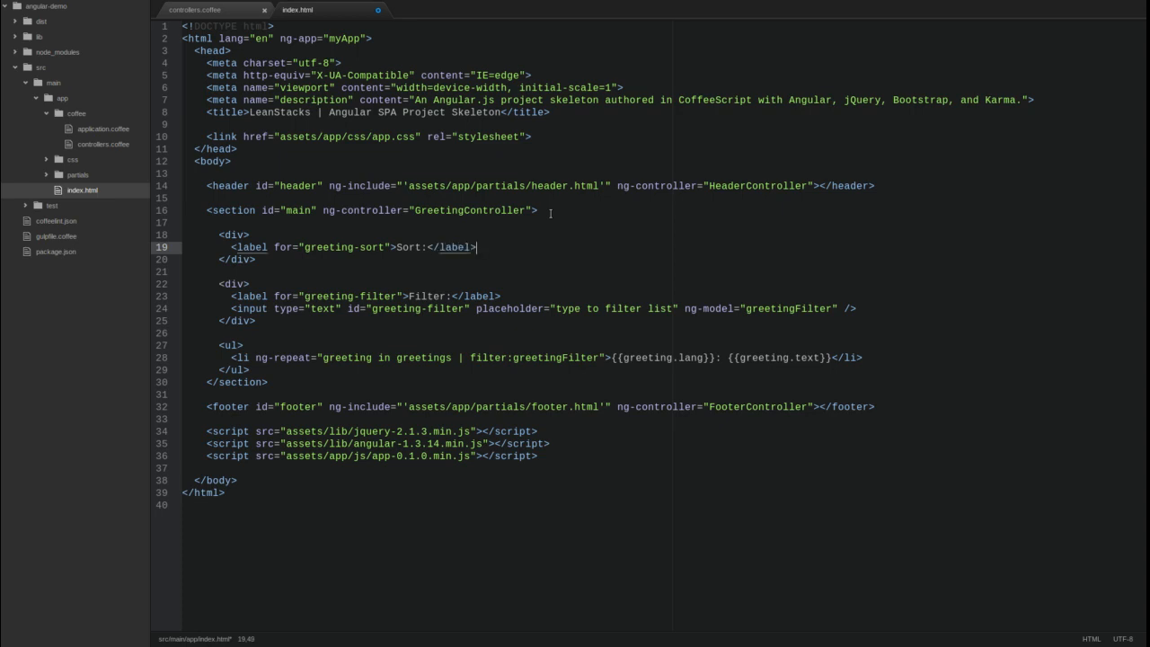
pyautogui.write('<select id="greeting-sort')
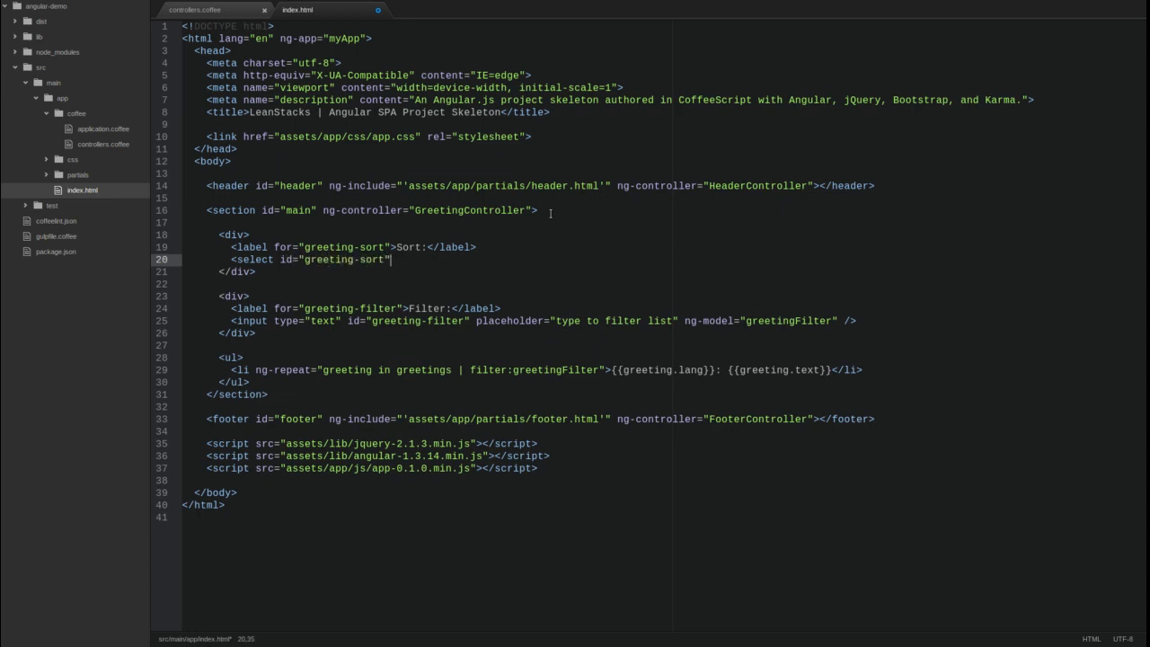
pyautogui.write('ng-')
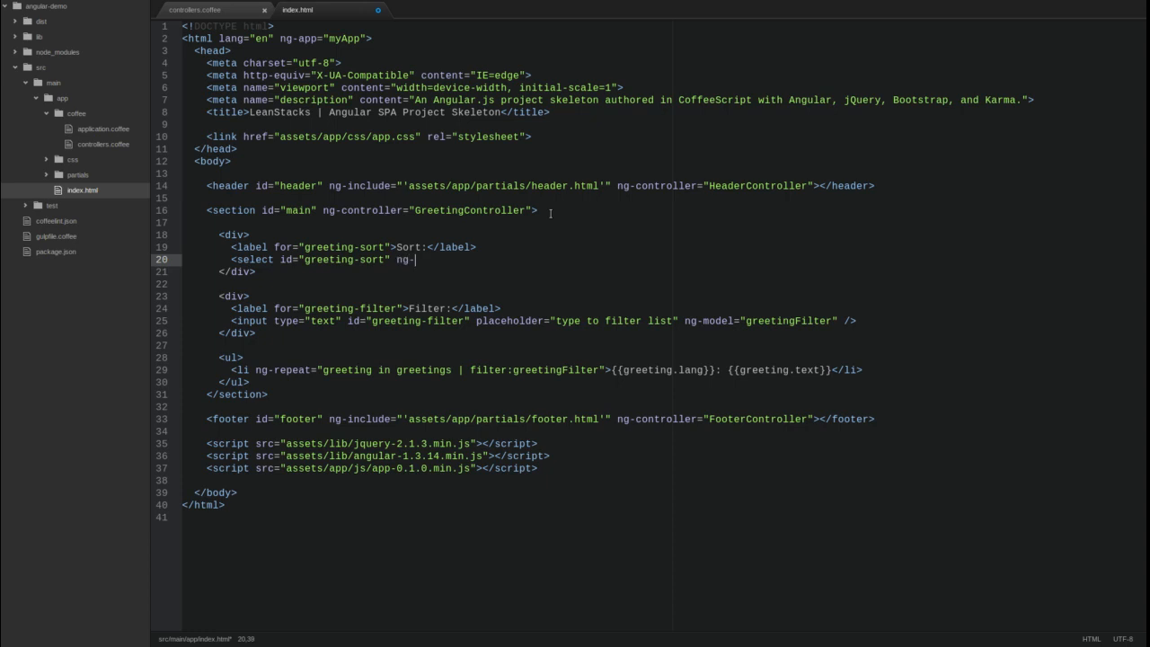
pyautogui.write('model="gre"')
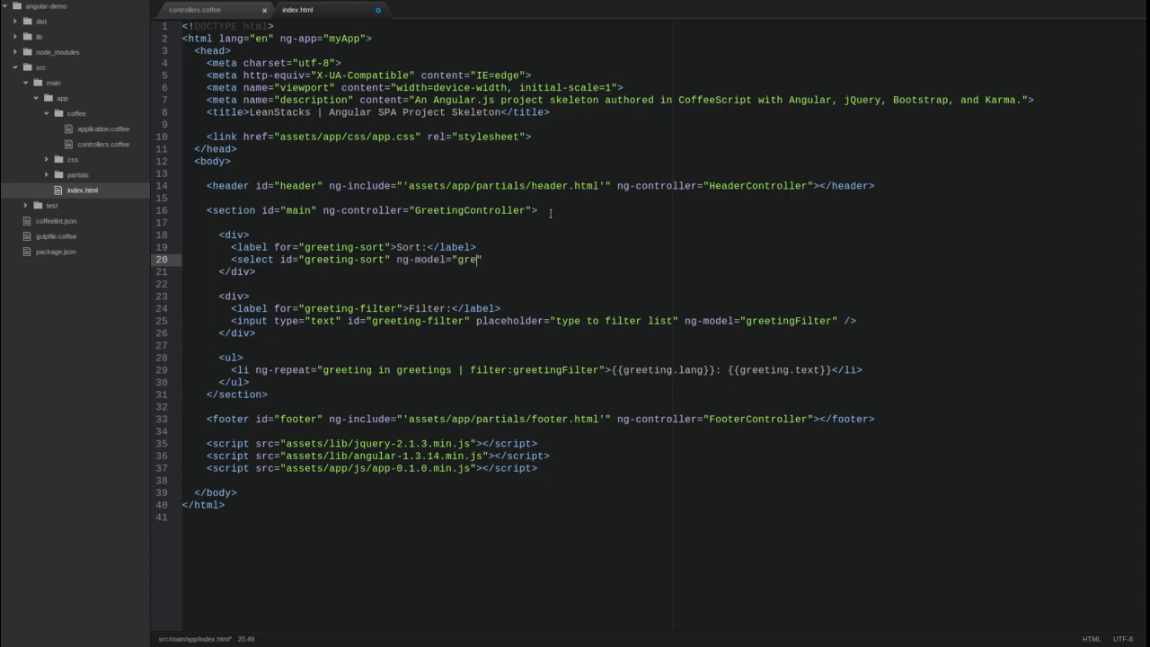
pyautogui.write('etingSort')
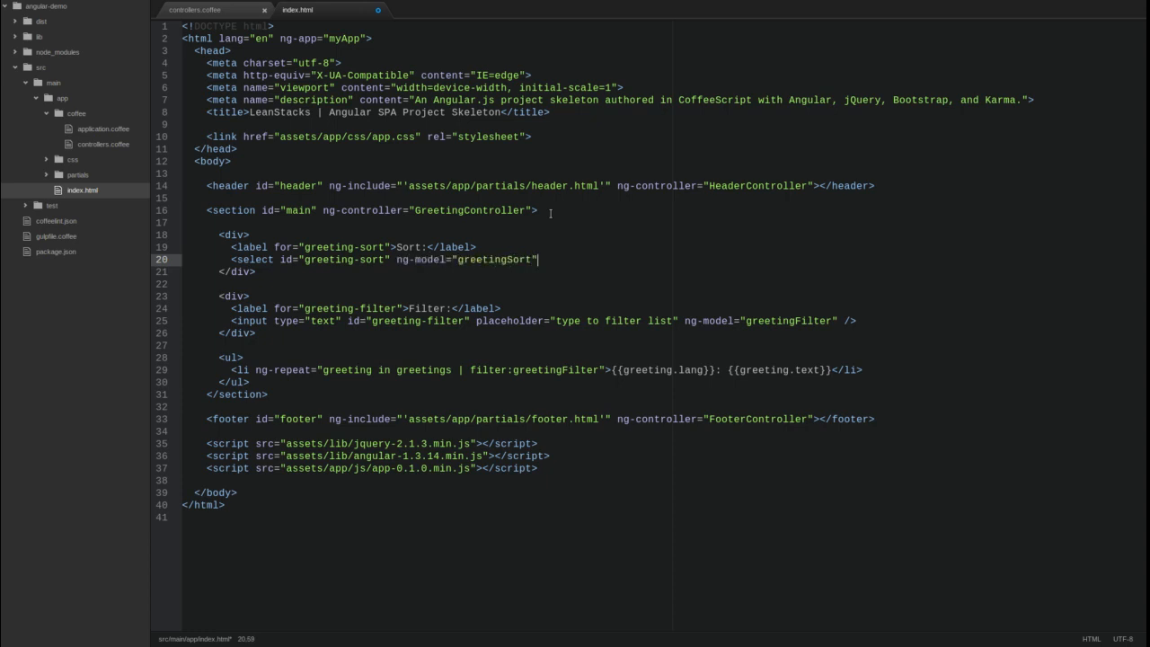
pyautogui.press('enter')
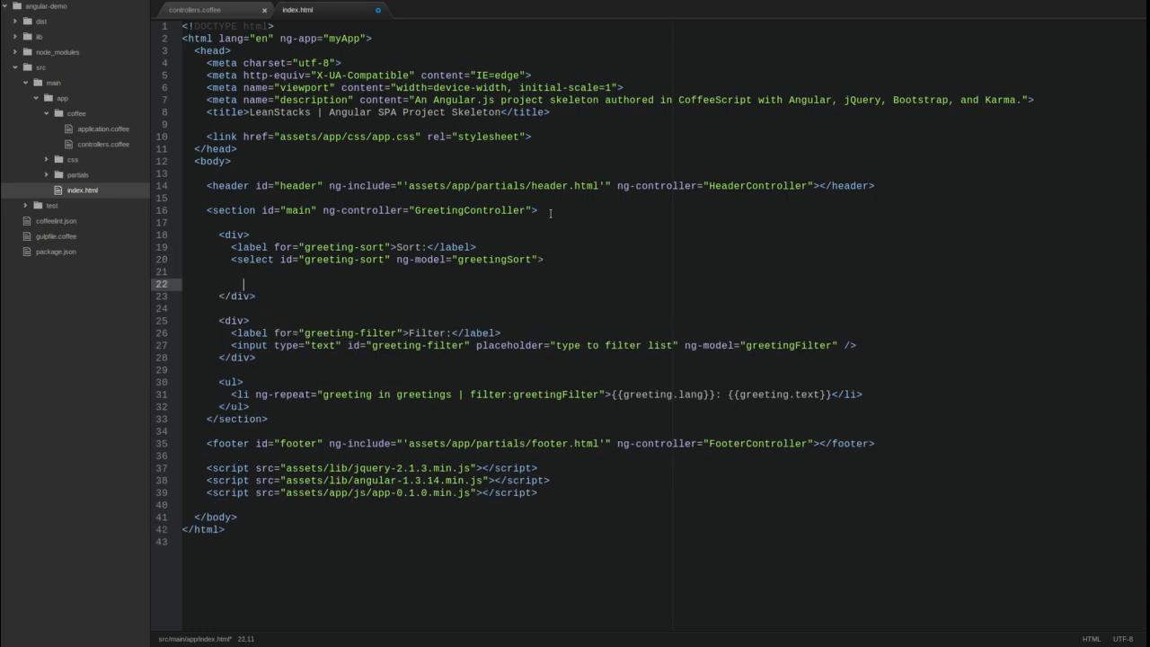
pyautogui.write('</select>')
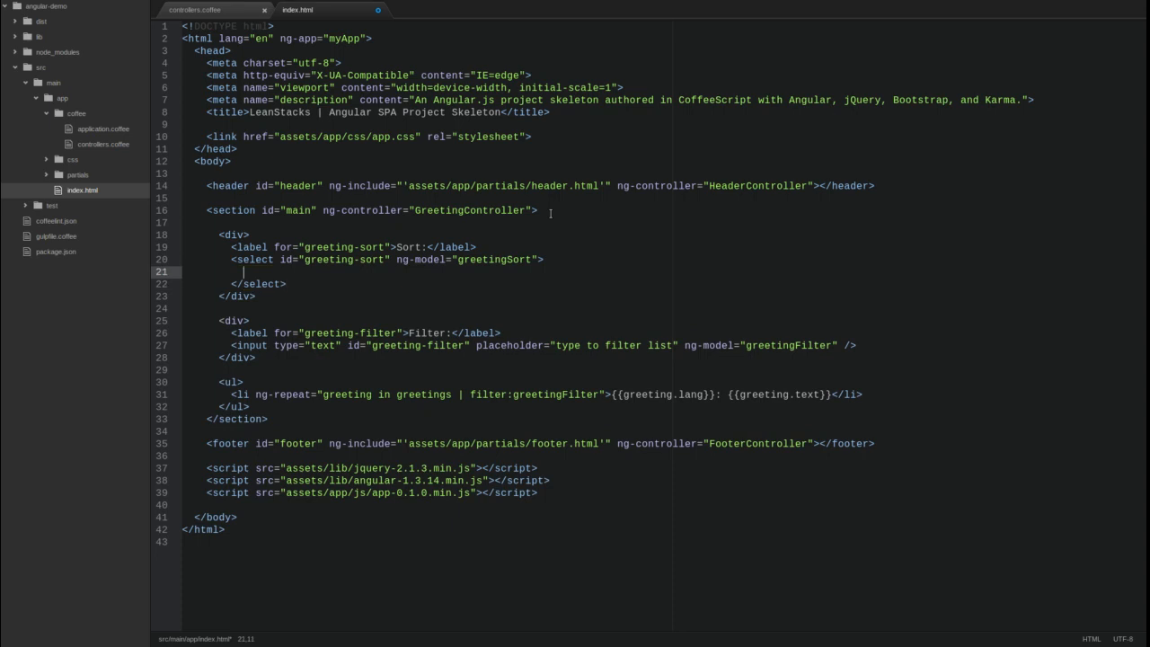
# Add options 'Alphabetical' (value text) and 'Language' (value lang) to the select
pyautogui.write('<option')
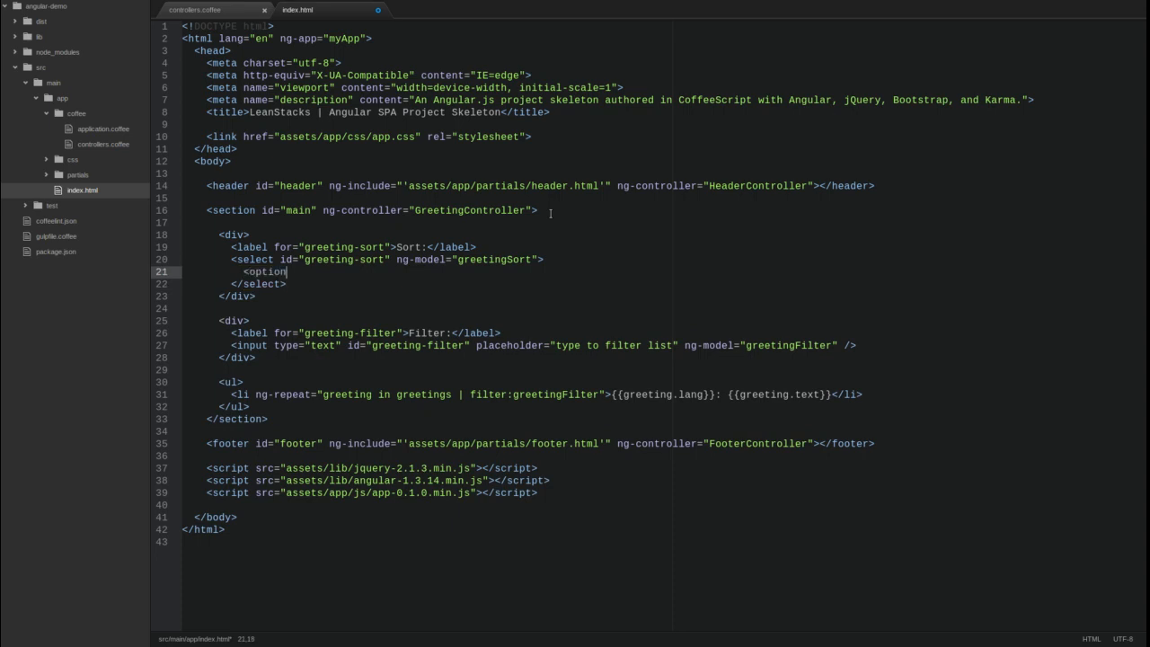
pyautogui.write('value="text"')
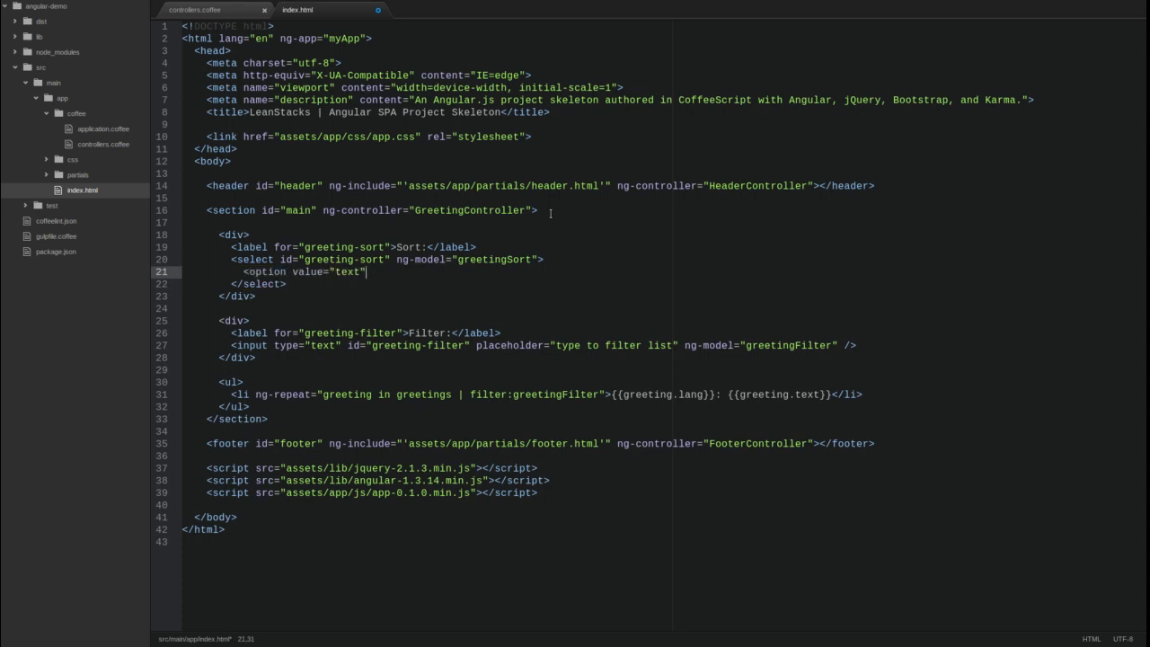
pyautogui.write('>Alph')
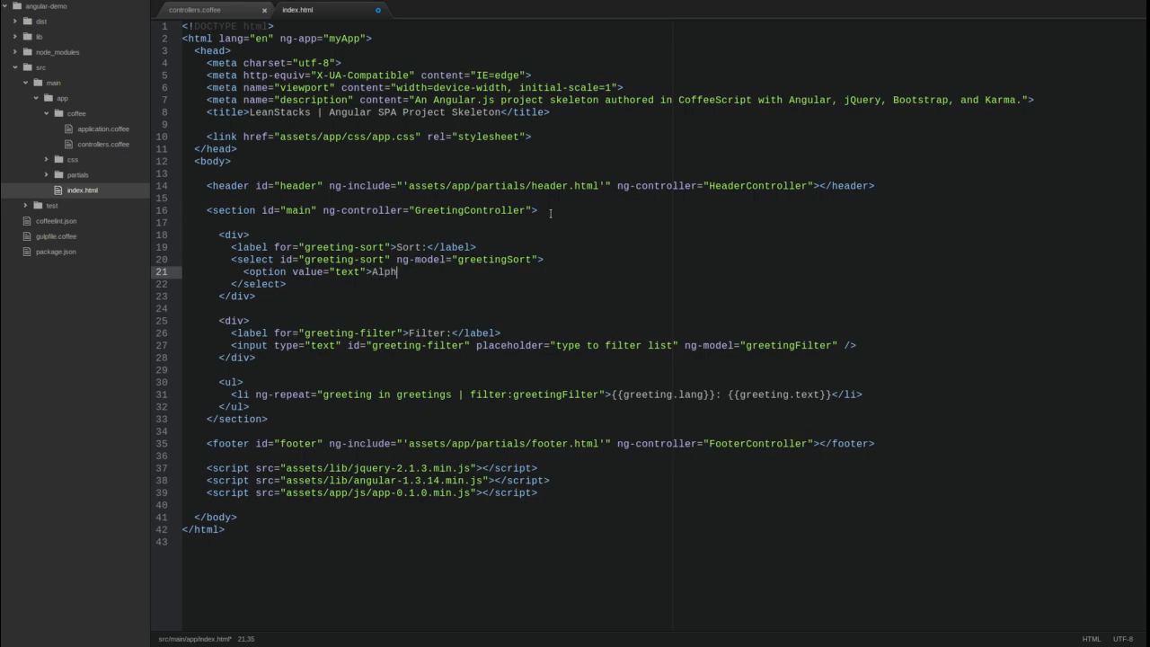
pyautogui.write('abeti')
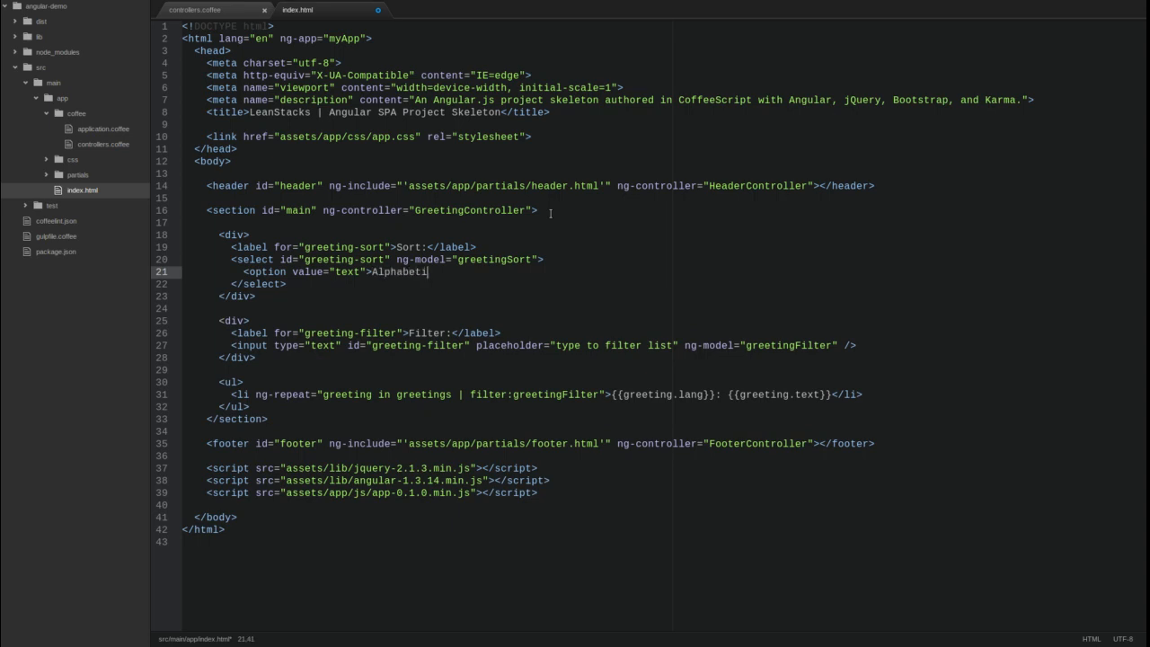
pyautogui.write('cal</option>')
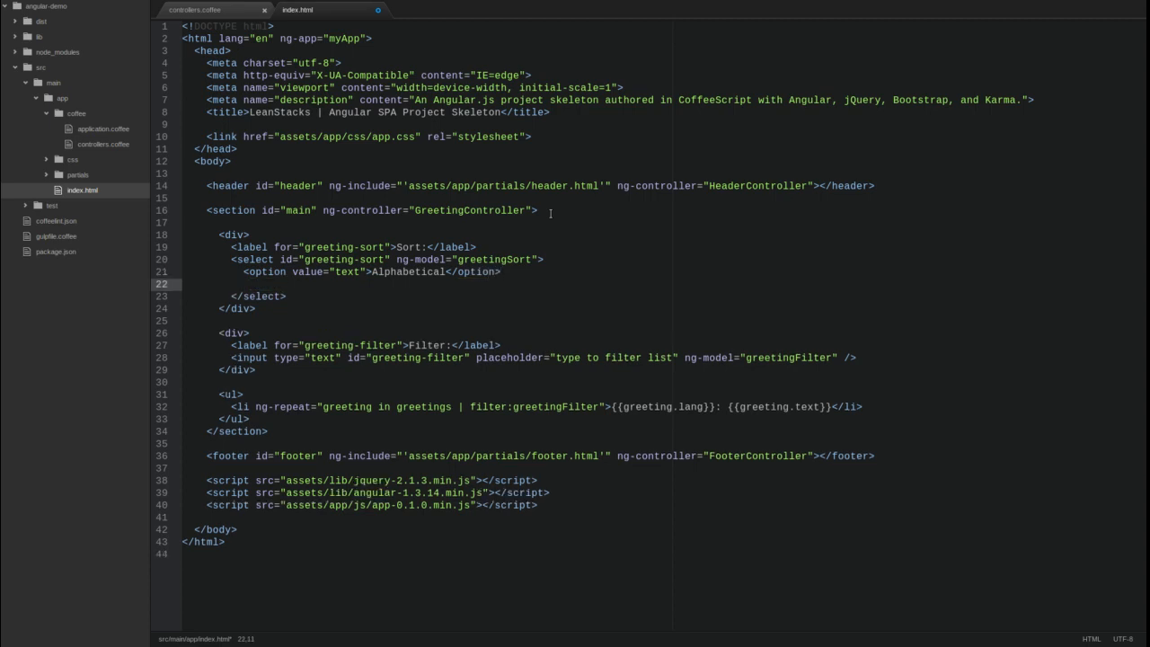
pyautogui.write('<option value="lang')
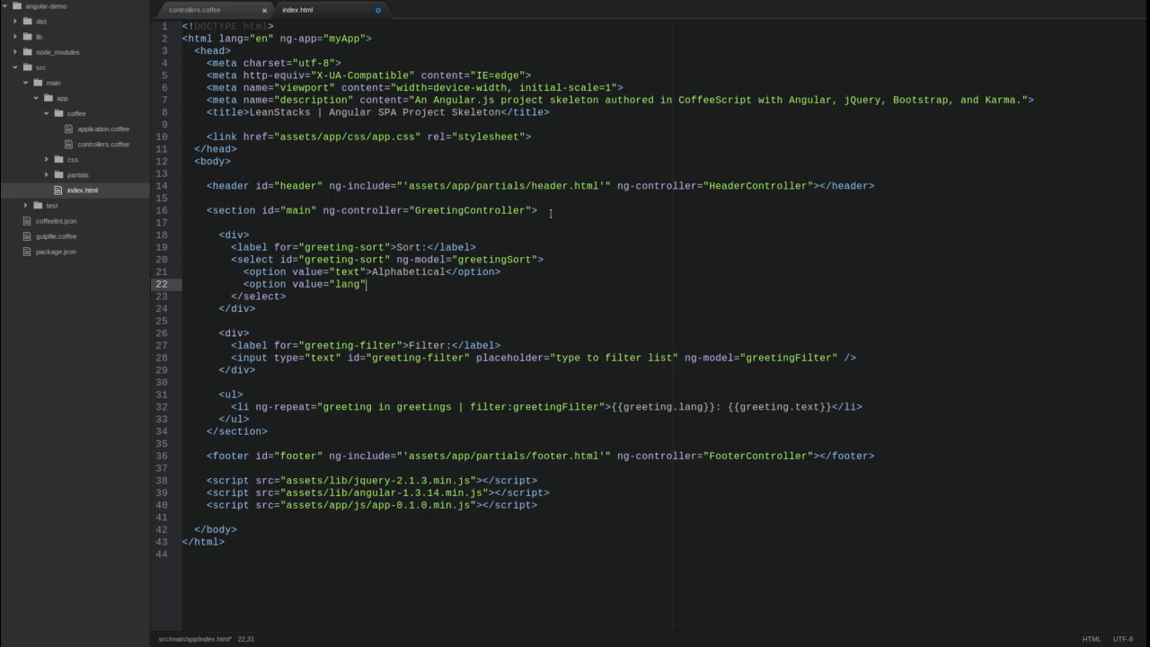
pyautogui.write('Language</option>')
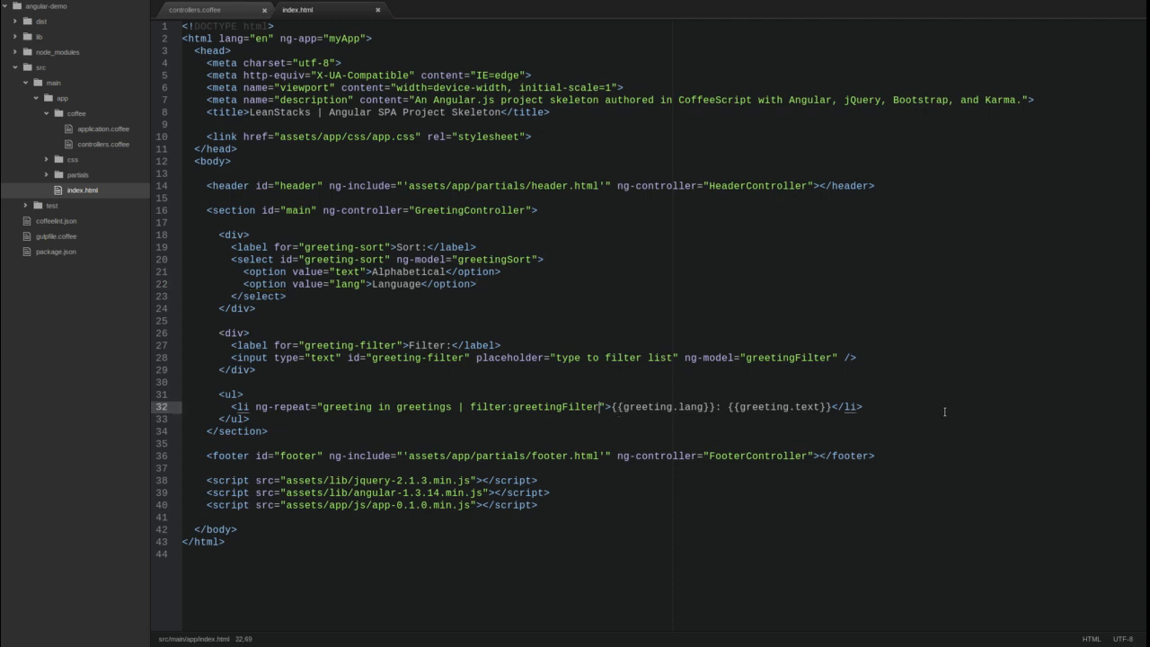
# Append '| orderBy:greetingSort' after the filter in ng-repeat and highlight greetingSort's uses
pyautogui.write('| fil')
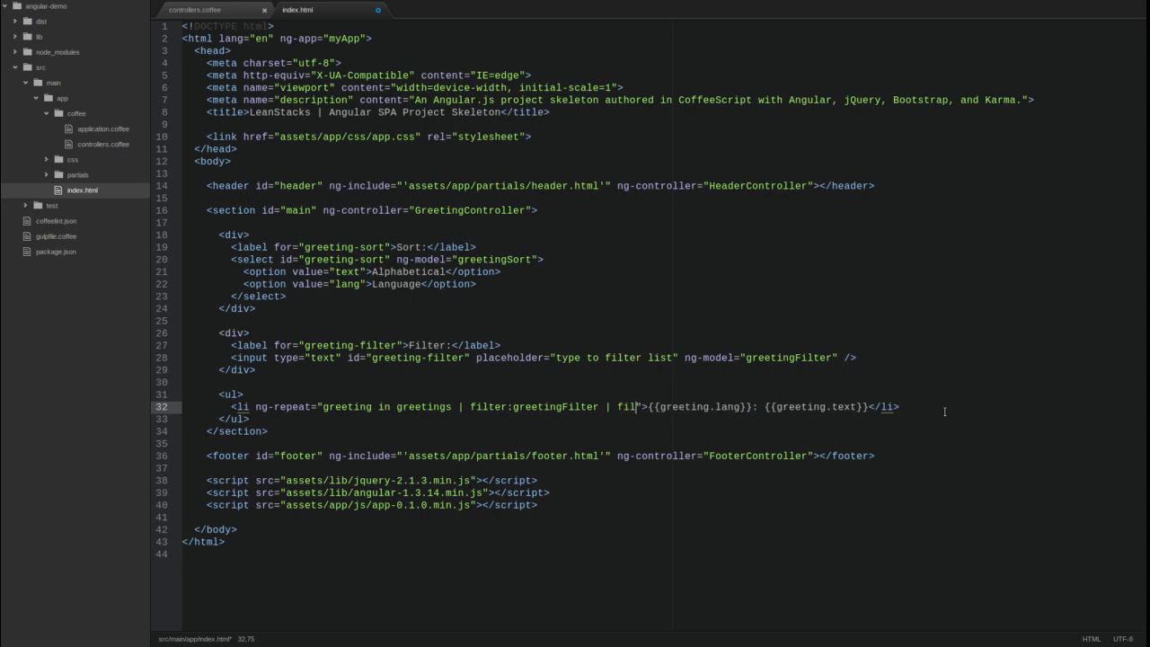
pyautogui.write('orderBy:gr')
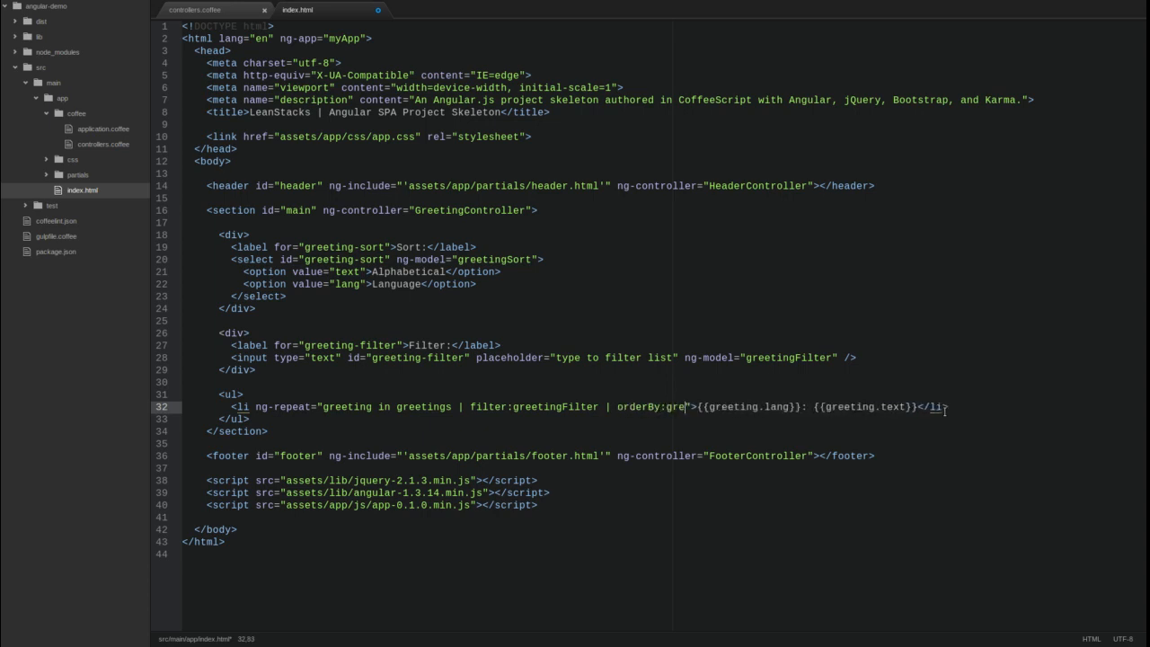
pyautogui.write('etingSort')
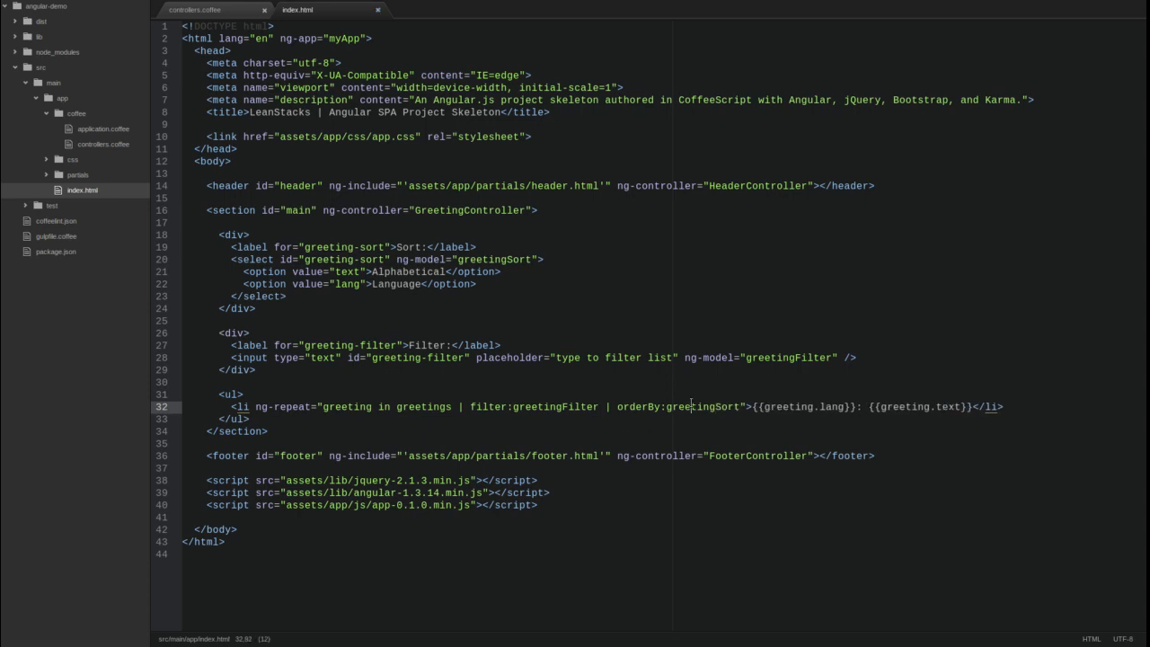
pyautogui.doubleClick(688, 406)
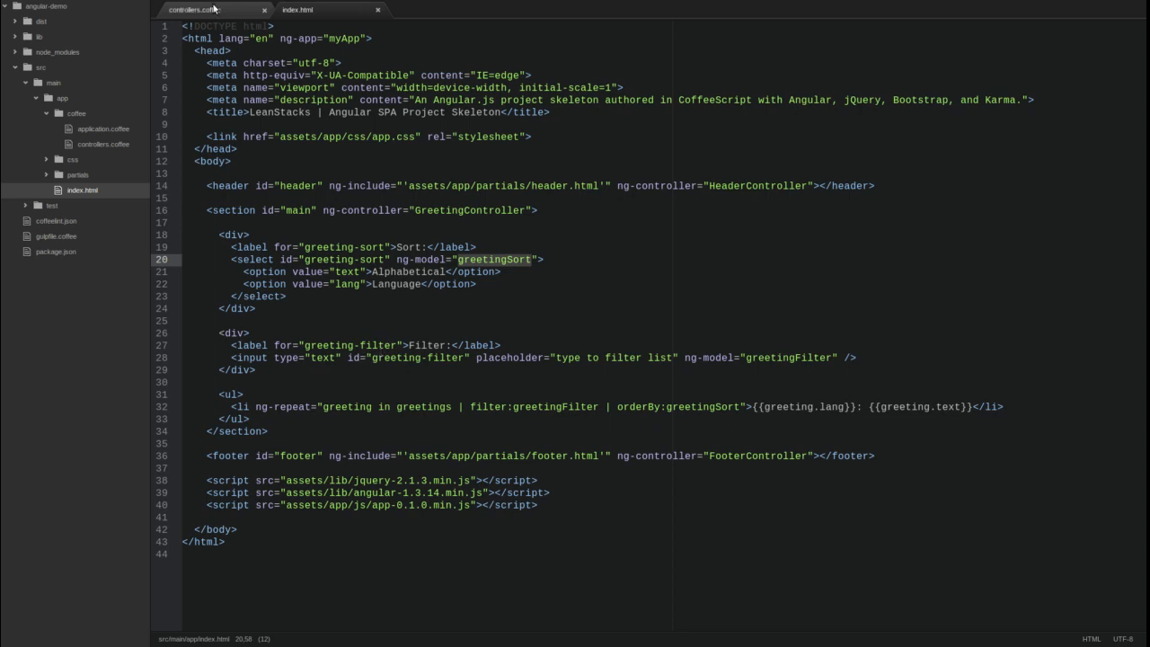
# In controllers.coffee, add $scope.greetingSort = 'text' below the greetings array
pyautogui.click(194, 10)
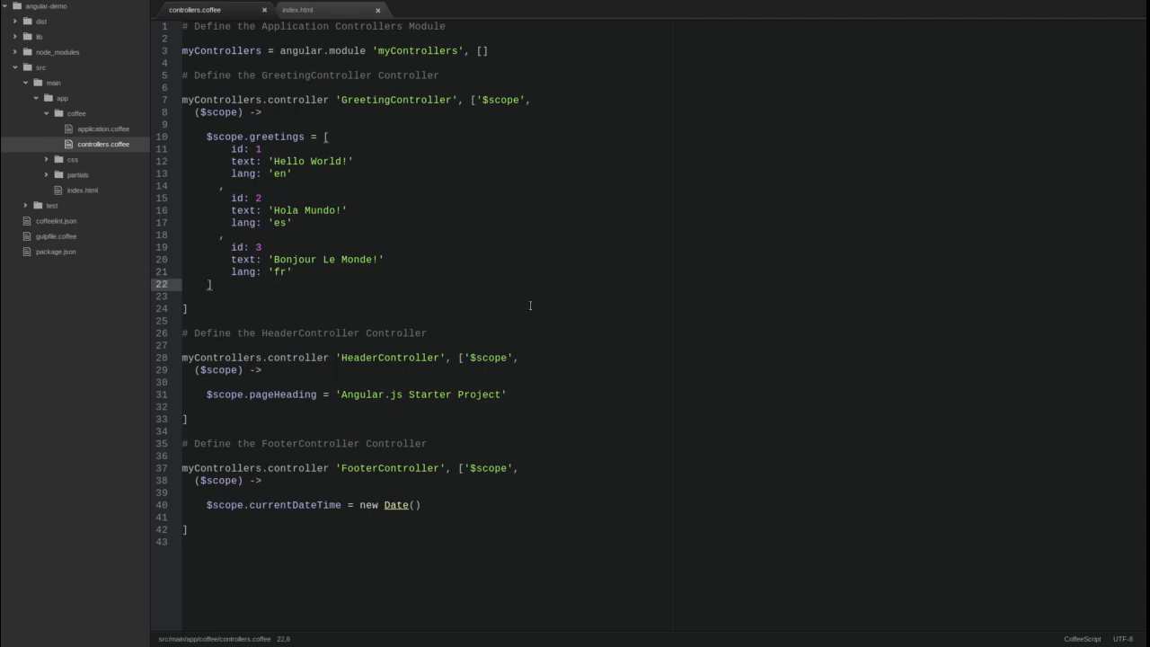
pyautogui.press('Enter')
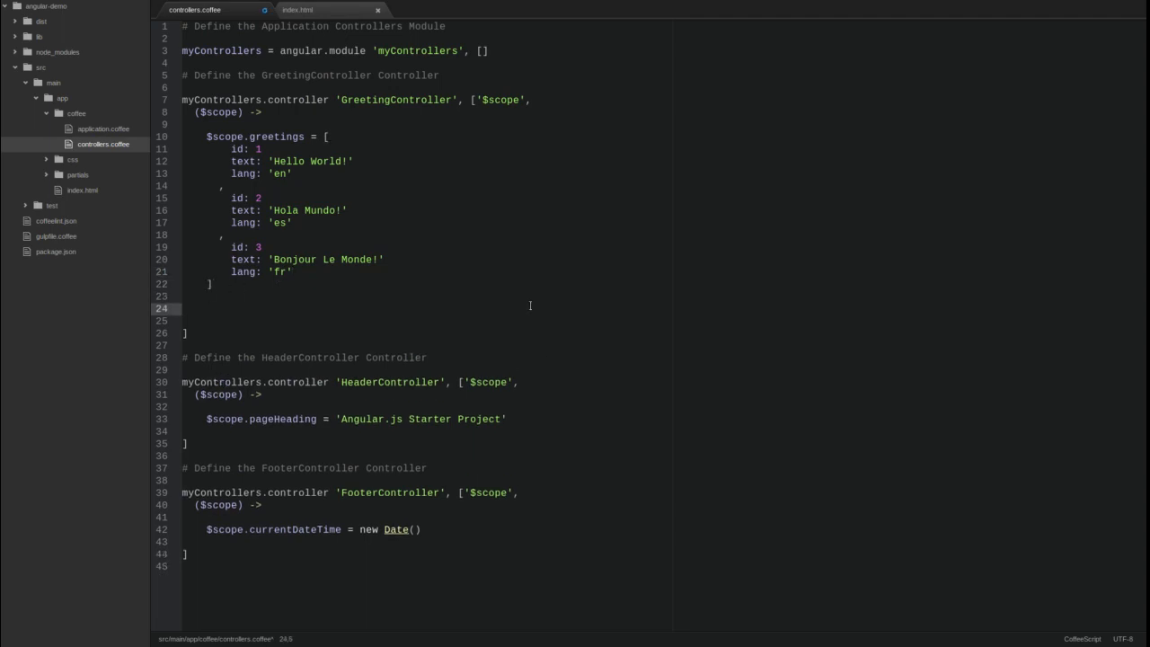
pyautogui.write('$scope.')
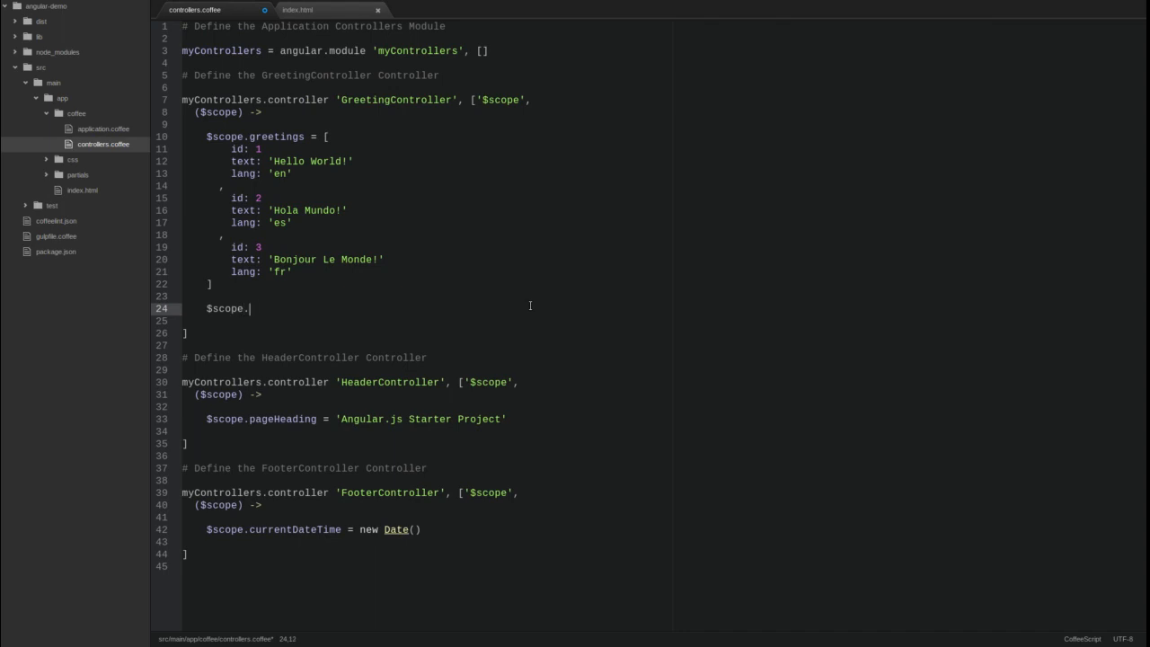
pyautogui.write('greetingSort')
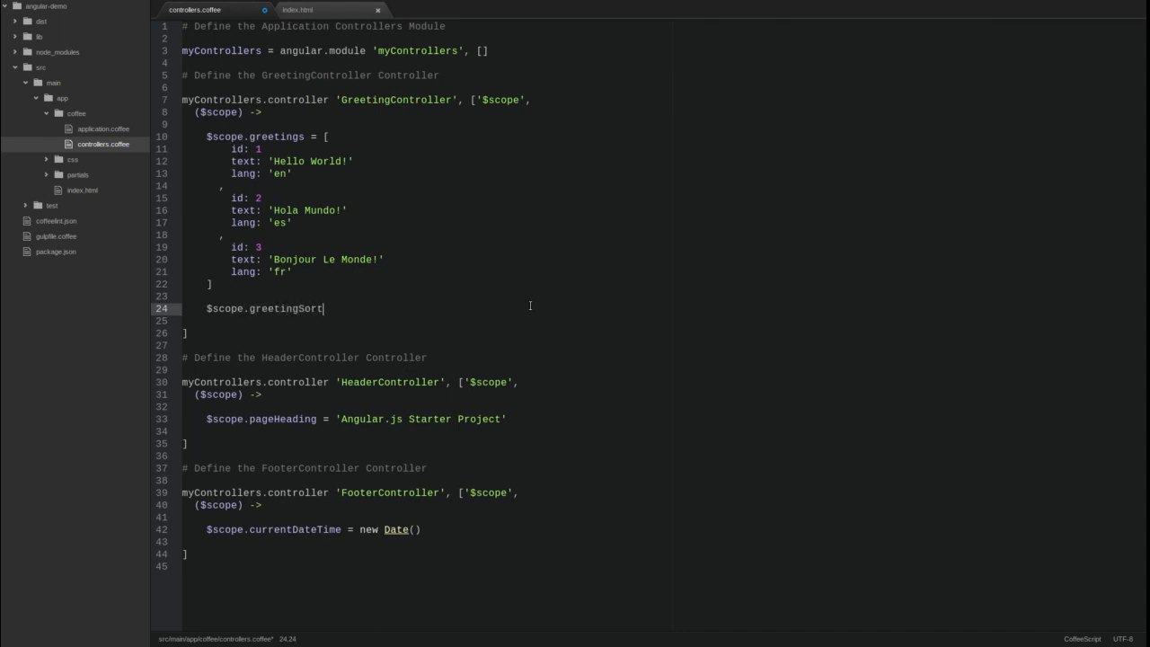
pyautogui.write("= 'te'")
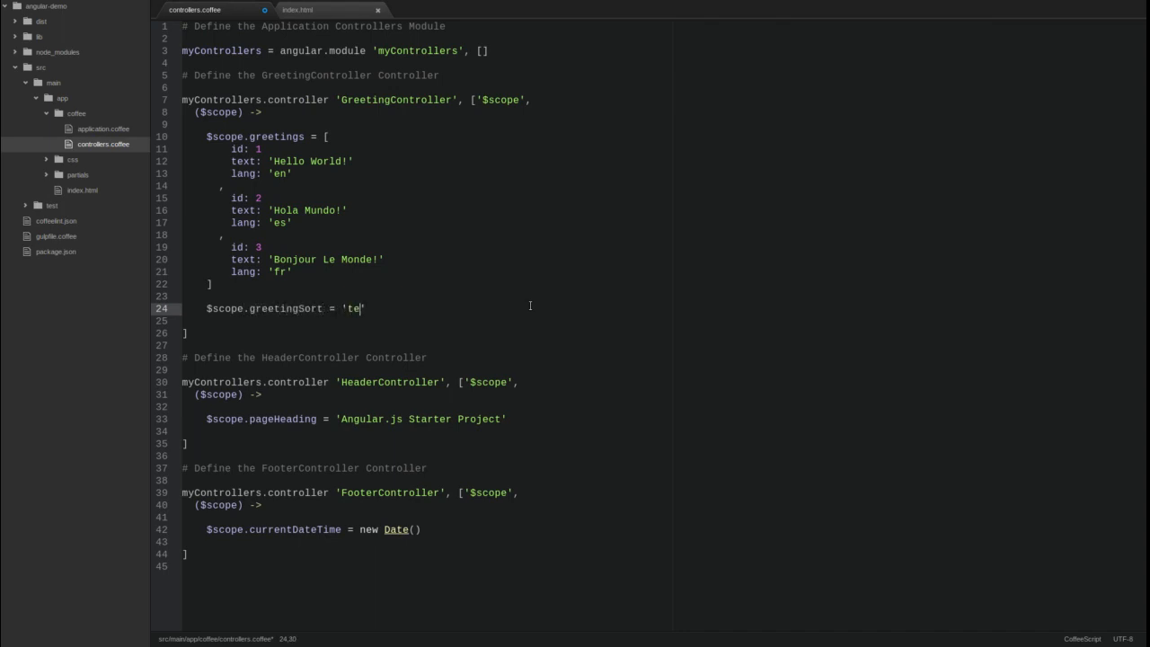
pyautogui.write('xt')
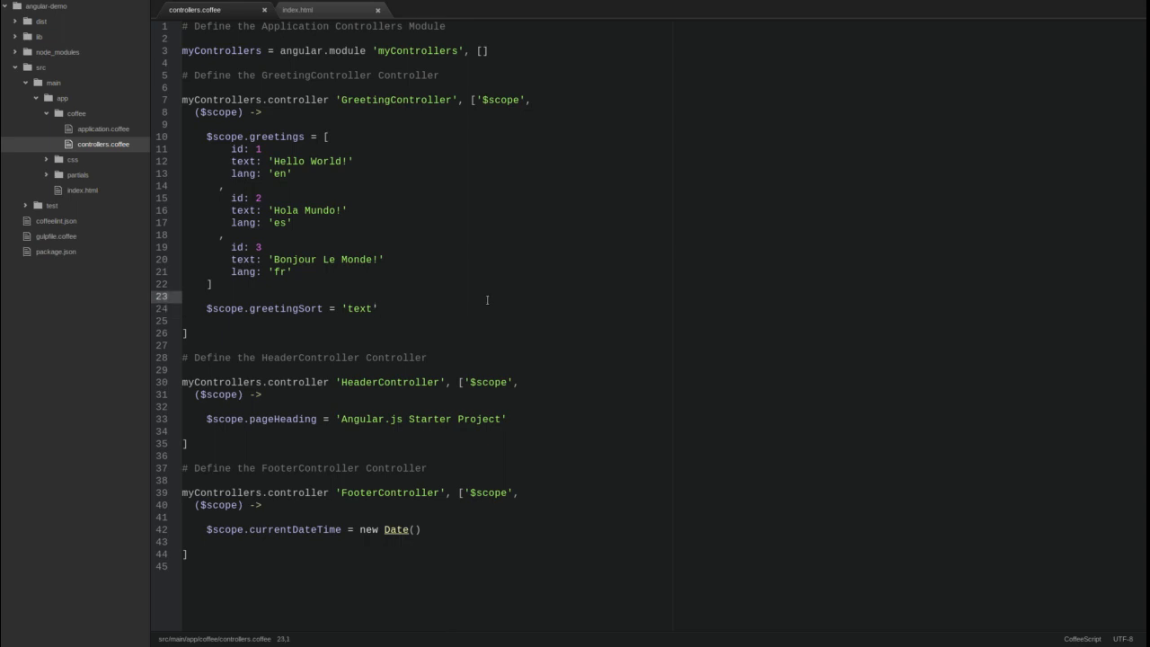
pyautogui.moveTo(45, 198)
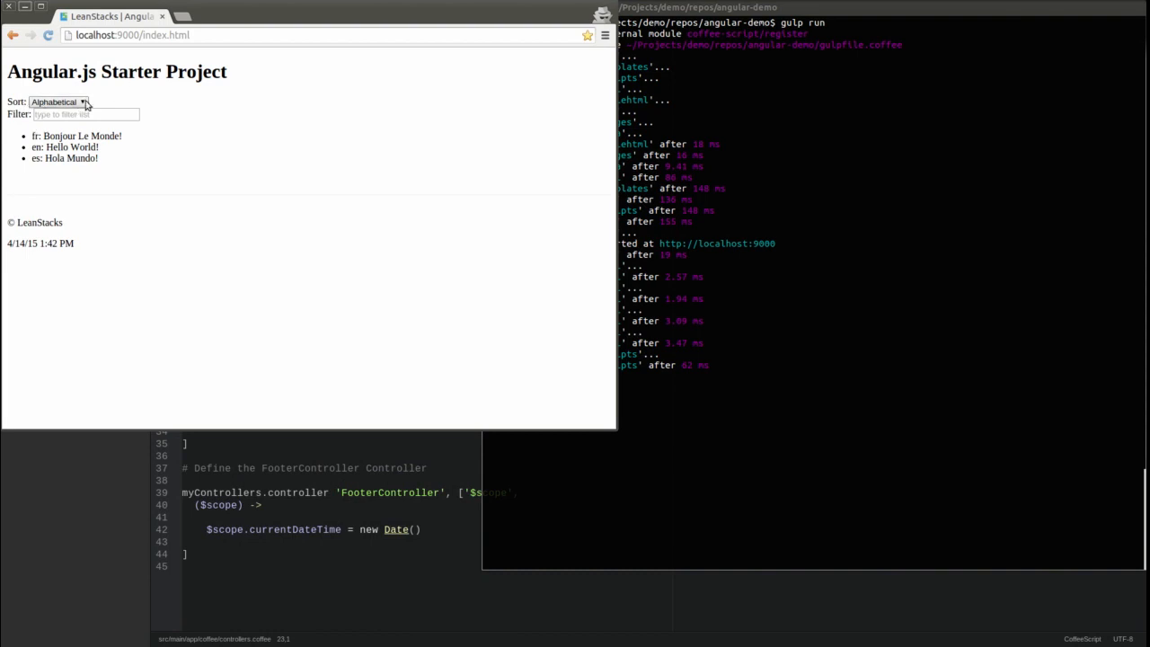
# Set the page's Sort dropdown to Language, then back to Alphabetical
pyautogui.click(58, 102)
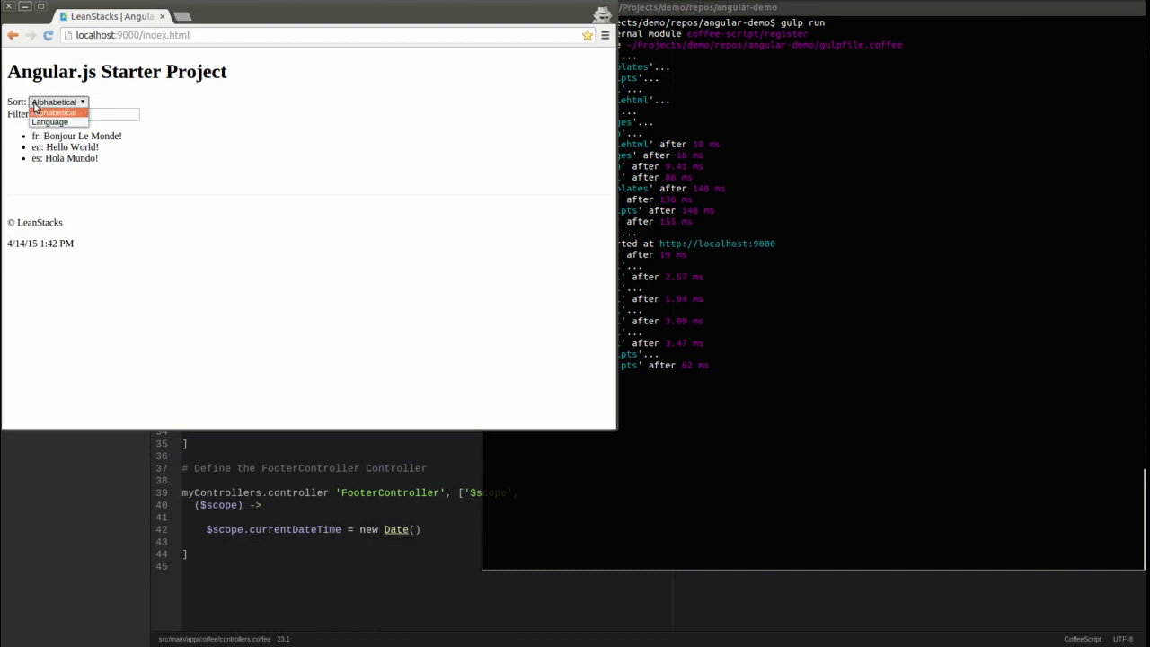
pyautogui.click(50, 122)
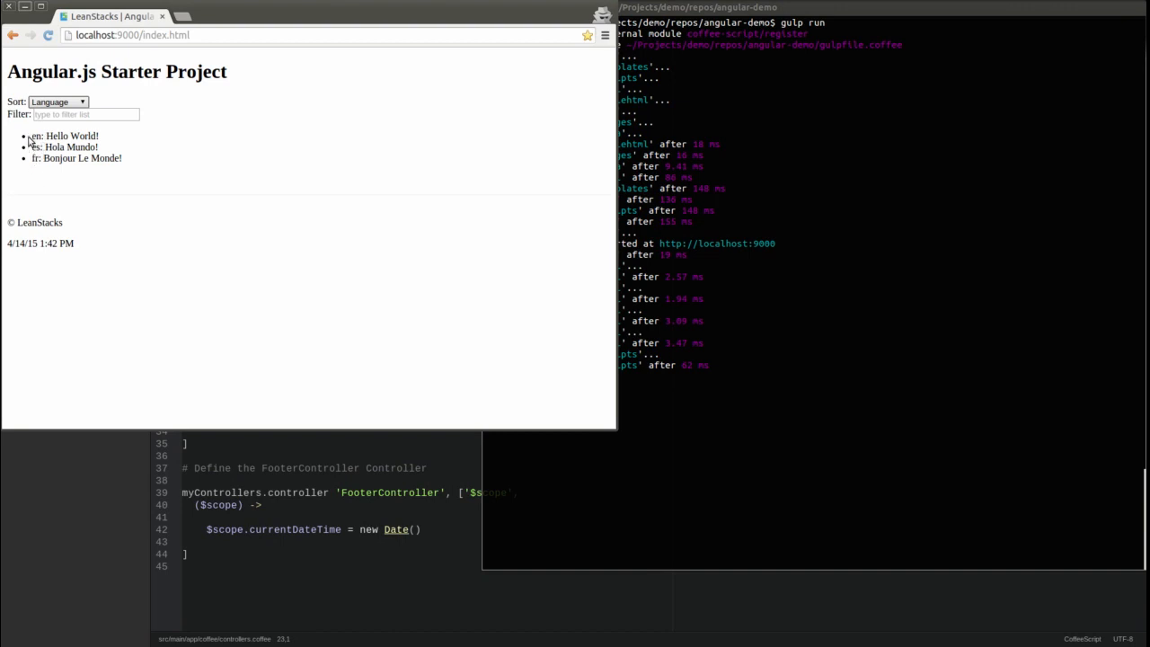
pyautogui.click(58, 101)
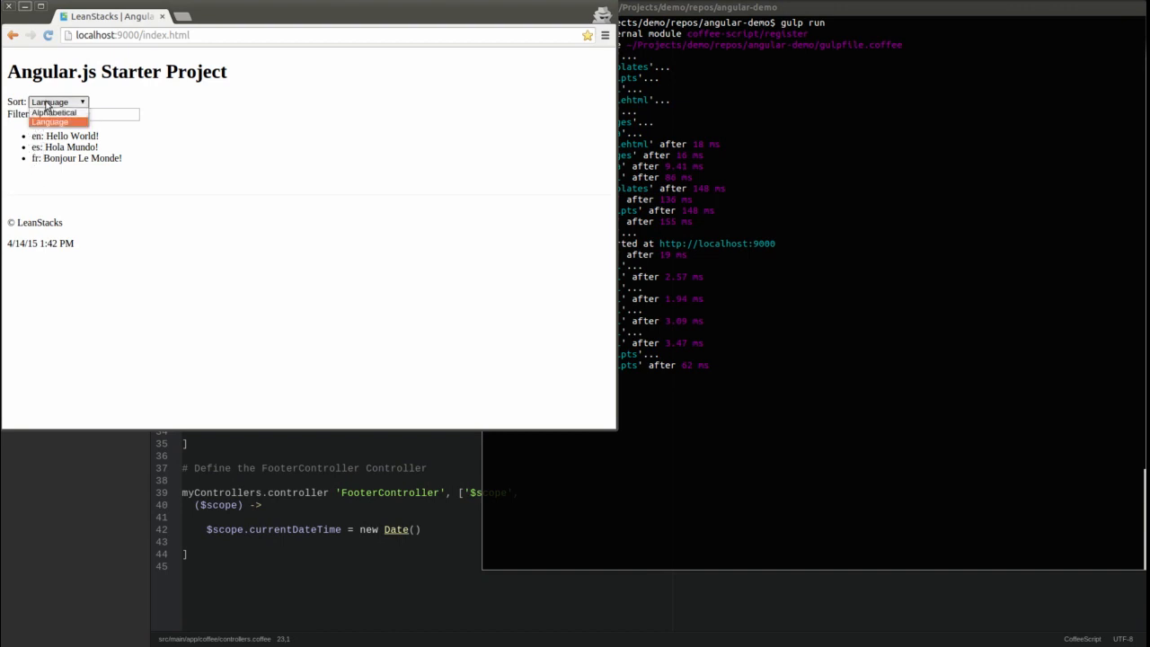
pyautogui.click(54, 111)
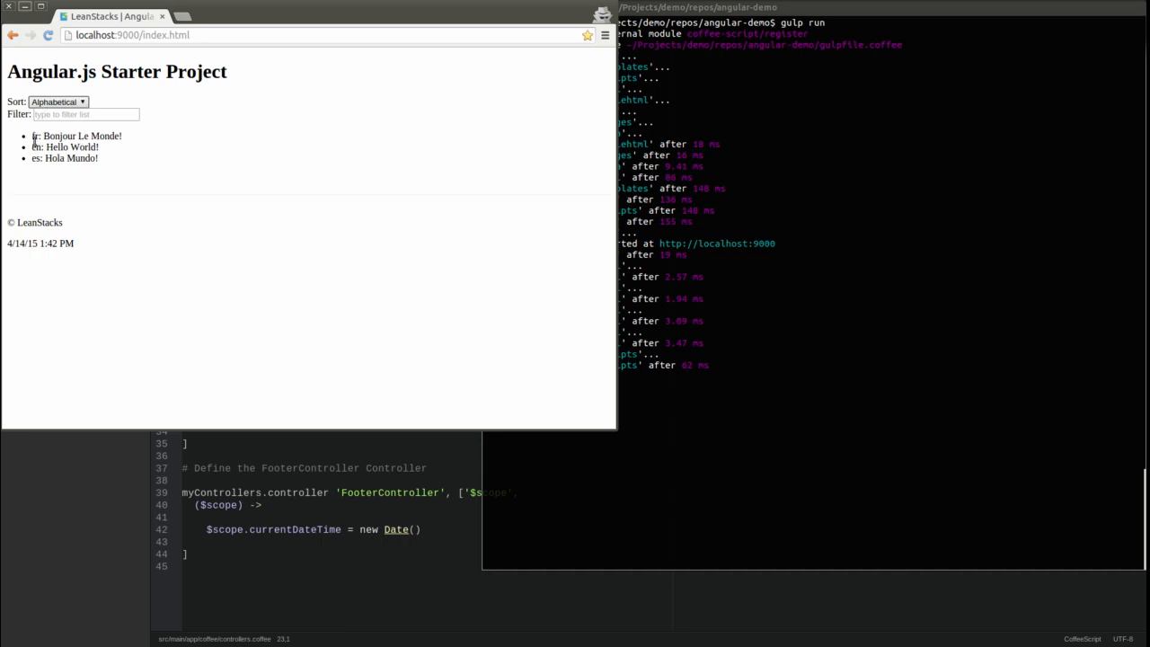